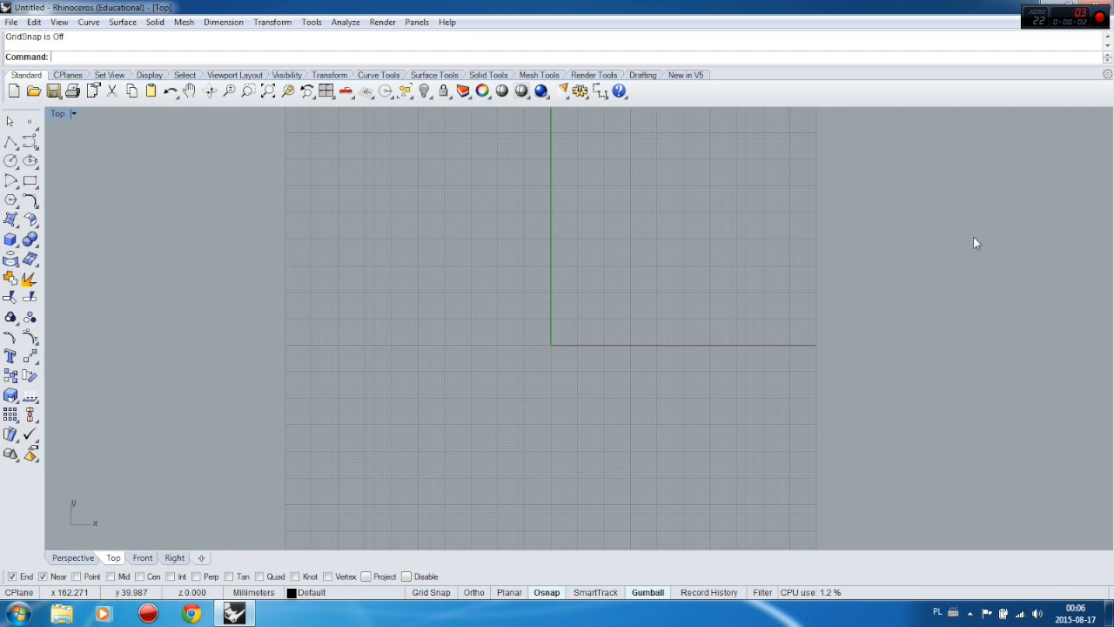
mouse_move(425, 308)
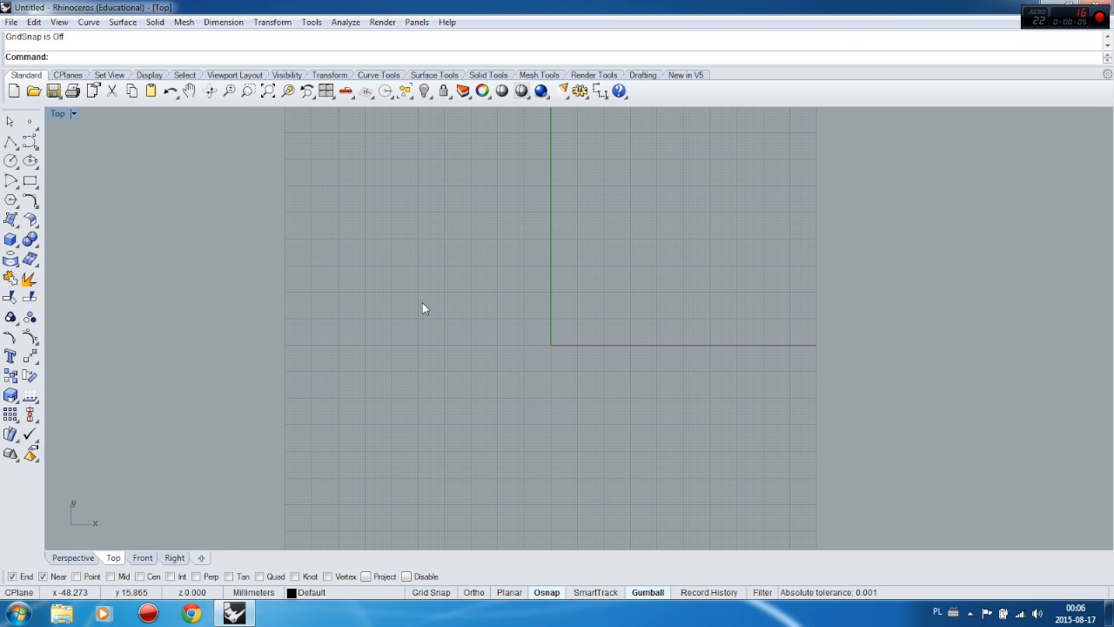
mouse_move(28, 143)
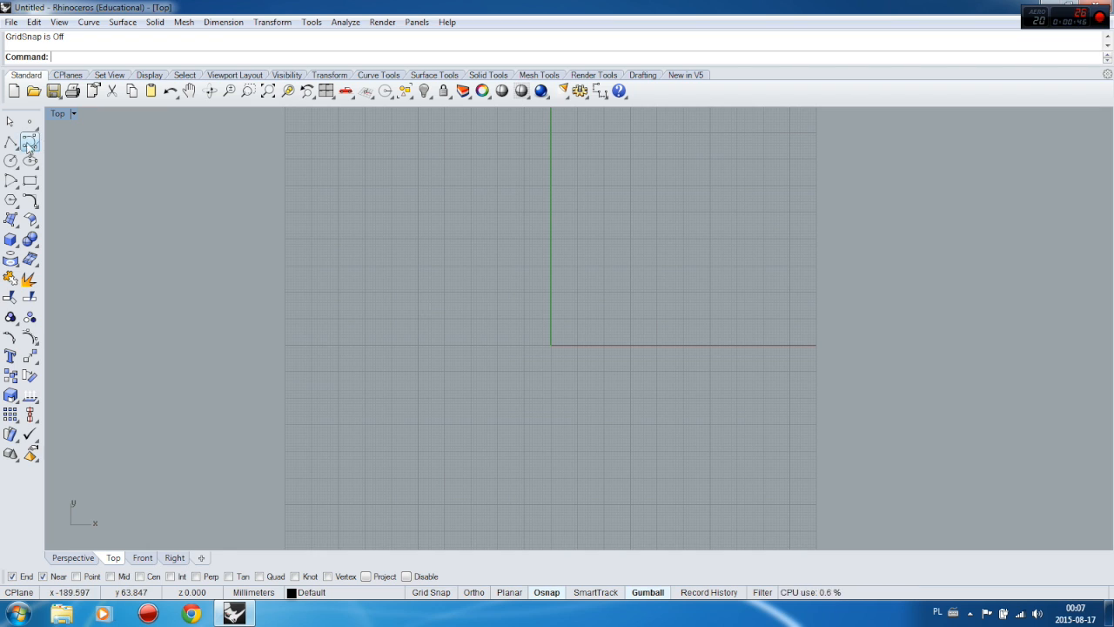
mouse_move(28, 142)
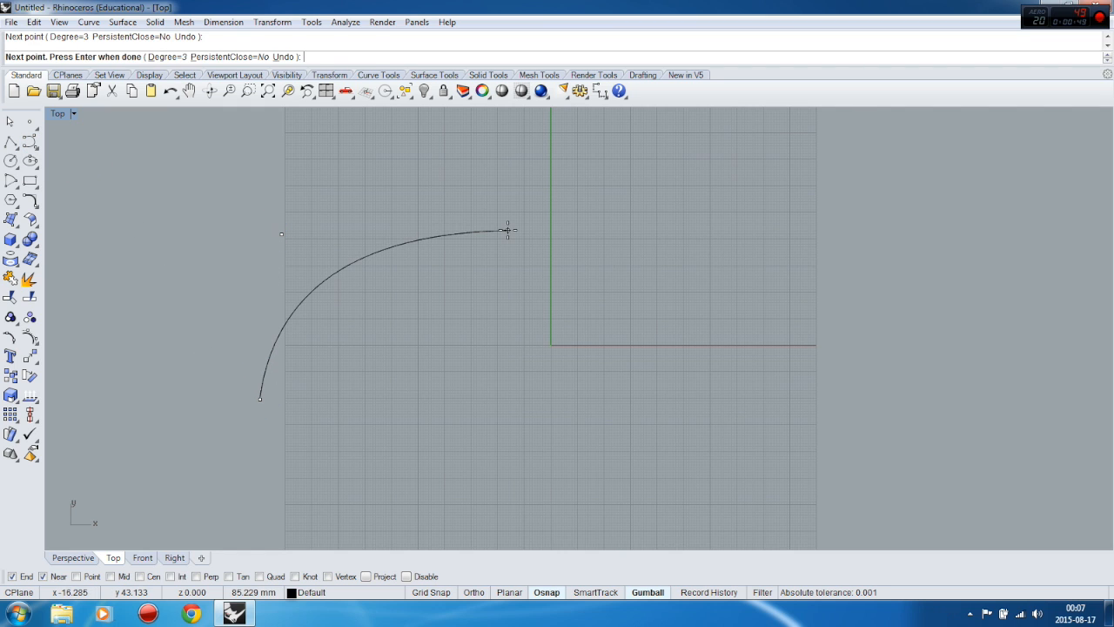
Draw a rising control-point curve, then a second arching curve starting from its end
click(648, 226)
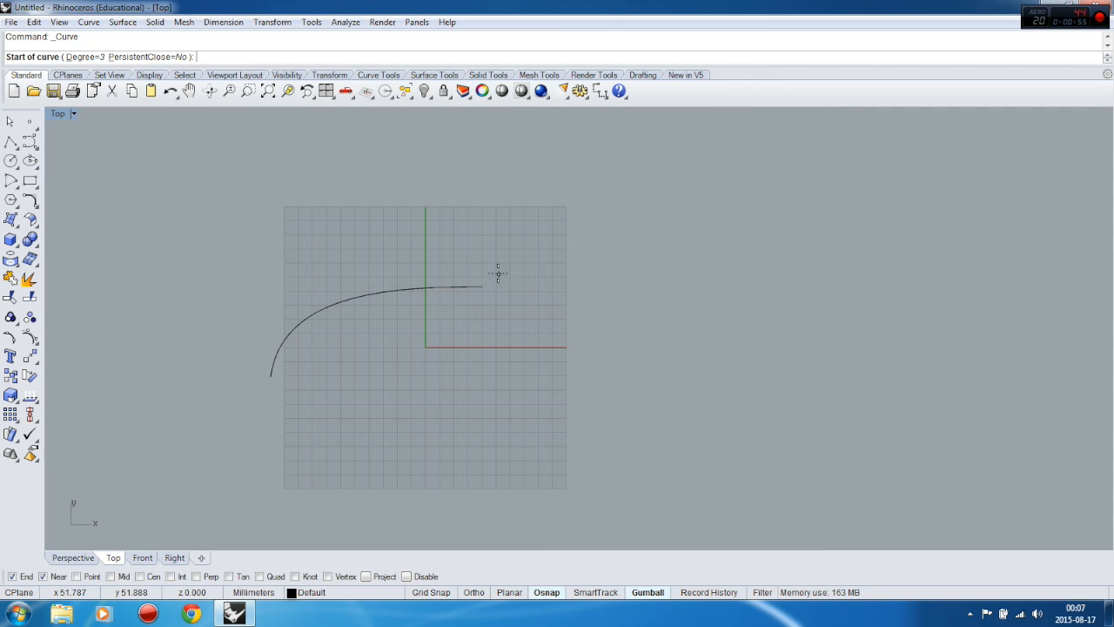
mouse_move(480, 288)
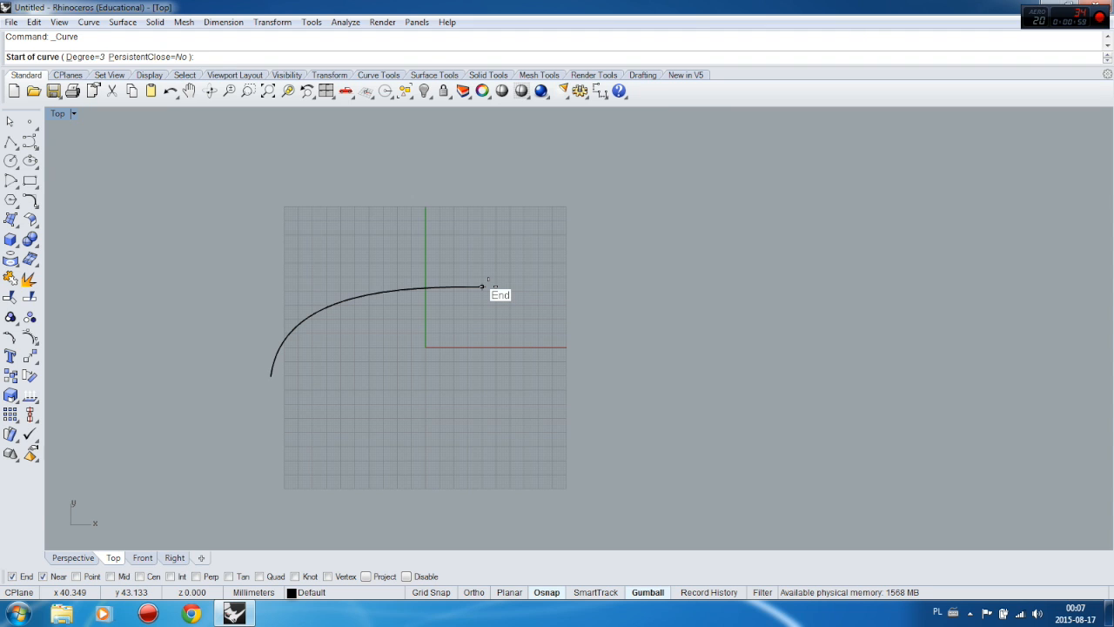
mouse_move(502, 287)
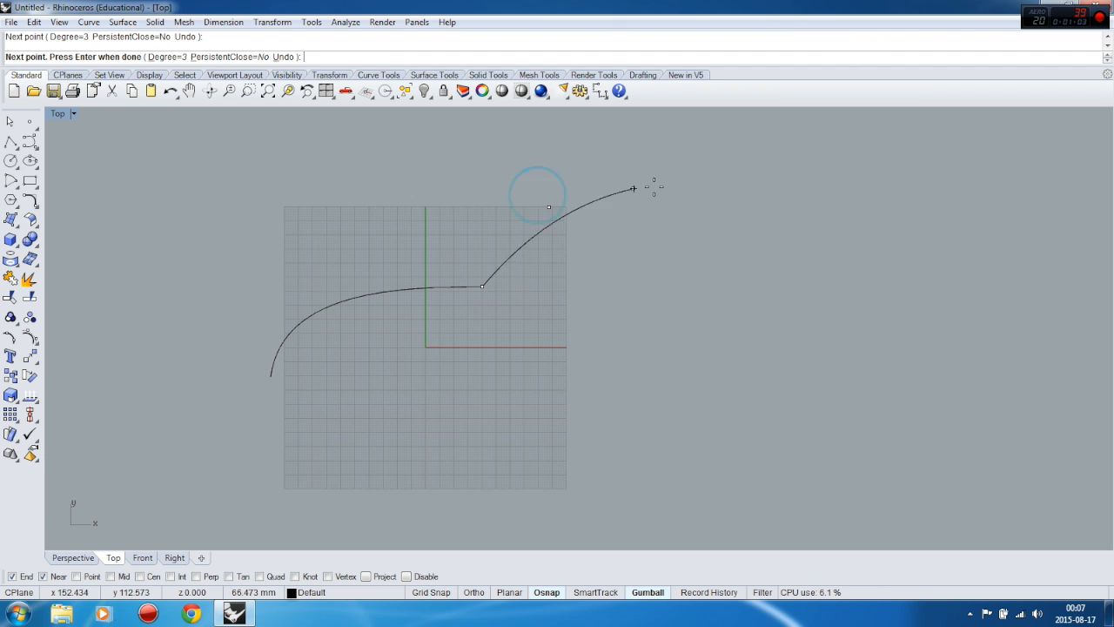
click(787, 467)
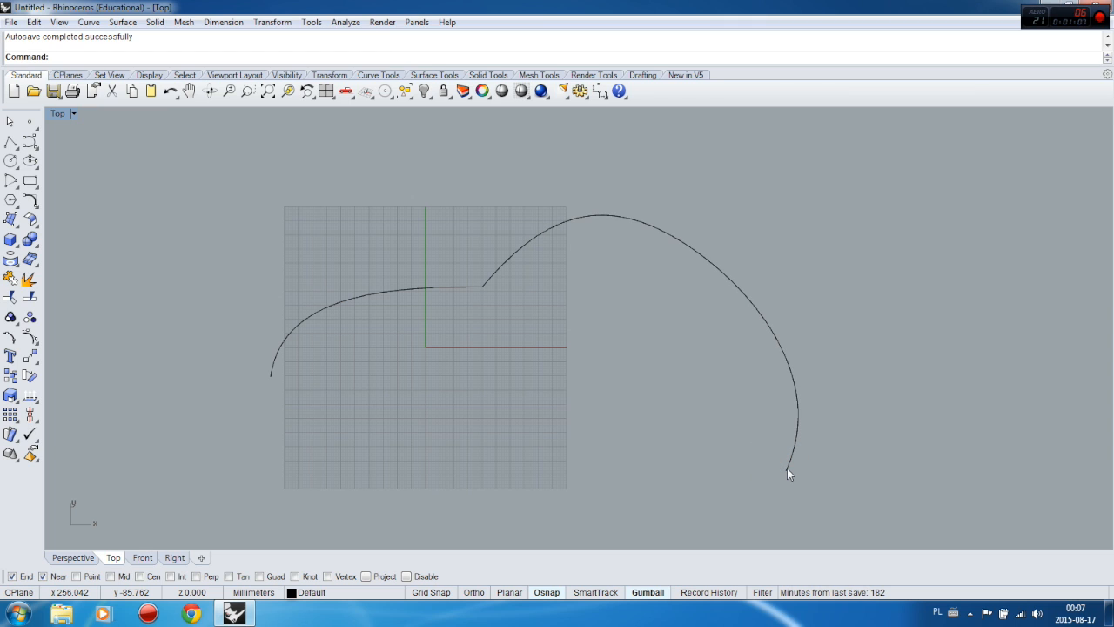
mouse_move(773, 477)
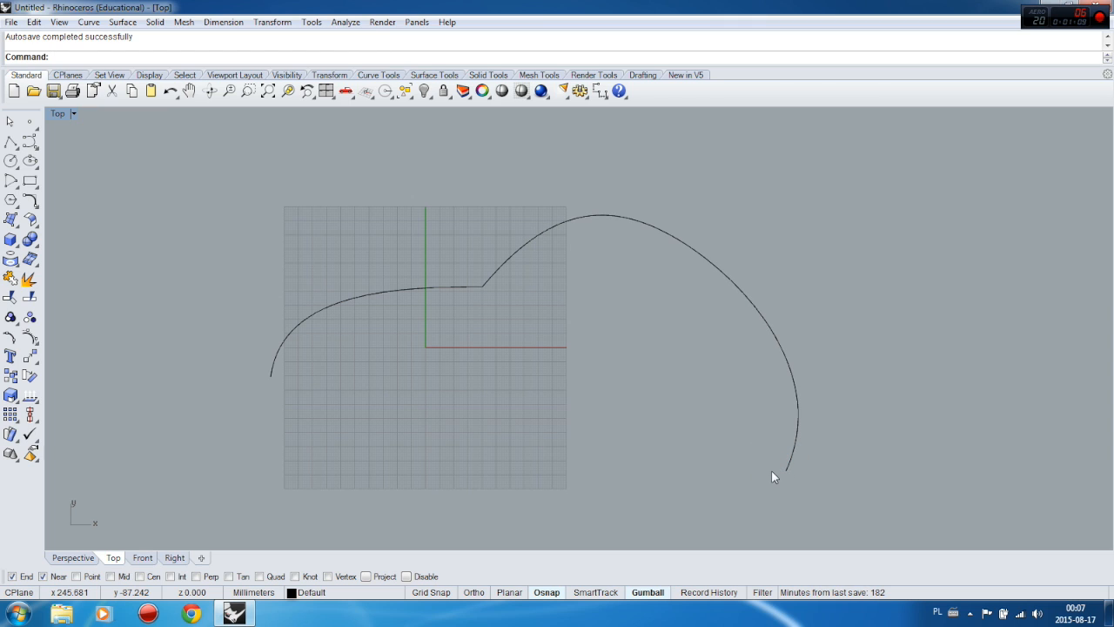
mouse_move(543, 282)
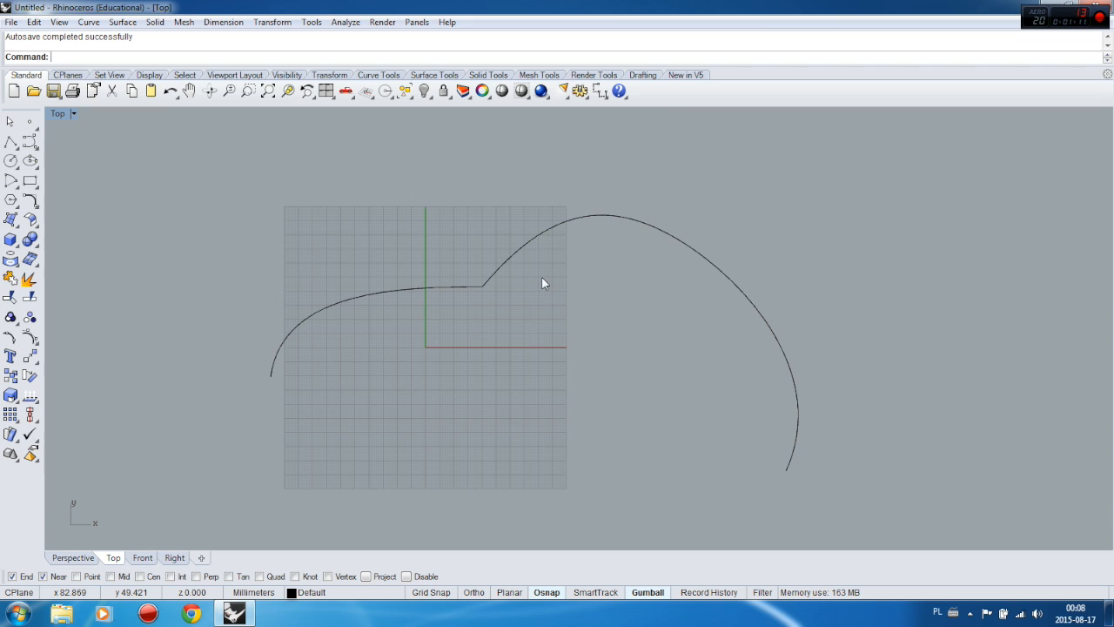
mouse_move(546, 354)
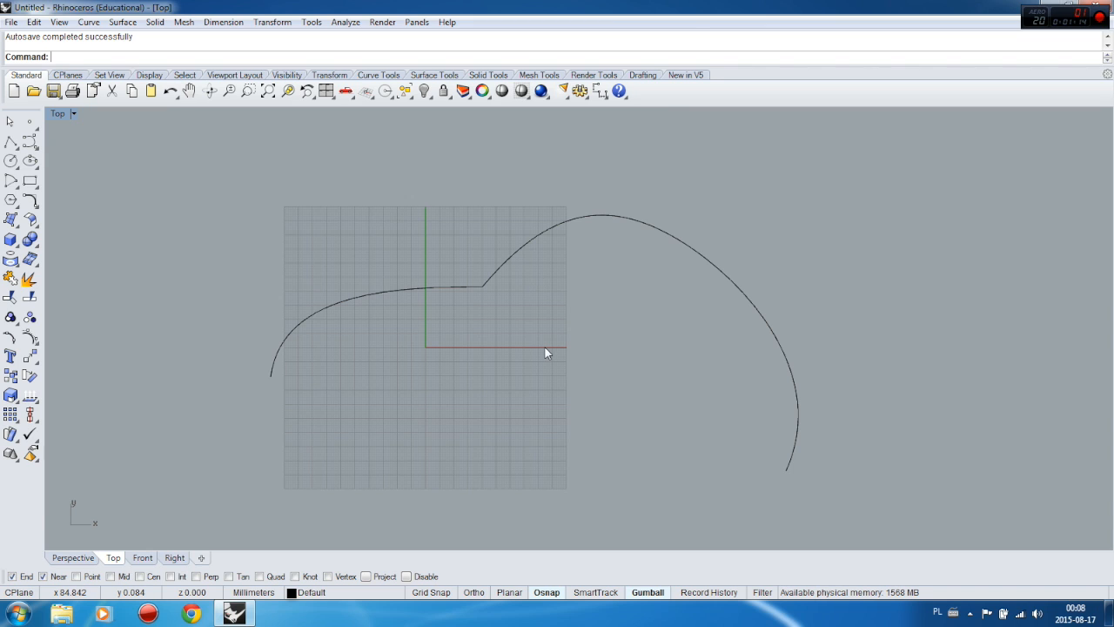
mouse_move(511, 265)
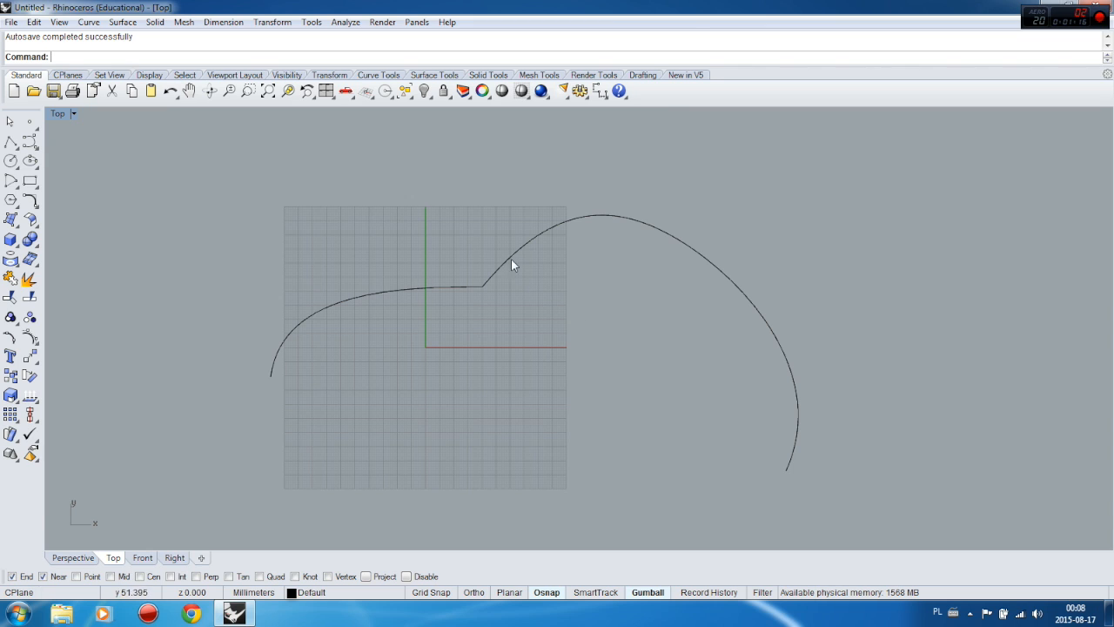
mouse_move(501, 338)
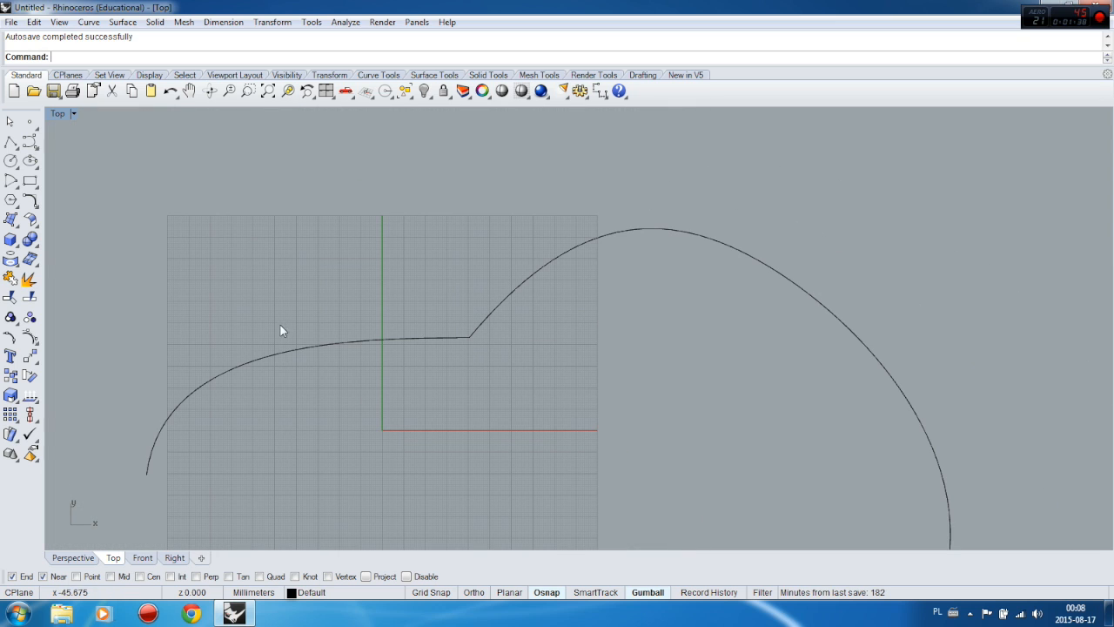
mouse_move(665, 268)
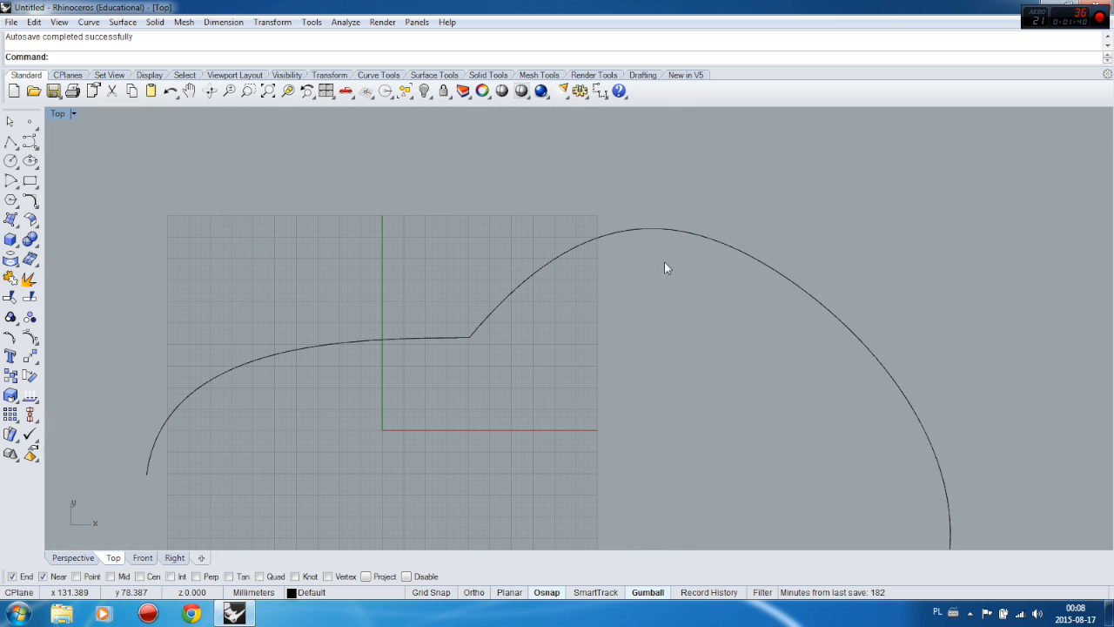
mouse_move(477, 366)
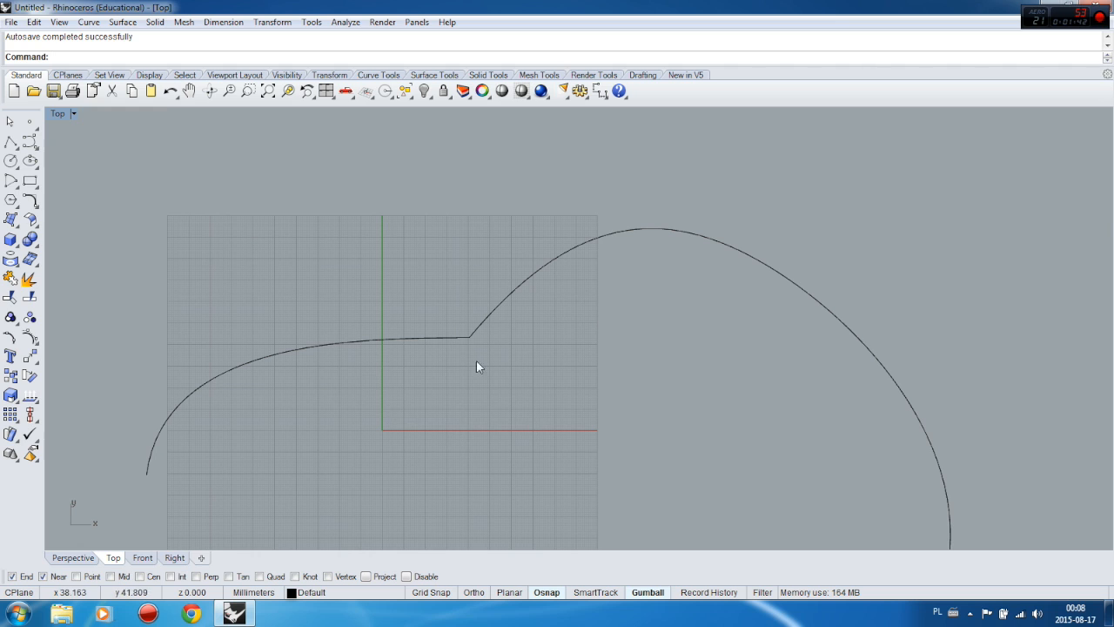
mouse_move(475, 394)
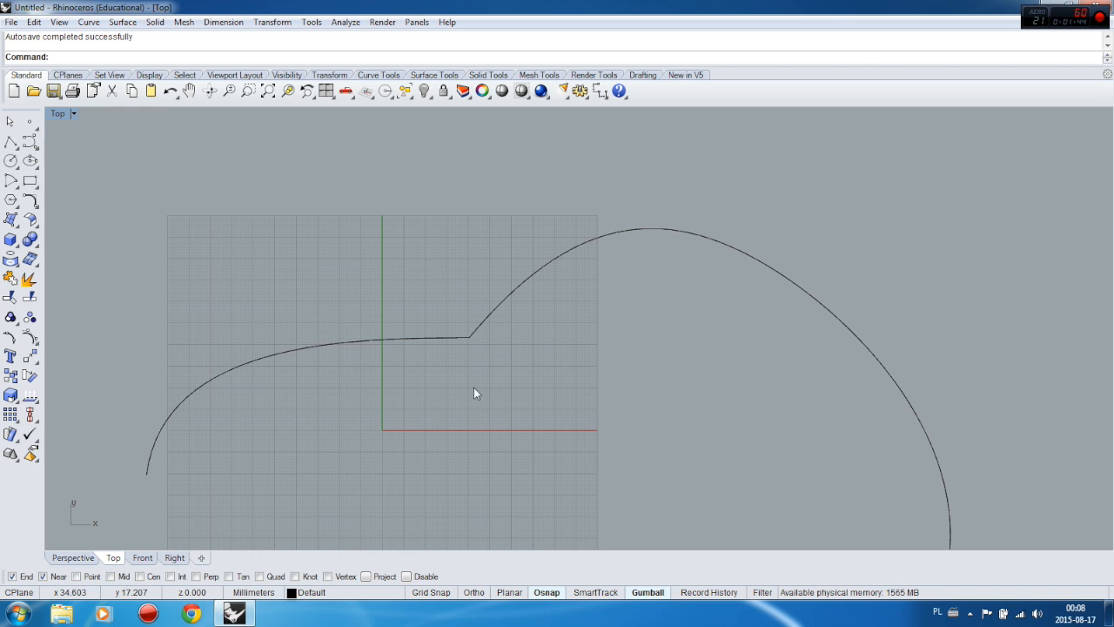
mouse_move(502, 277)
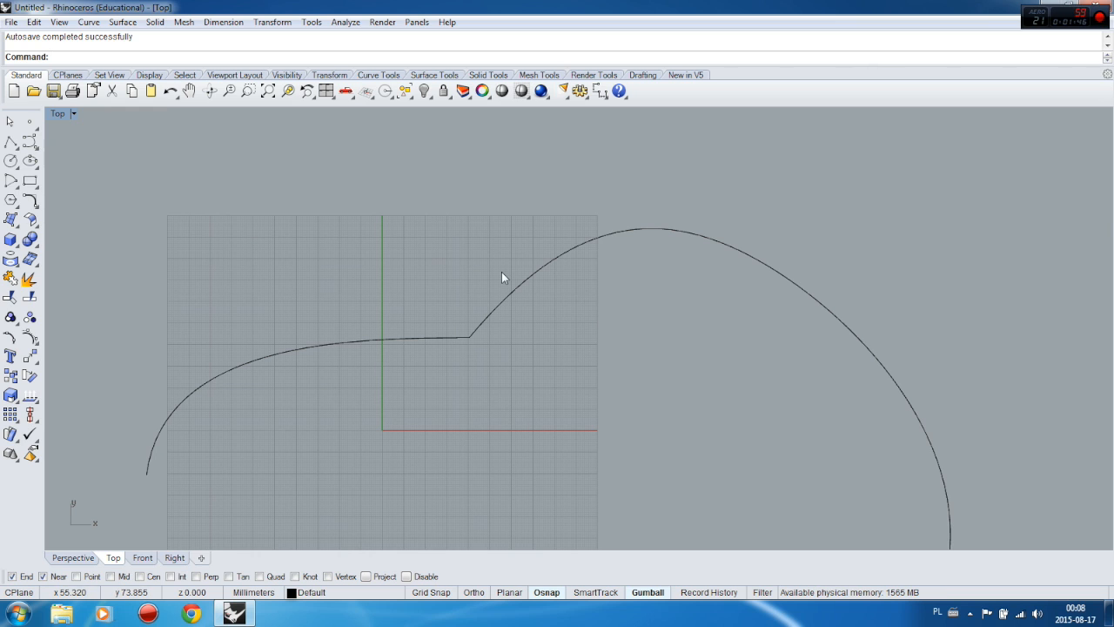
mouse_move(540, 250)
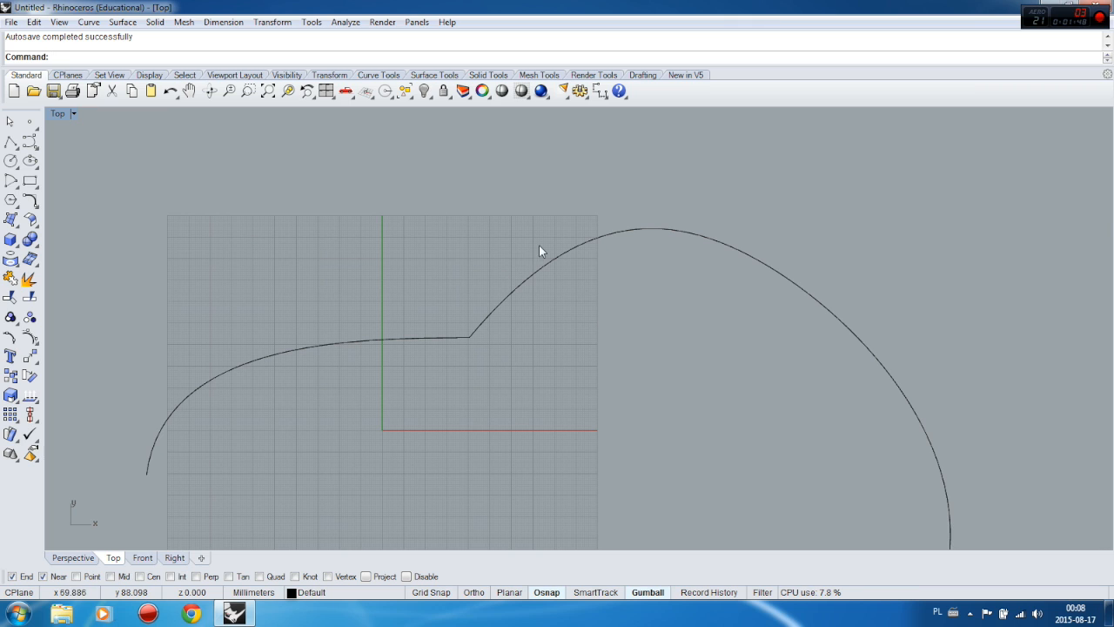
mouse_move(503, 357)
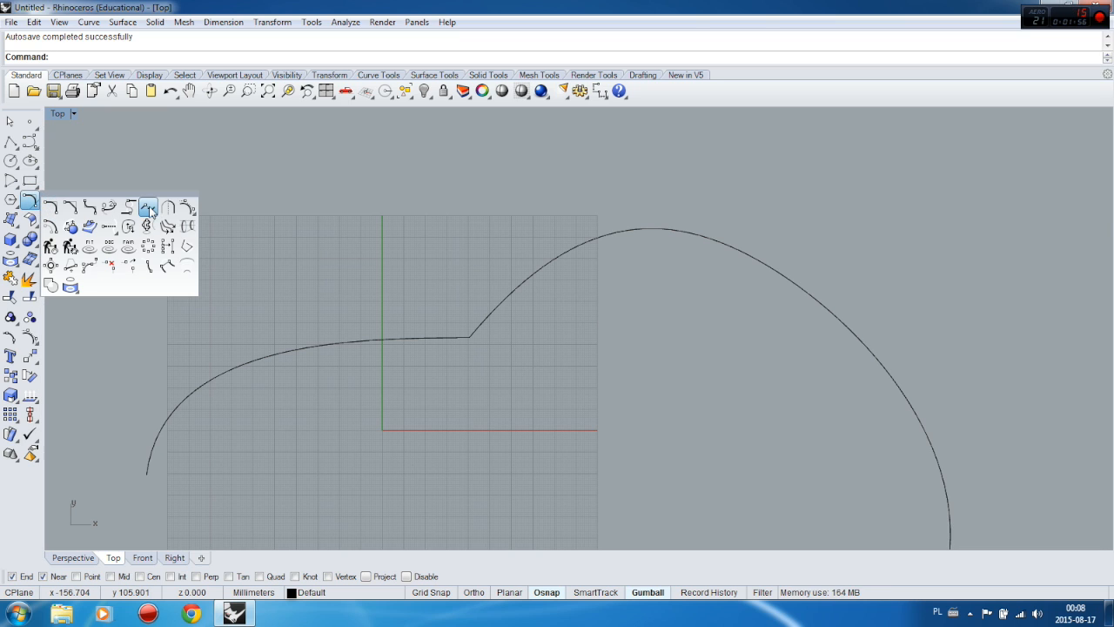
Start Match Curve, picking the rising arc near its end and then the arching curve
click(147, 205)
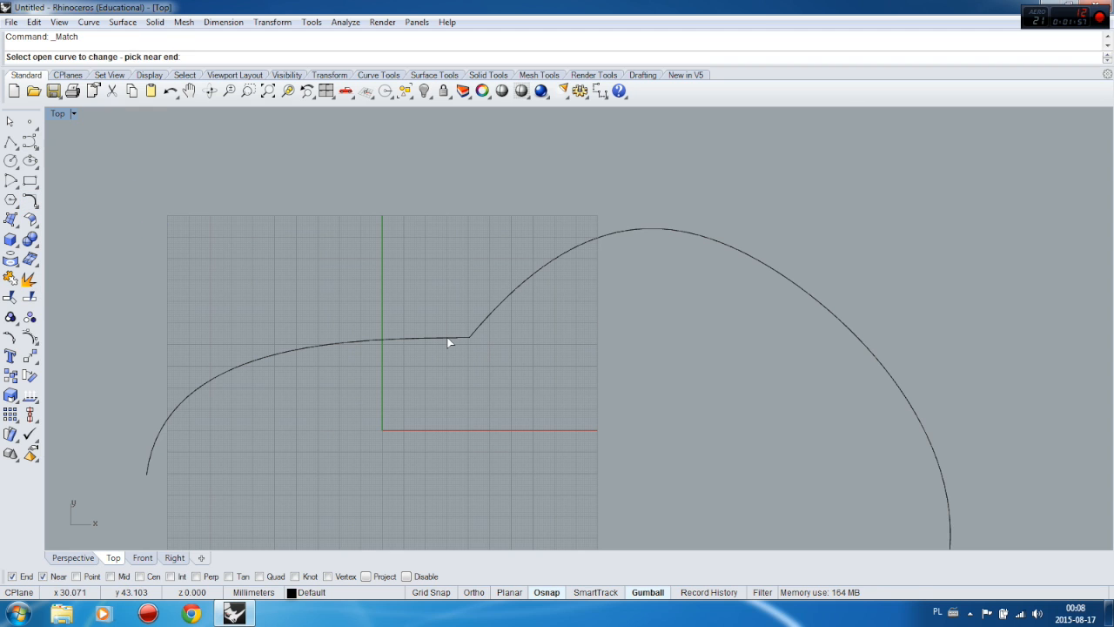
click(449, 341)
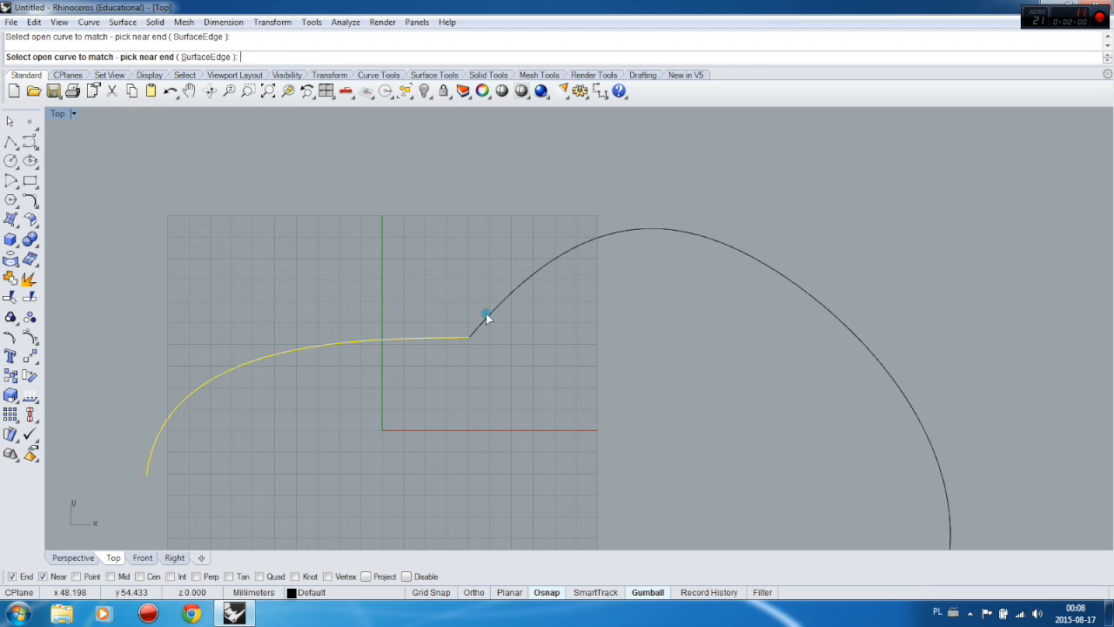
click(474, 331)
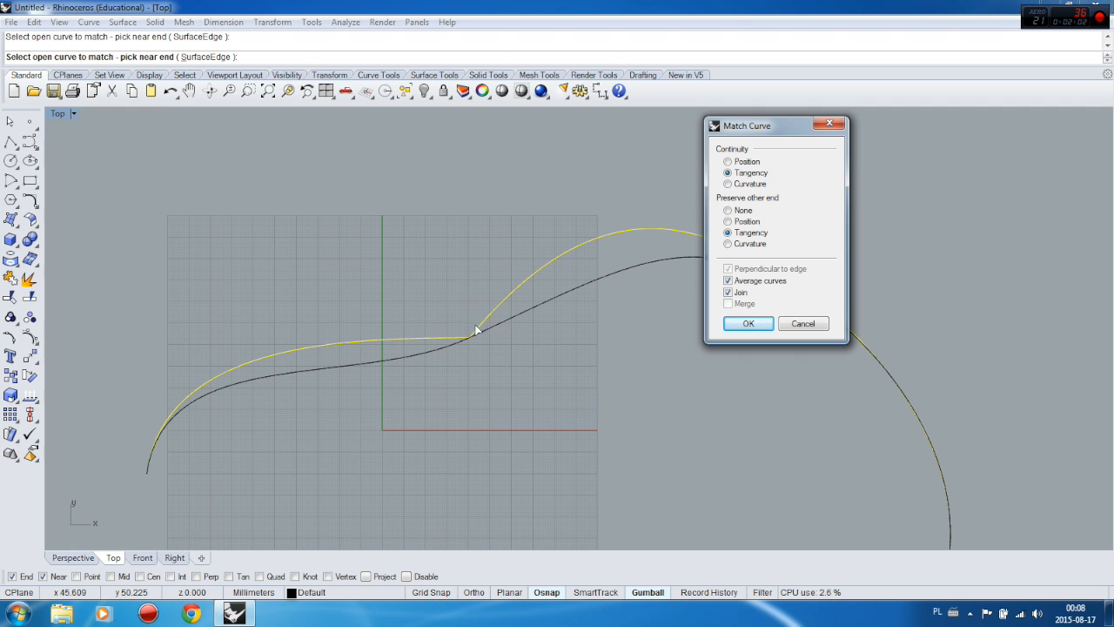
Move the Match Curve dialog aside and preview Position continuity
drag(745, 126, 435, 122)
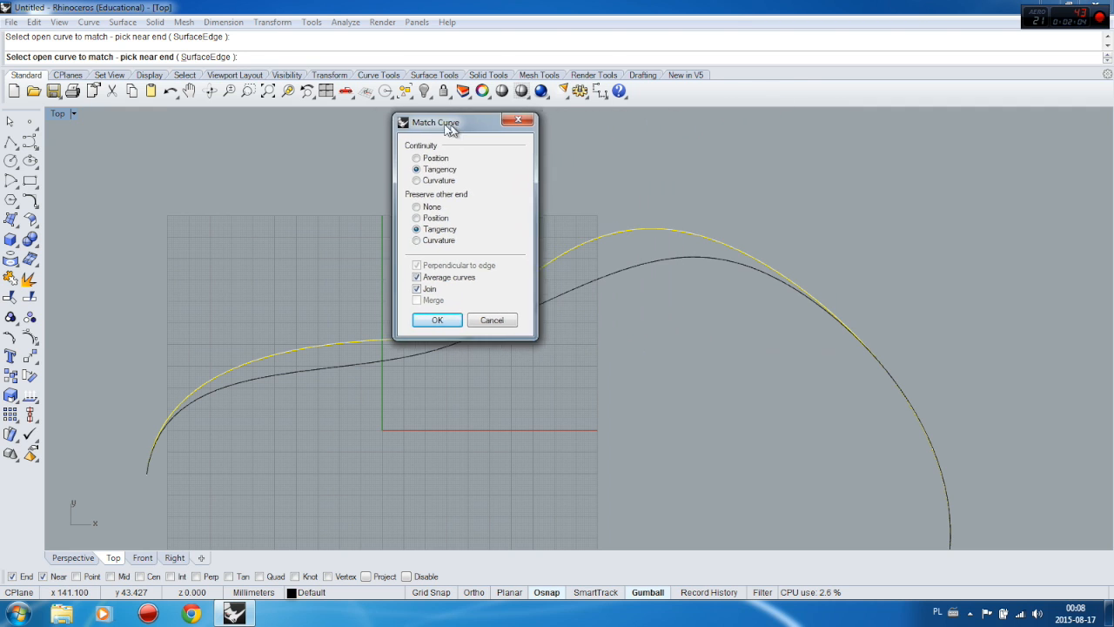
drag(453, 122, 355, 120)
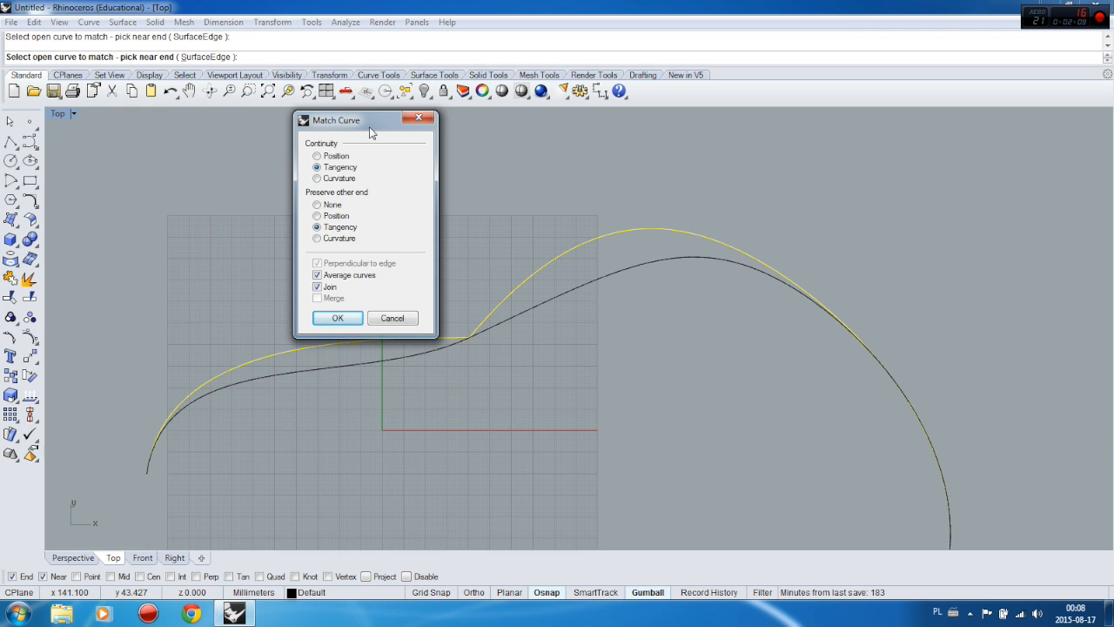
drag(369, 120, 253, 132)
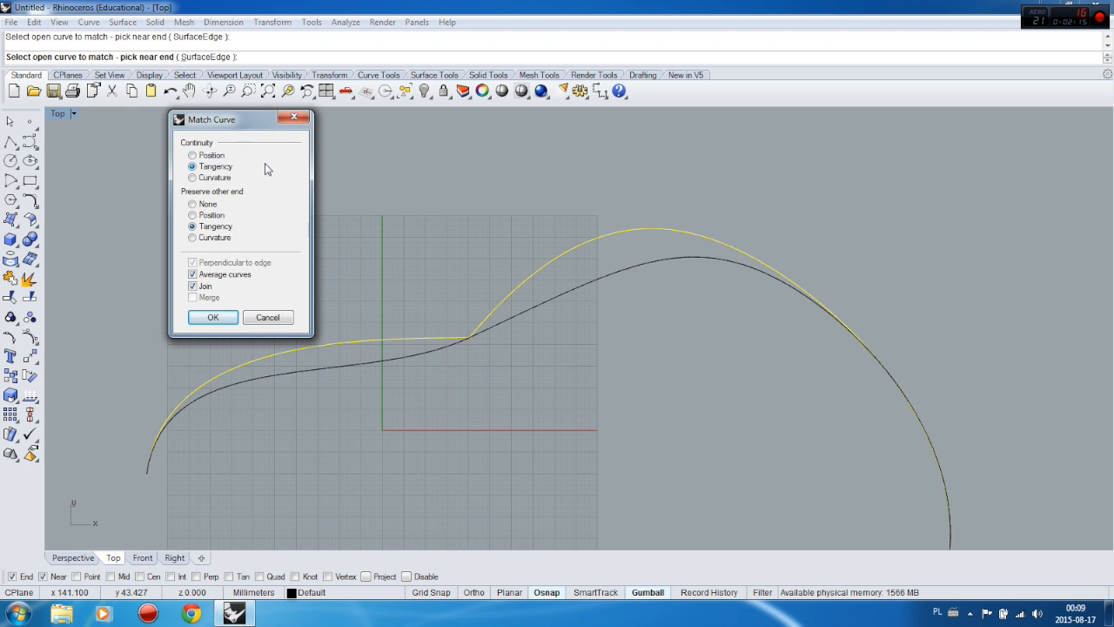
click(191, 155)
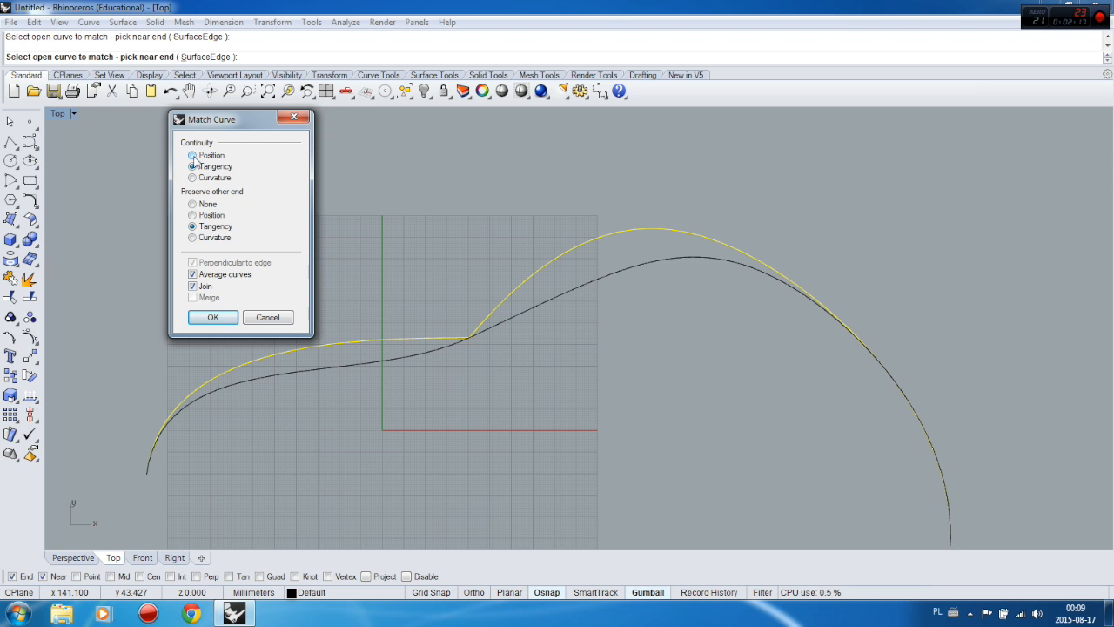
click(192, 155)
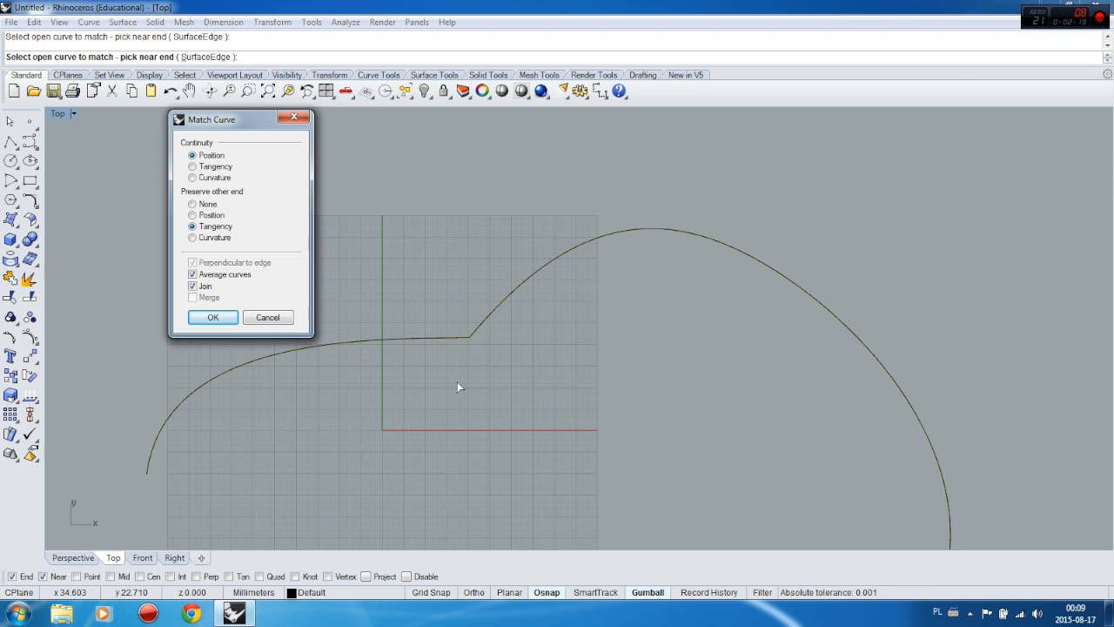
mouse_move(466, 373)
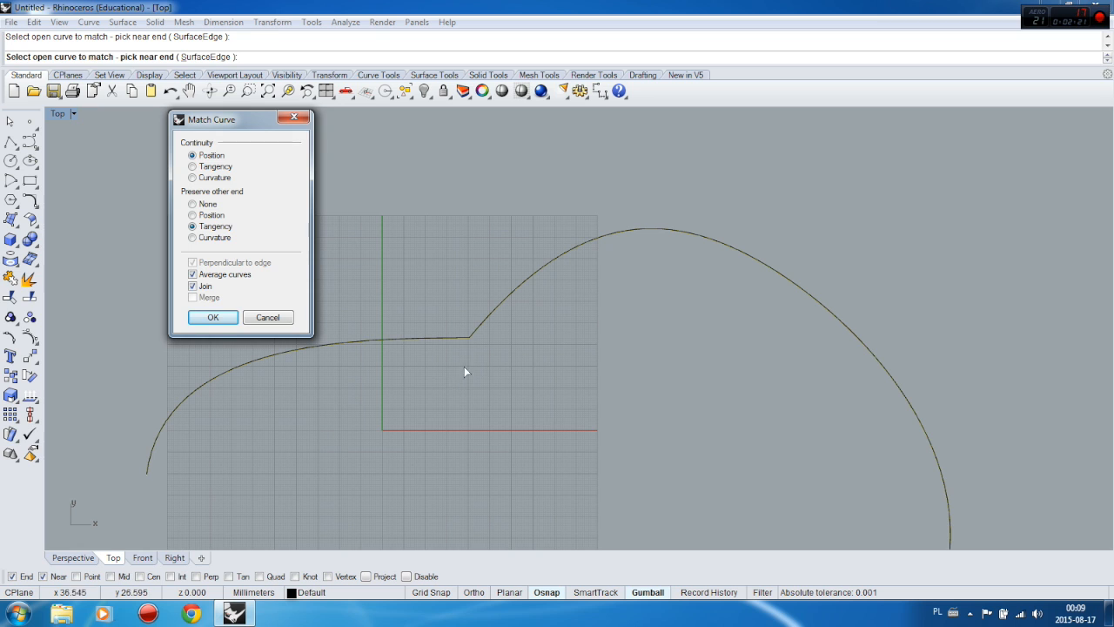
mouse_move(491, 351)
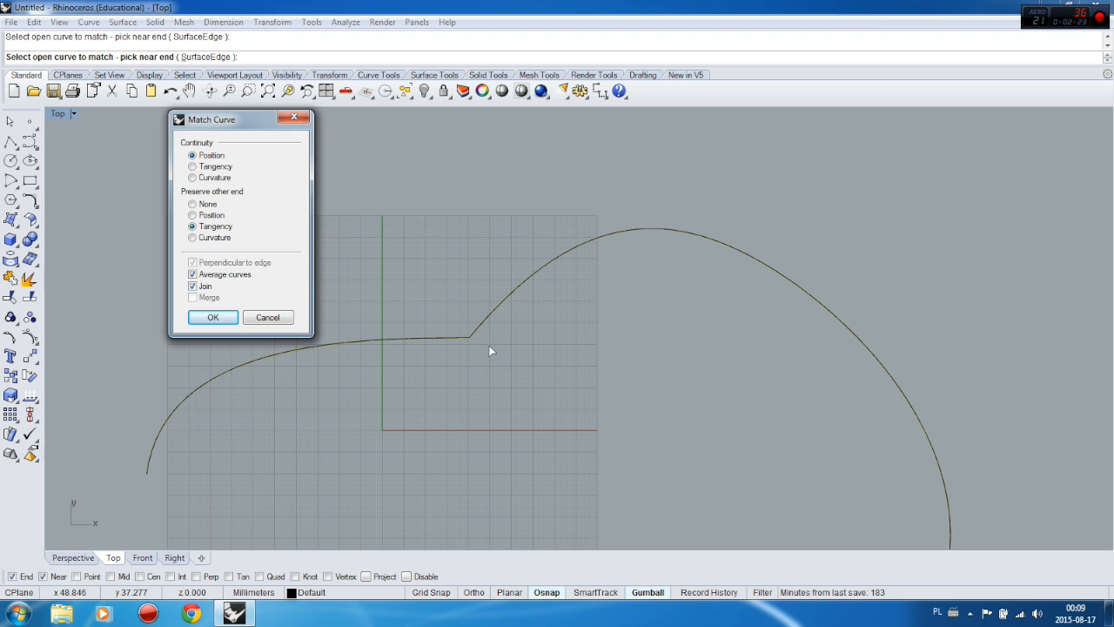
mouse_move(468, 364)
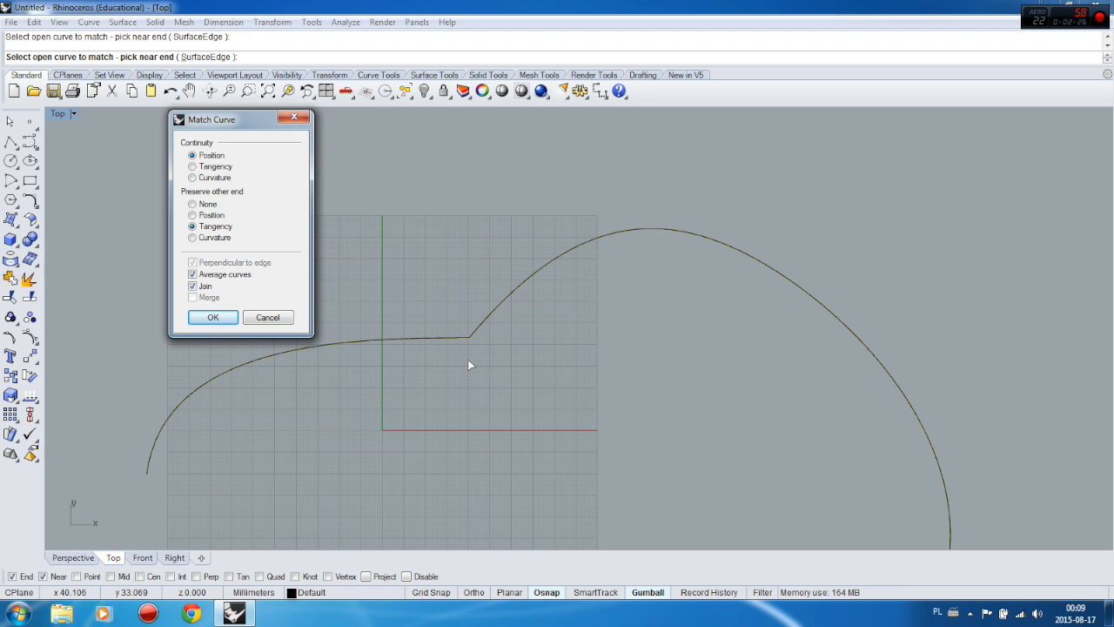
mouse_move(566, 247)
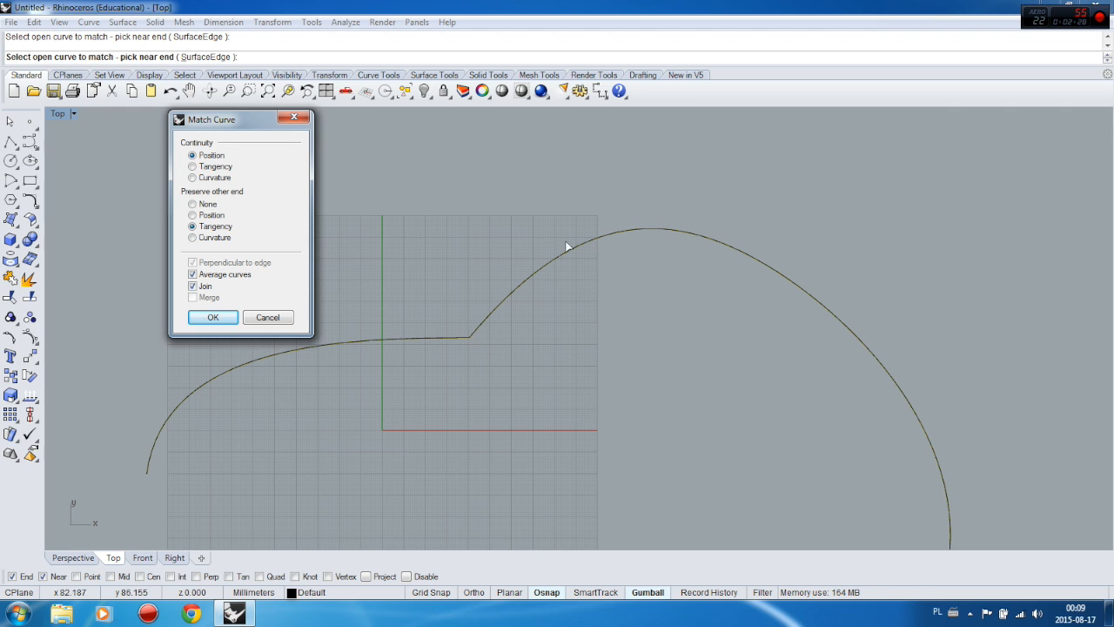
mouse_move(530, 256)
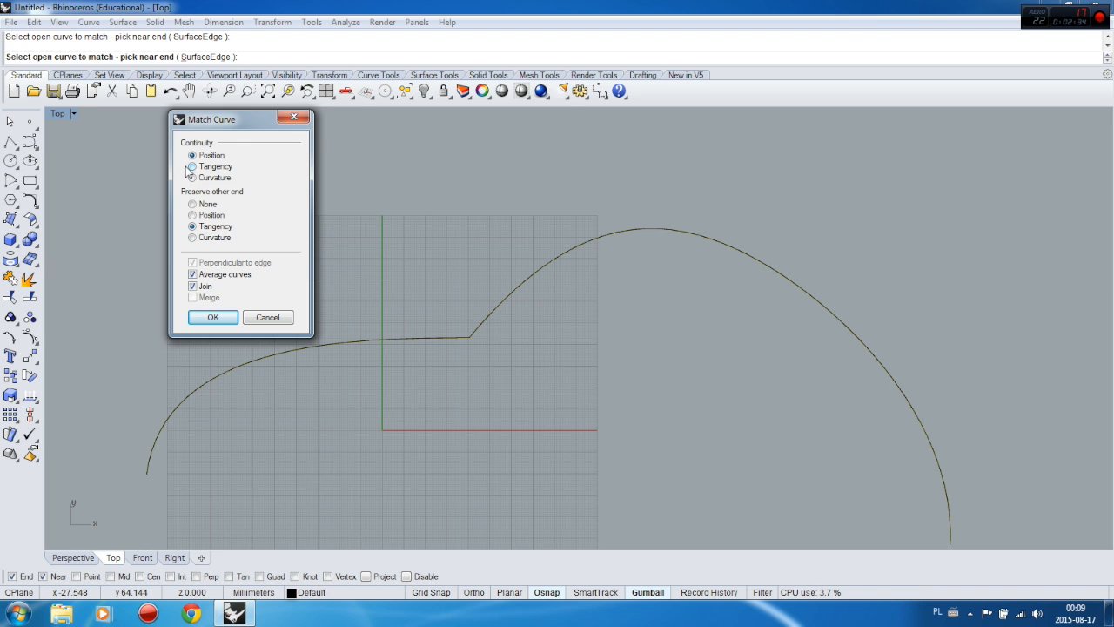
Preview Tangency continuity, then cancel the match leaving the sharp corner
click(191, 155)
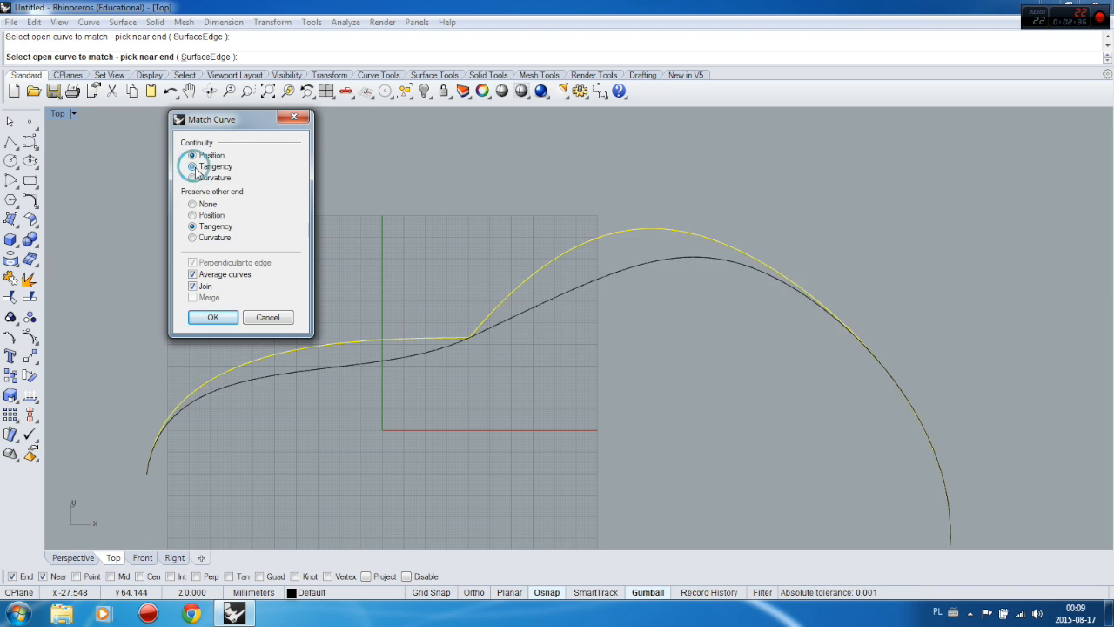
click(191, 167)
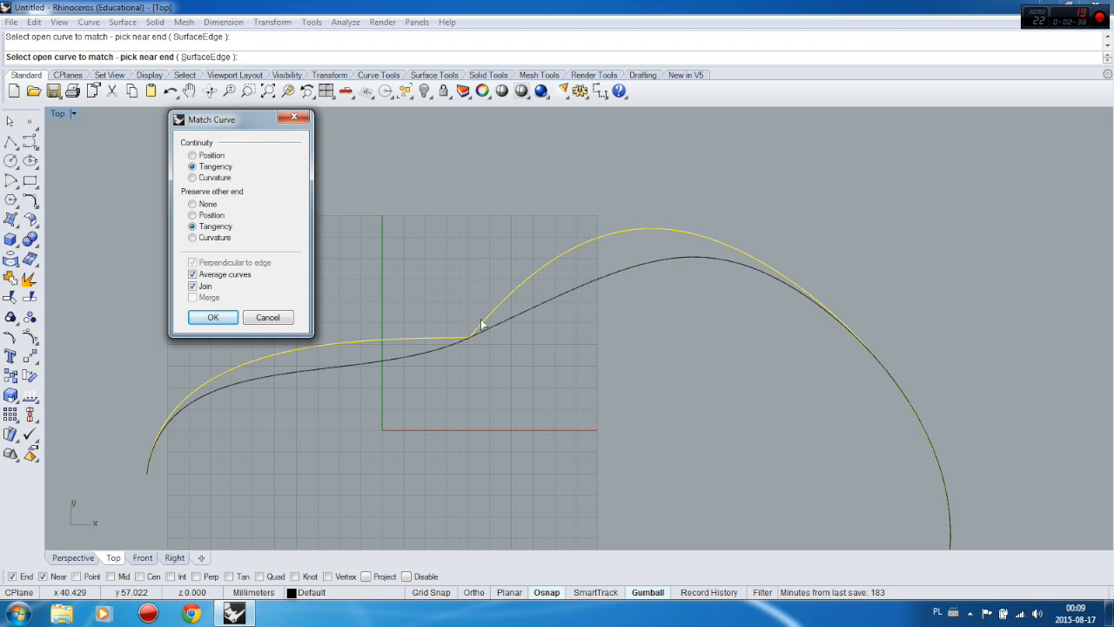
mouse_move(474, 296)
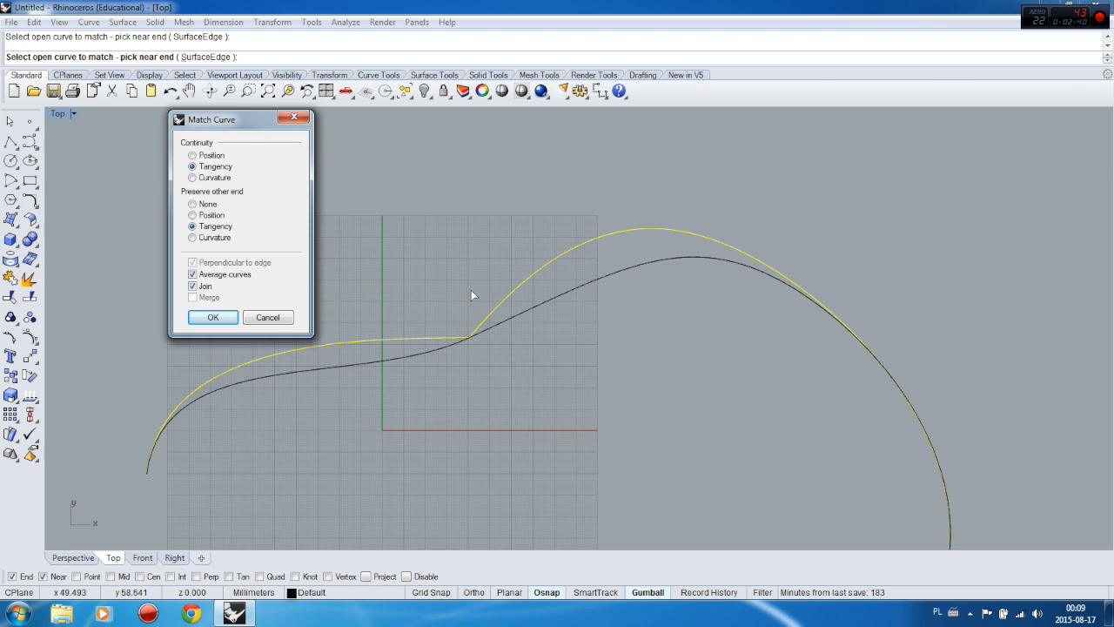
mouse_move(470, 433)
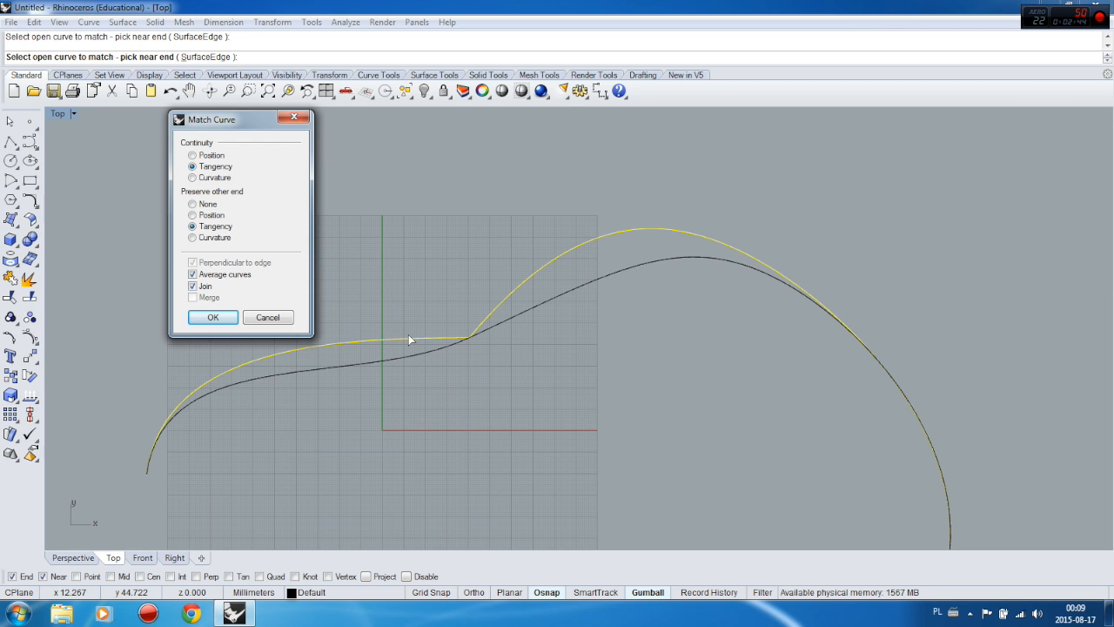
mouse_move(191, 420)
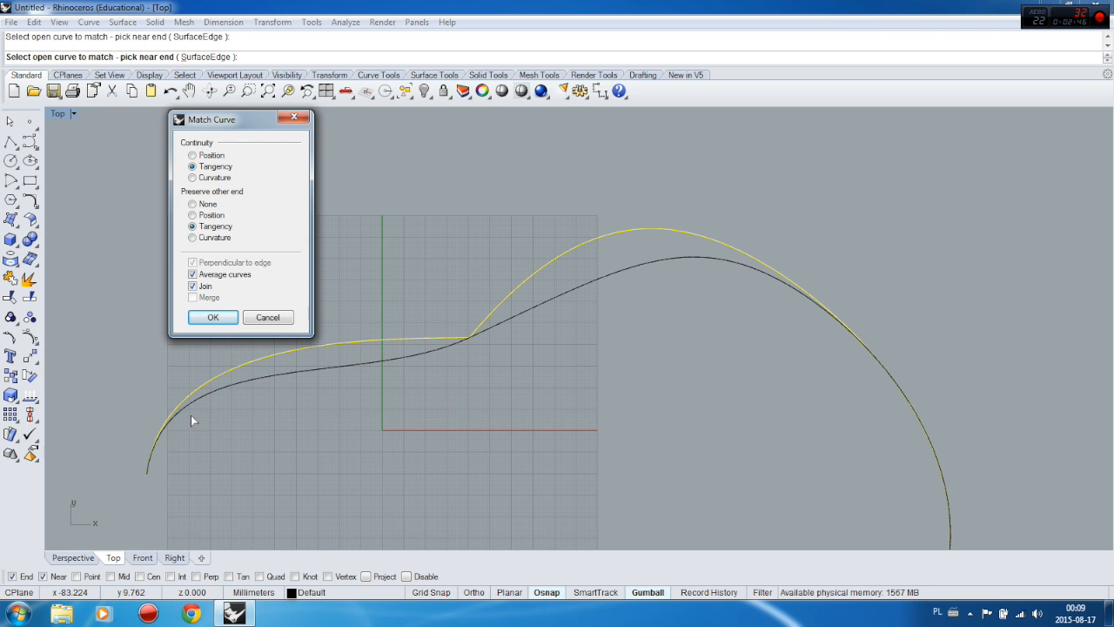
mouse_move(356, 366)
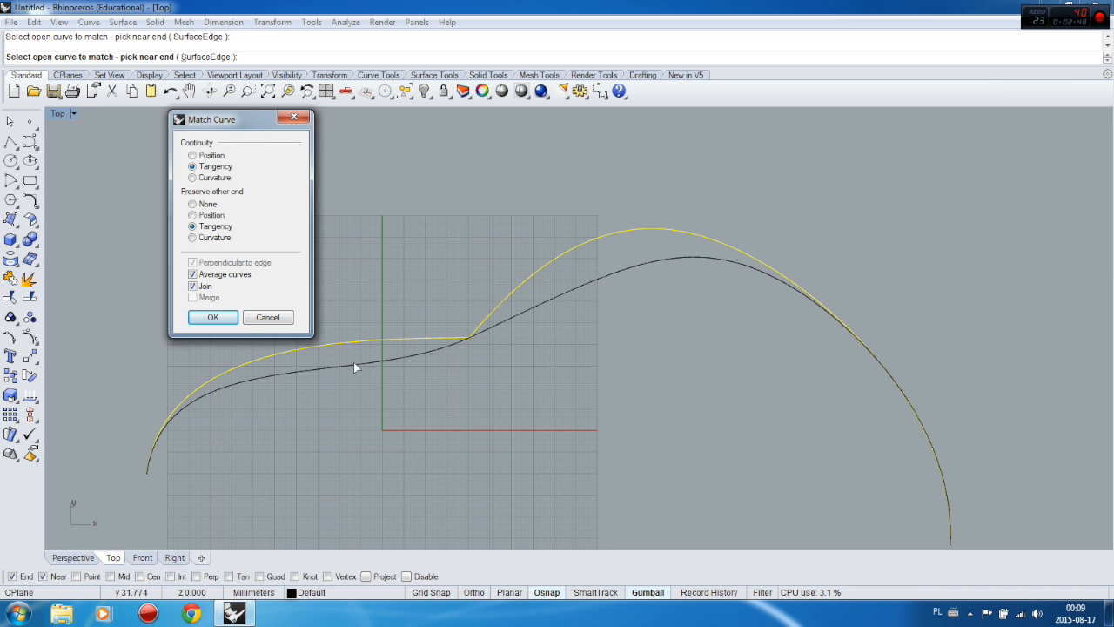
mouse_move(745, 279)
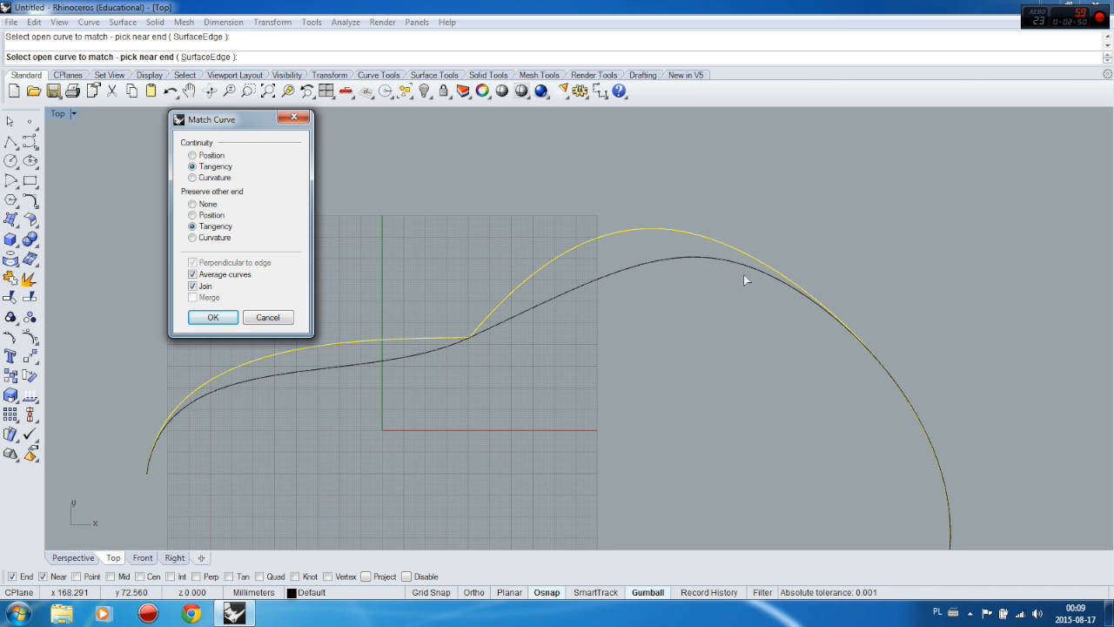
mouse_move(401, 313)
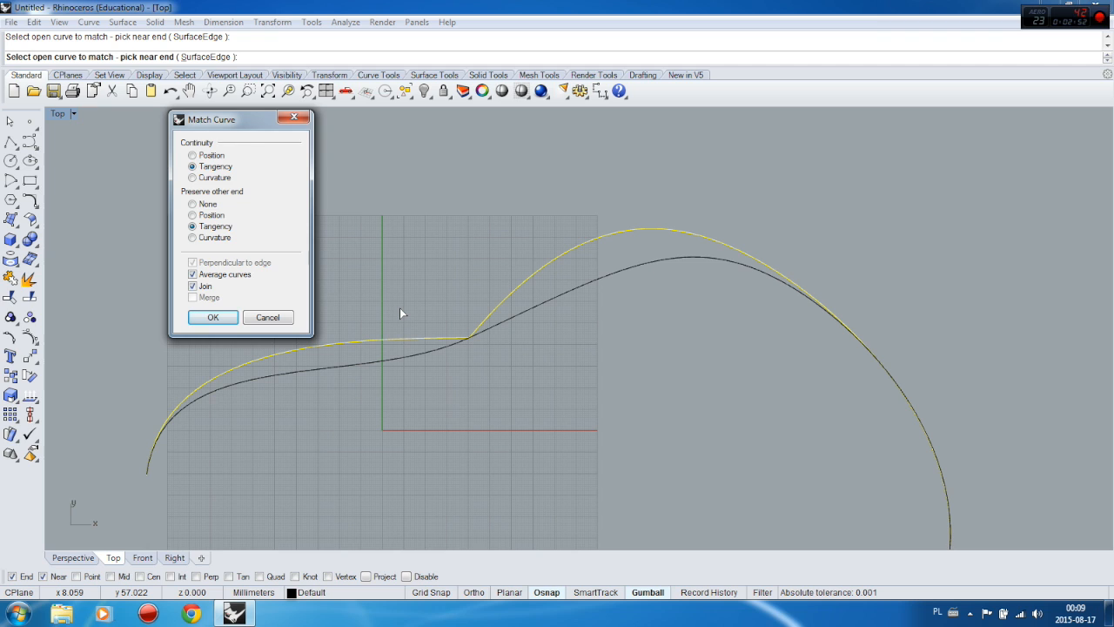
mouse_move(365, 194)
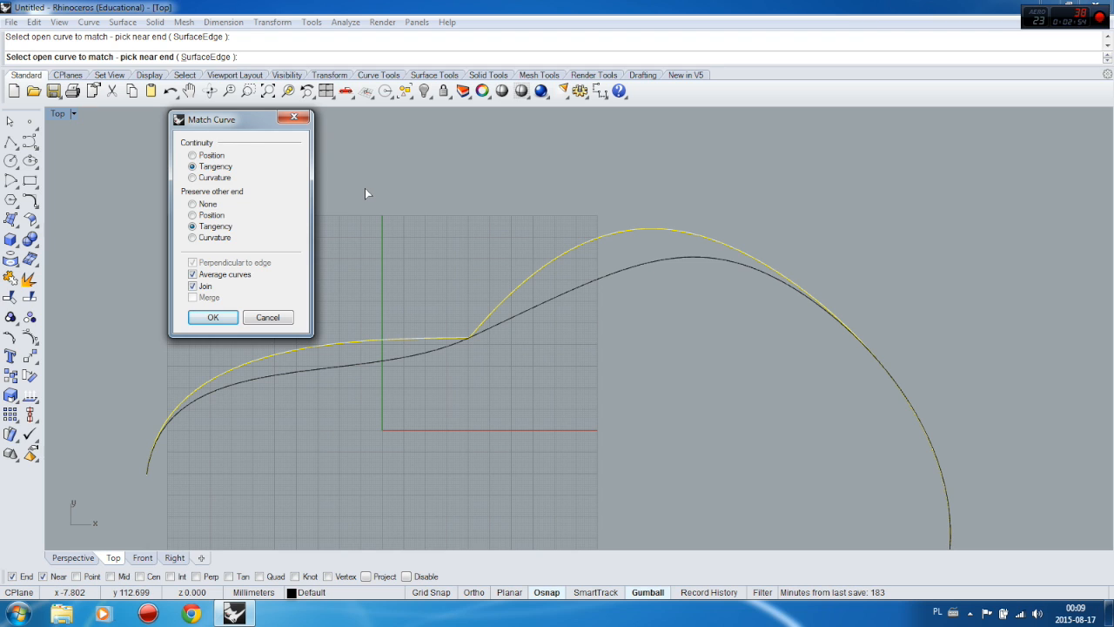
mouse_move(369, 191)
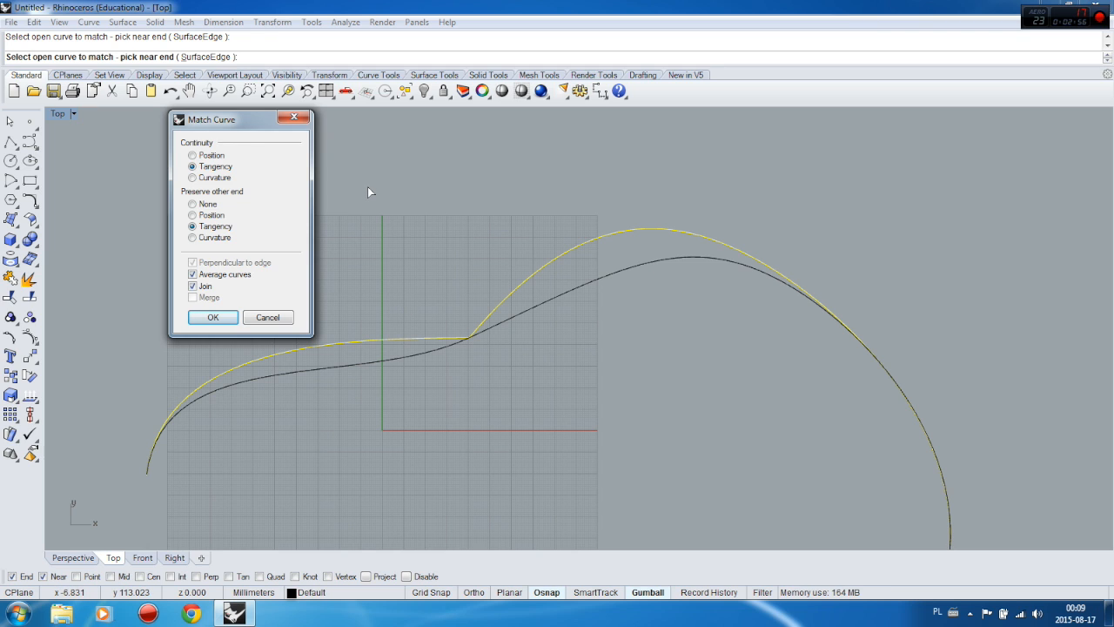
click(212, 317)
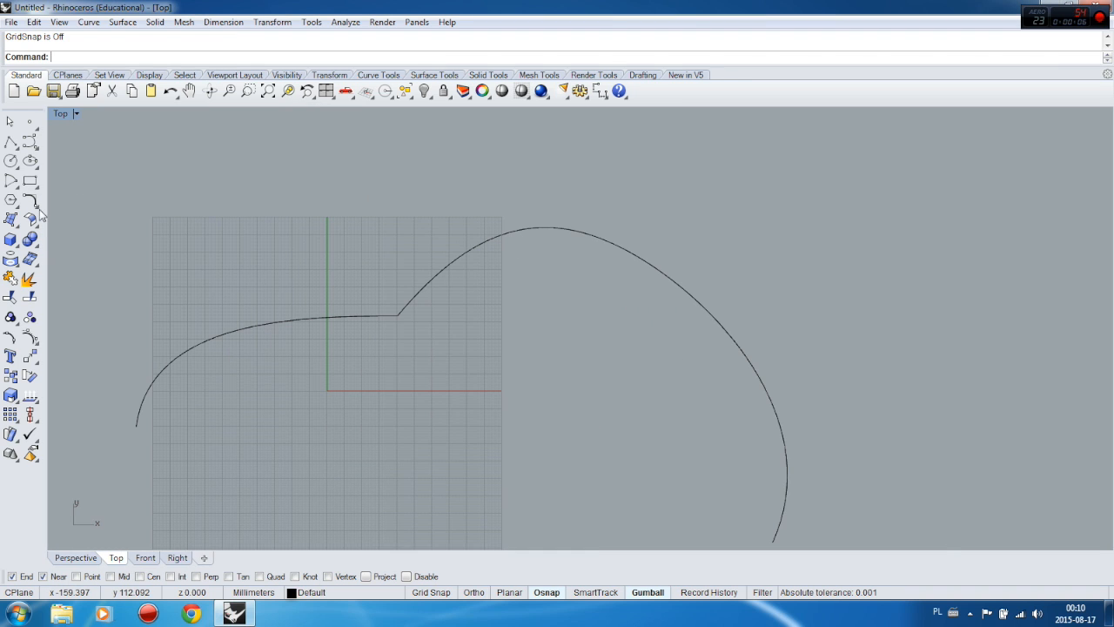
Rerun Match Curve with Tangency, Preserve other end None, and Join unchecked
click(11, 198)
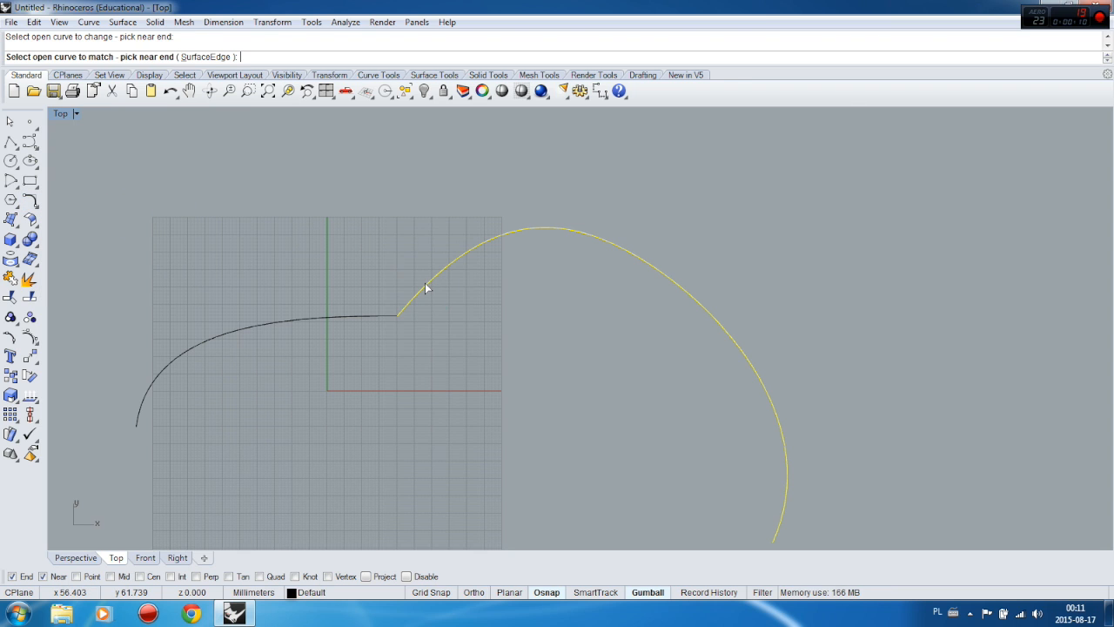
click(397, 314)
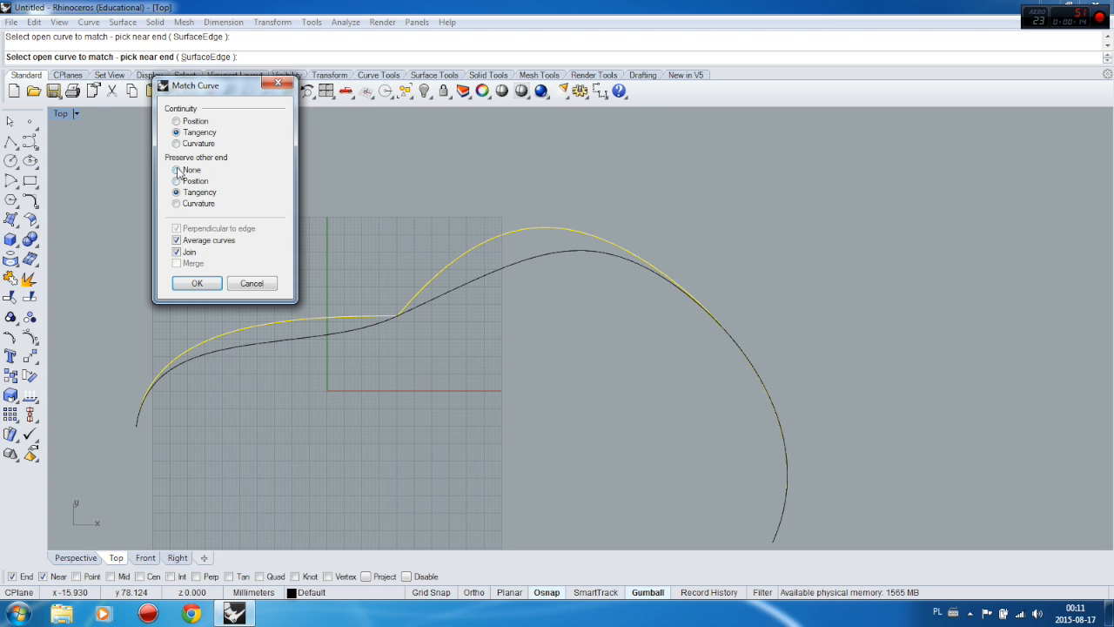
click(178, 170)
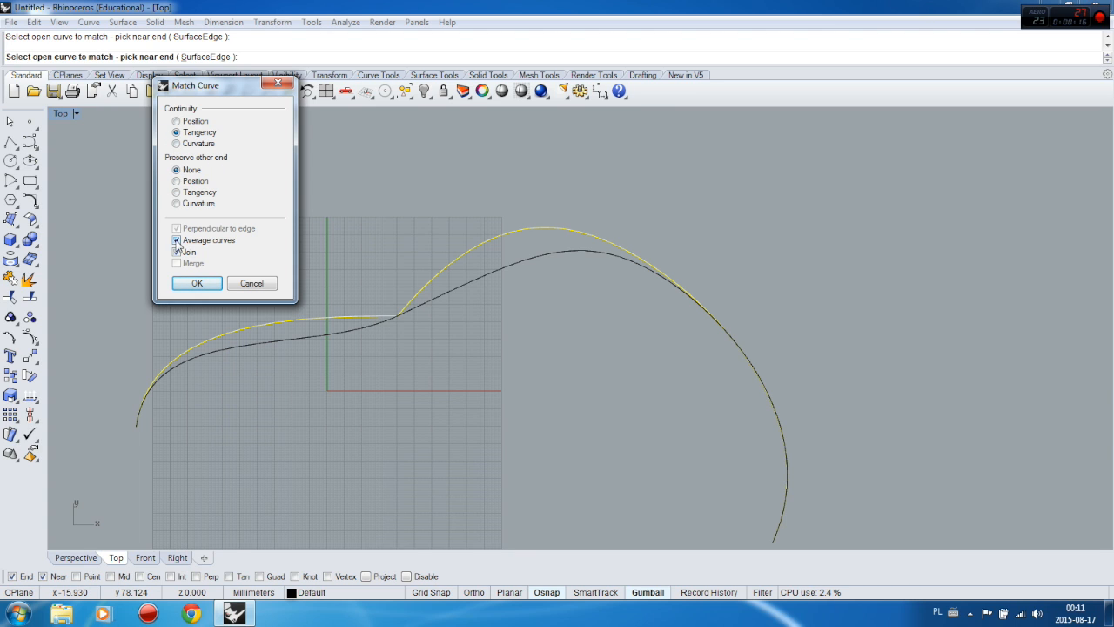
click(178, 240)
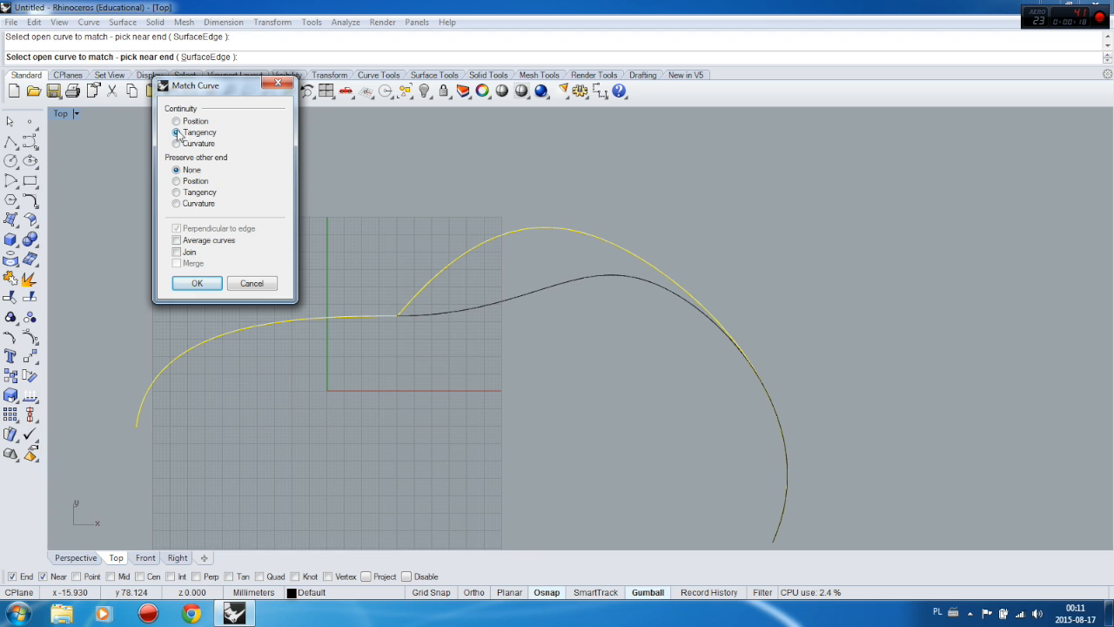
click(178, 132)
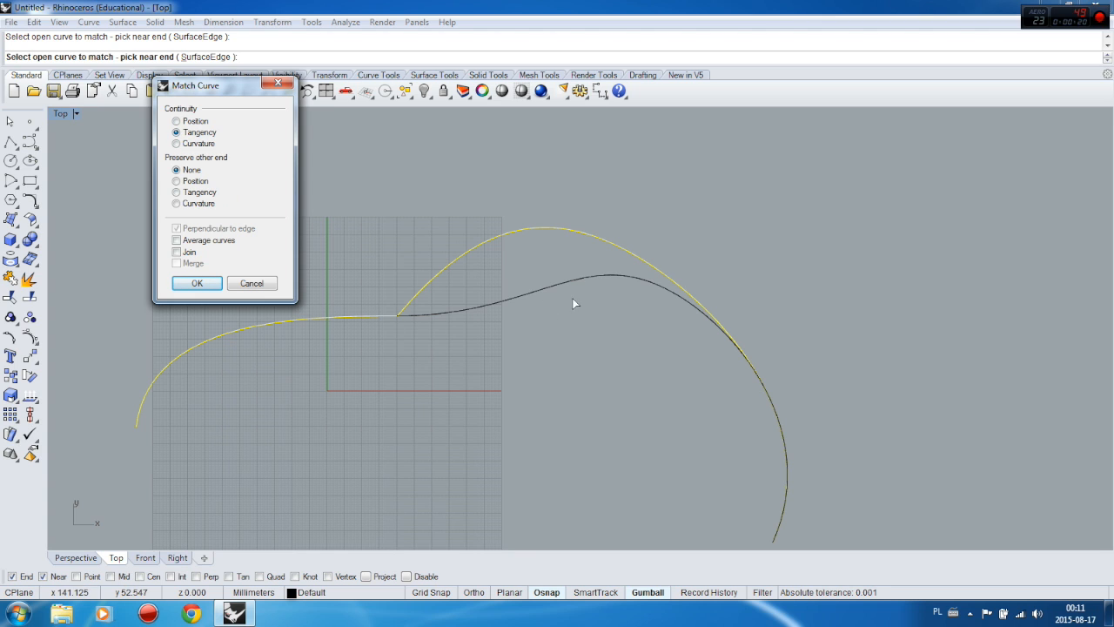
mouse_move(487, 309)
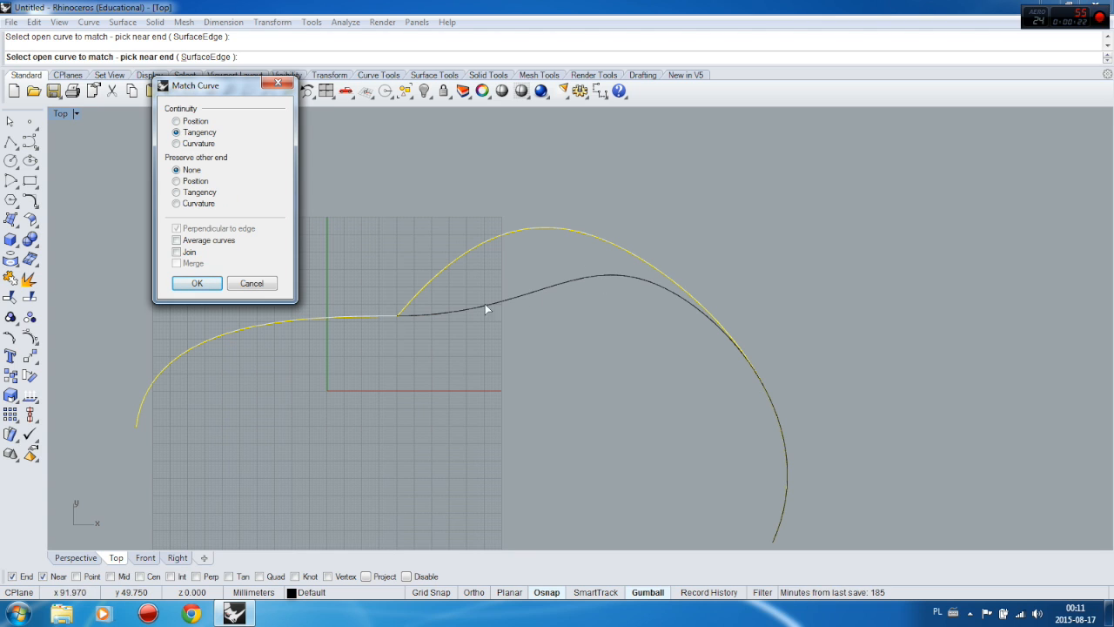
mouse_move(375, 310)
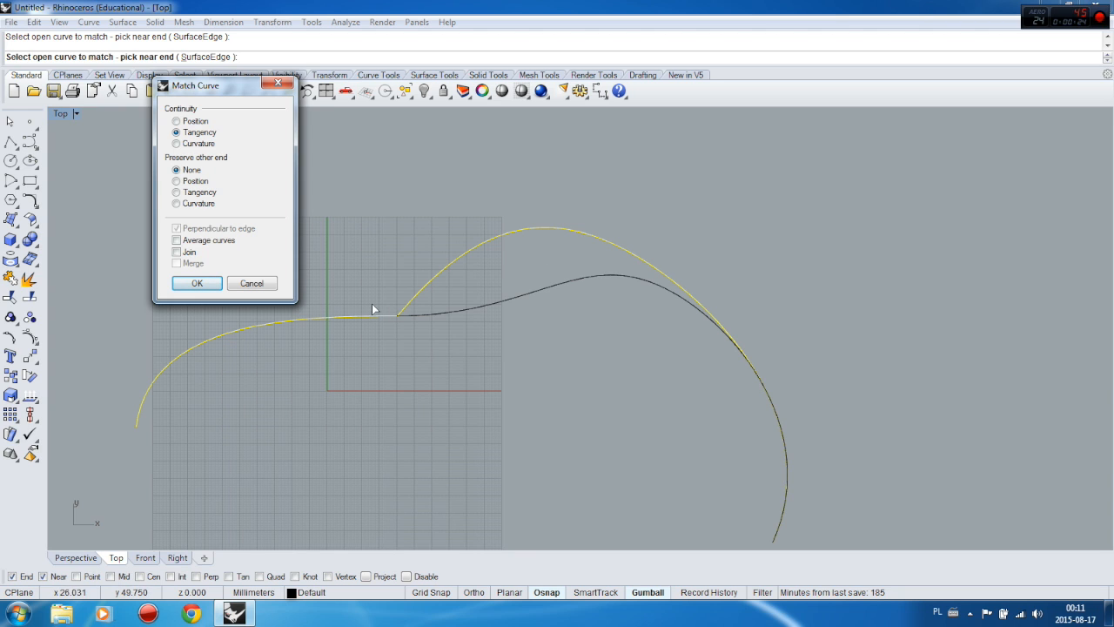
mouse_move(349, 327)
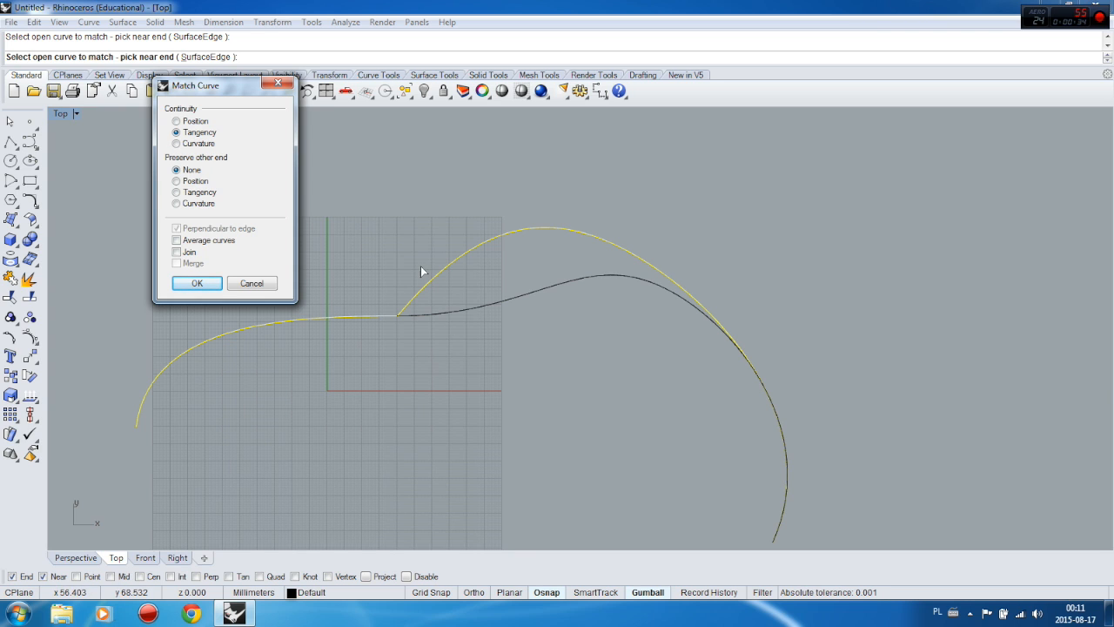
mouse_move(473, 317)
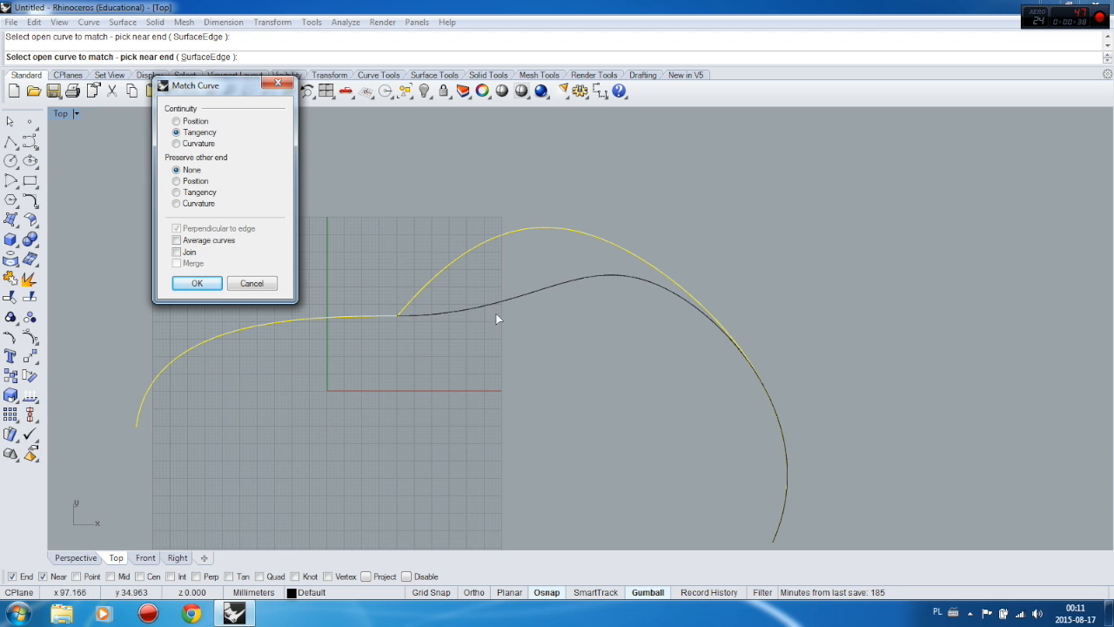
mouse_move(421, 369)
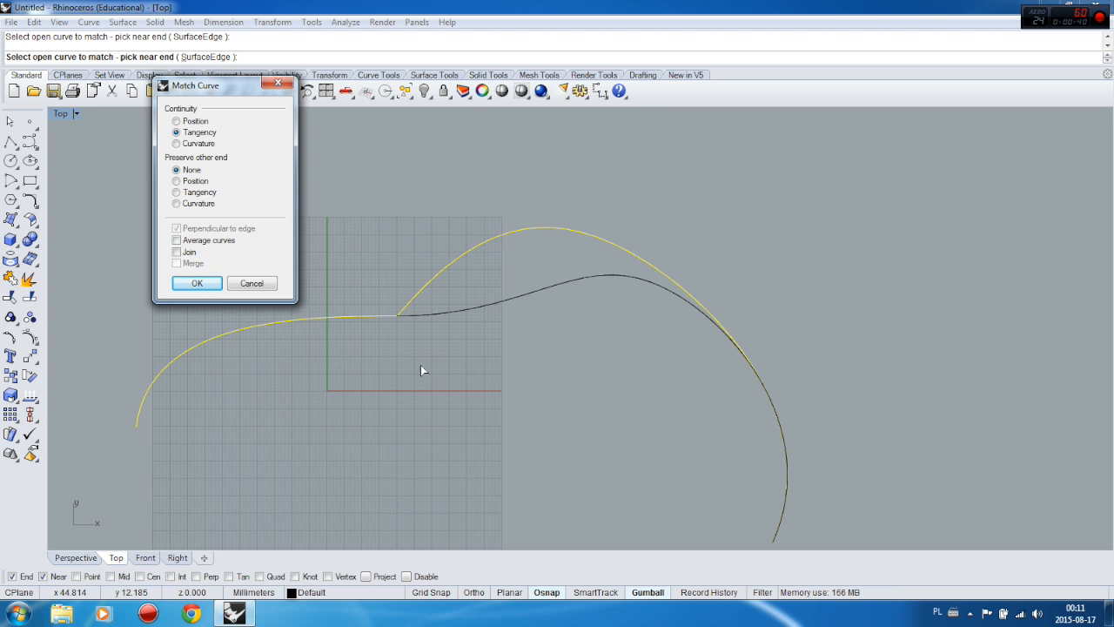
mouse_move(425, 254)
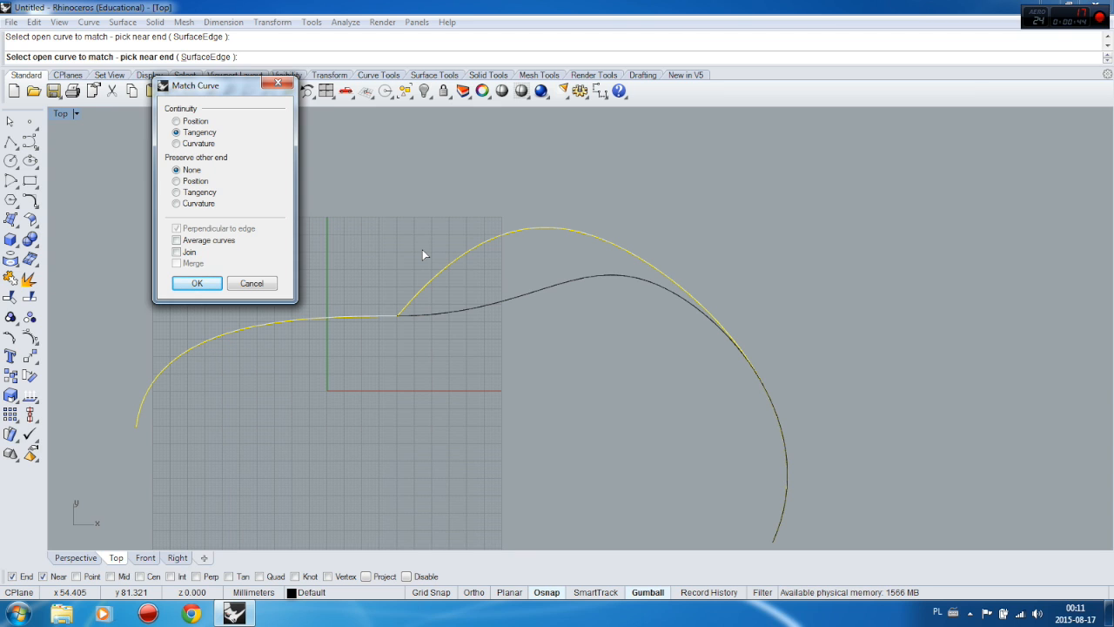
Toggle Average curves and Join, ending with Average checked and Join unchecked
click(178, 241)
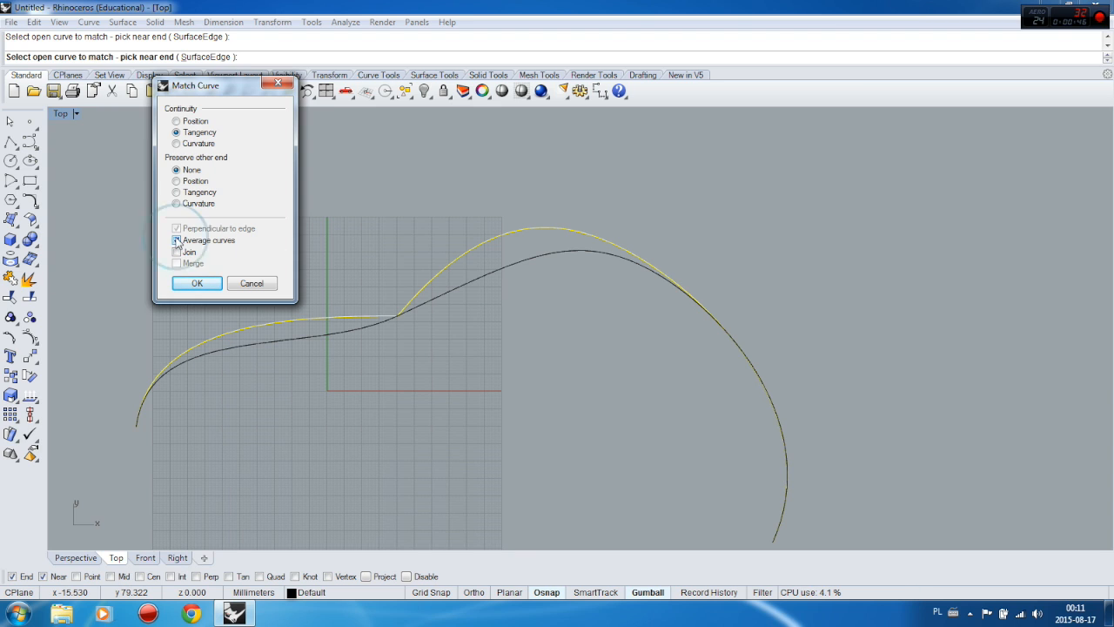
click(178, 241)
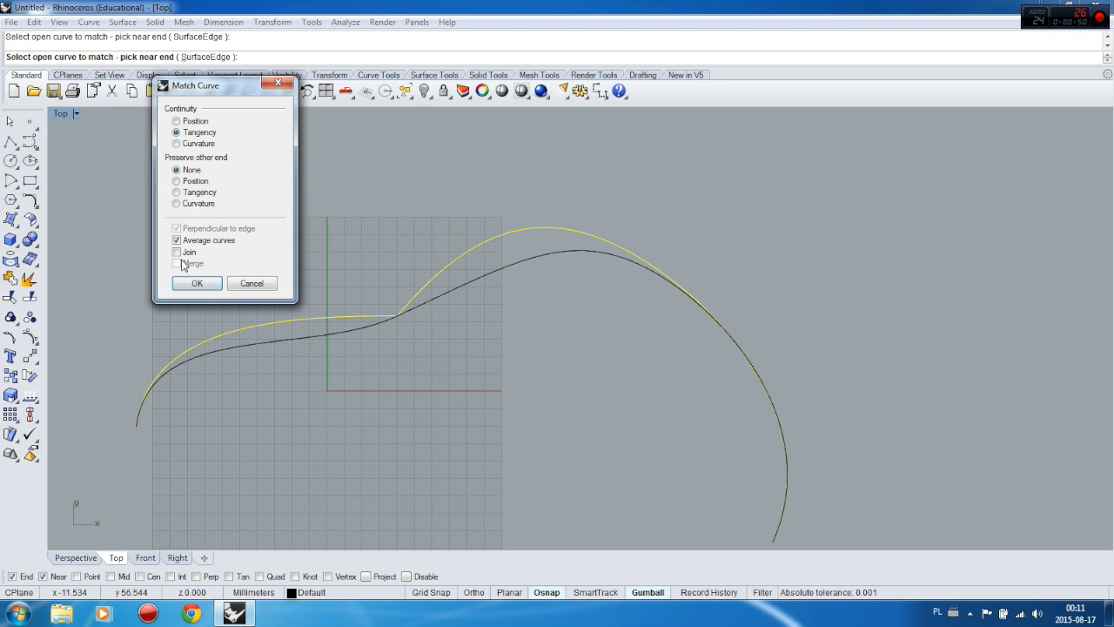
click(178, 253)
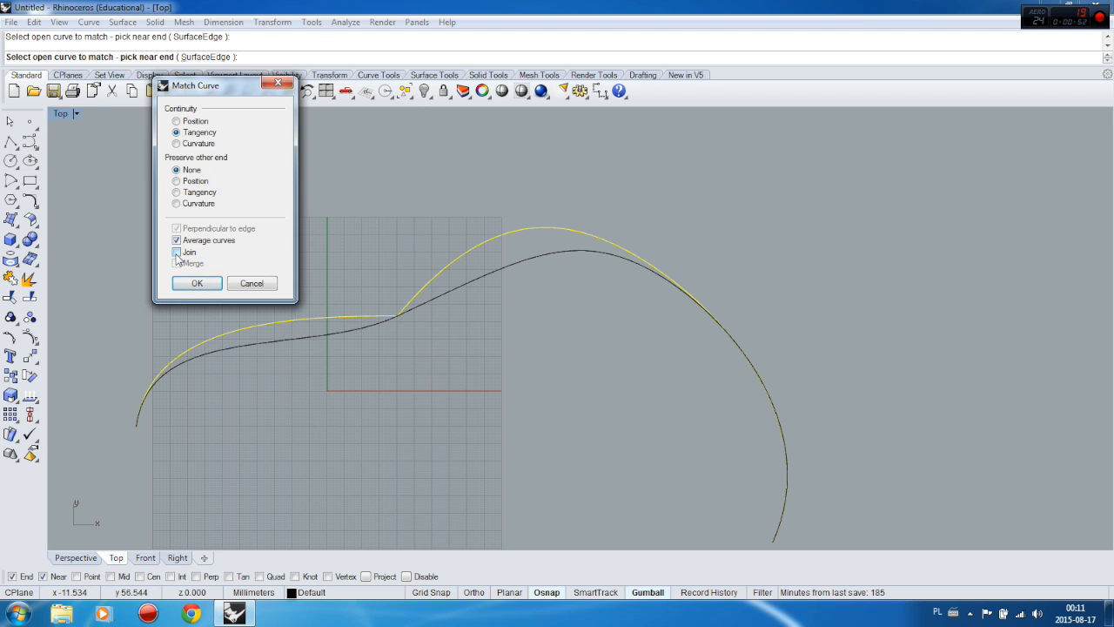
click(177, 251)
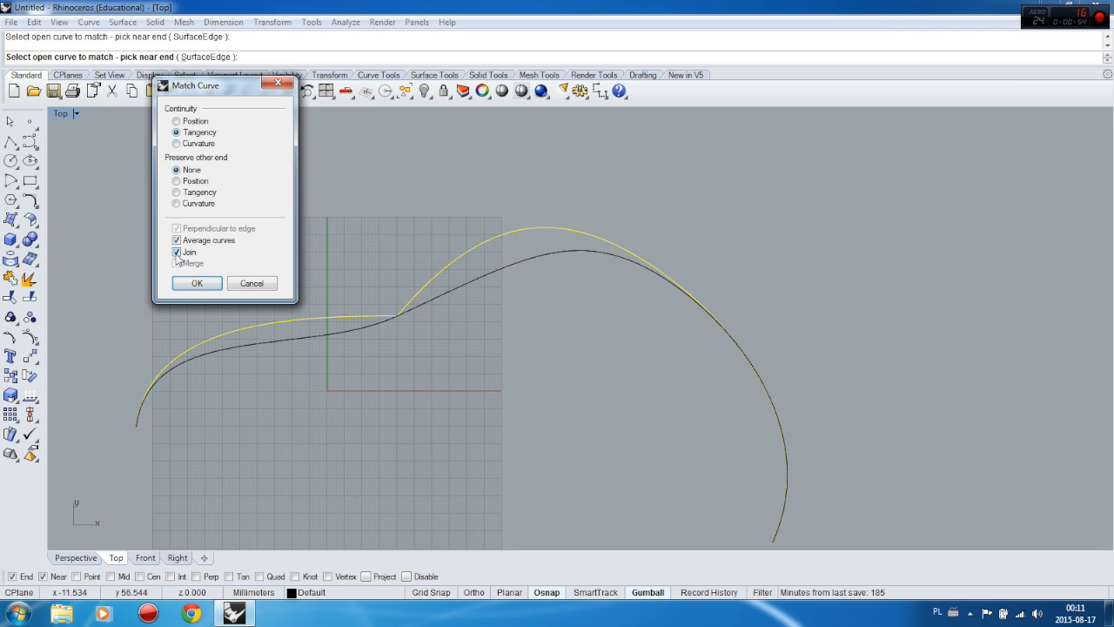
click(178, 251)
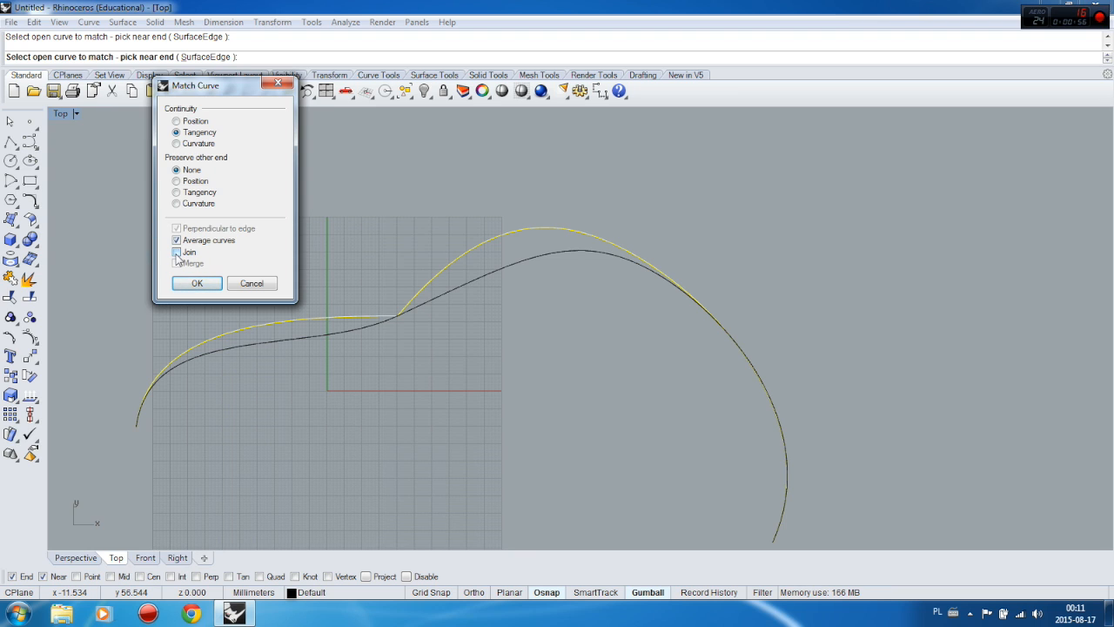
click(178, 250)
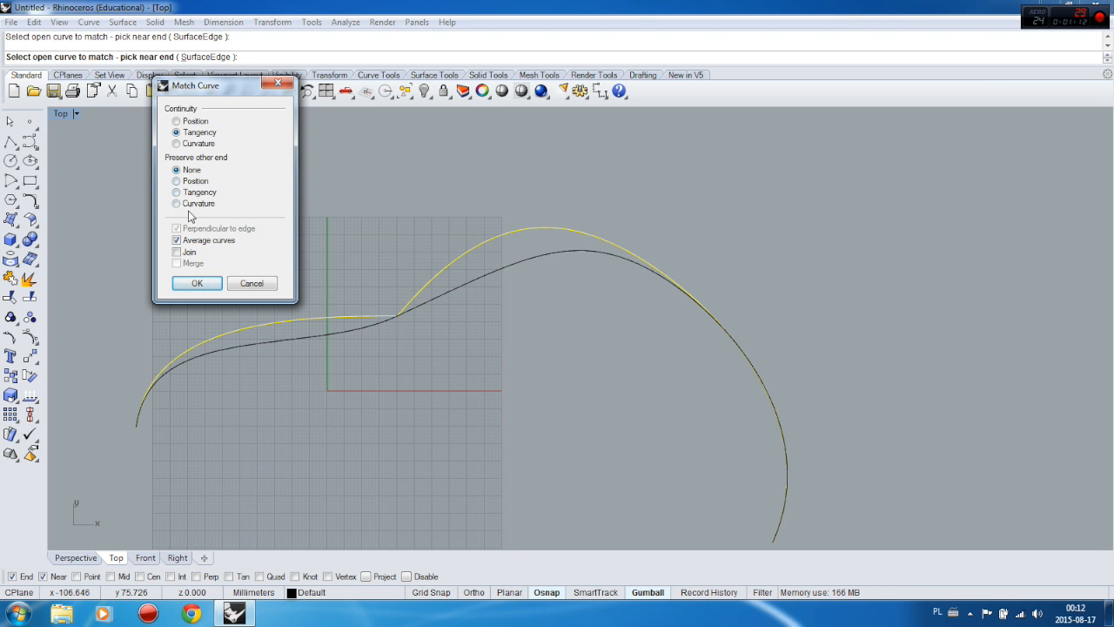
mouse_move(270, 223)
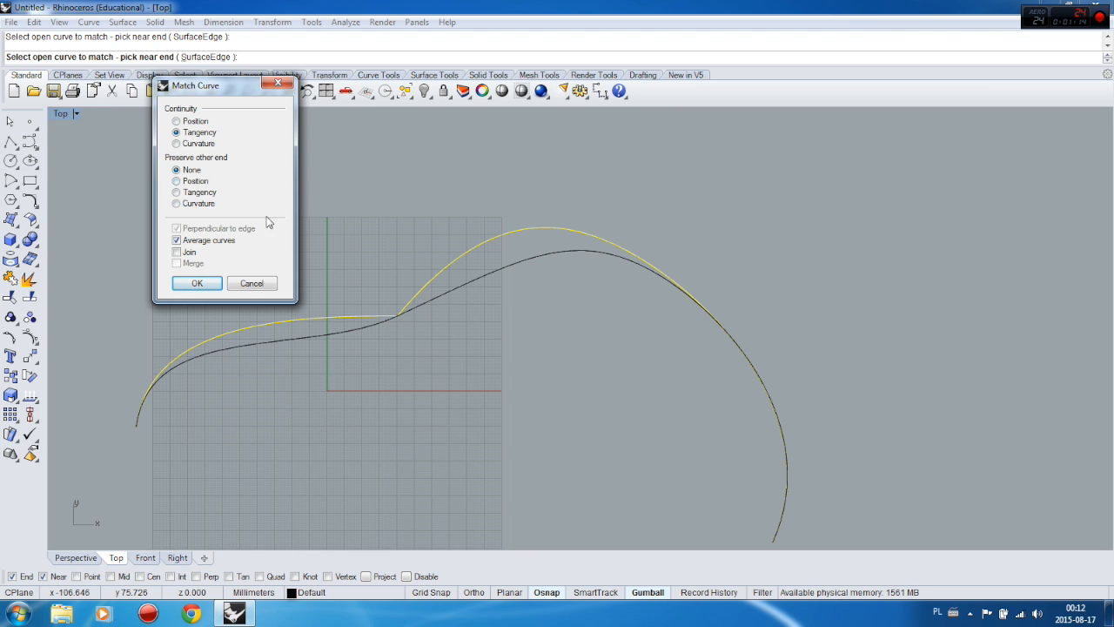
mouse_move(160, 468)
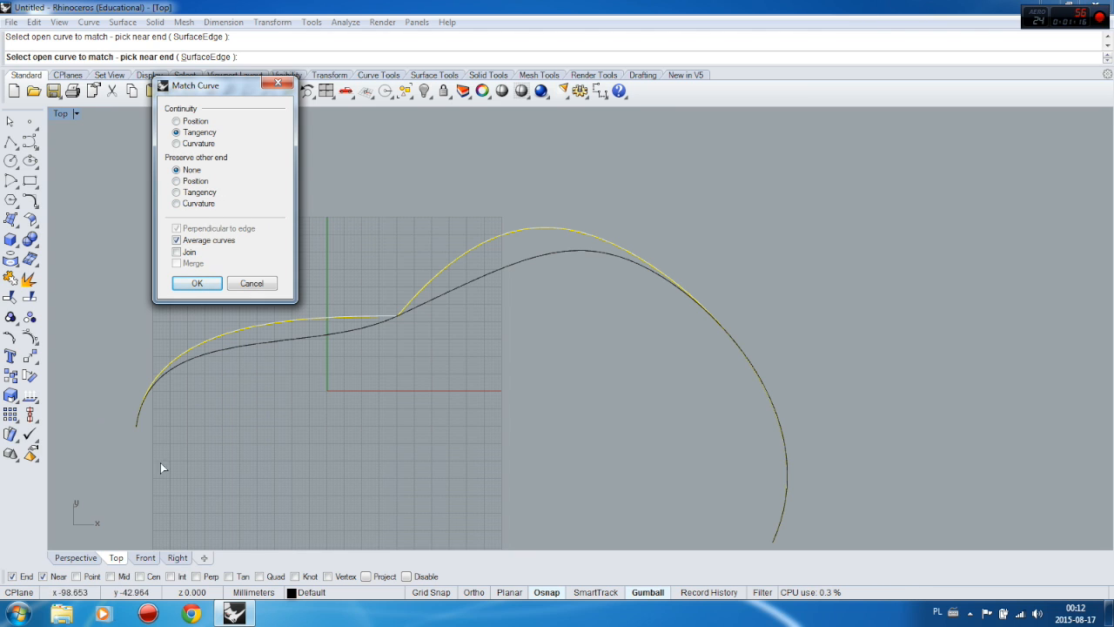
mouse_move(129, 419)
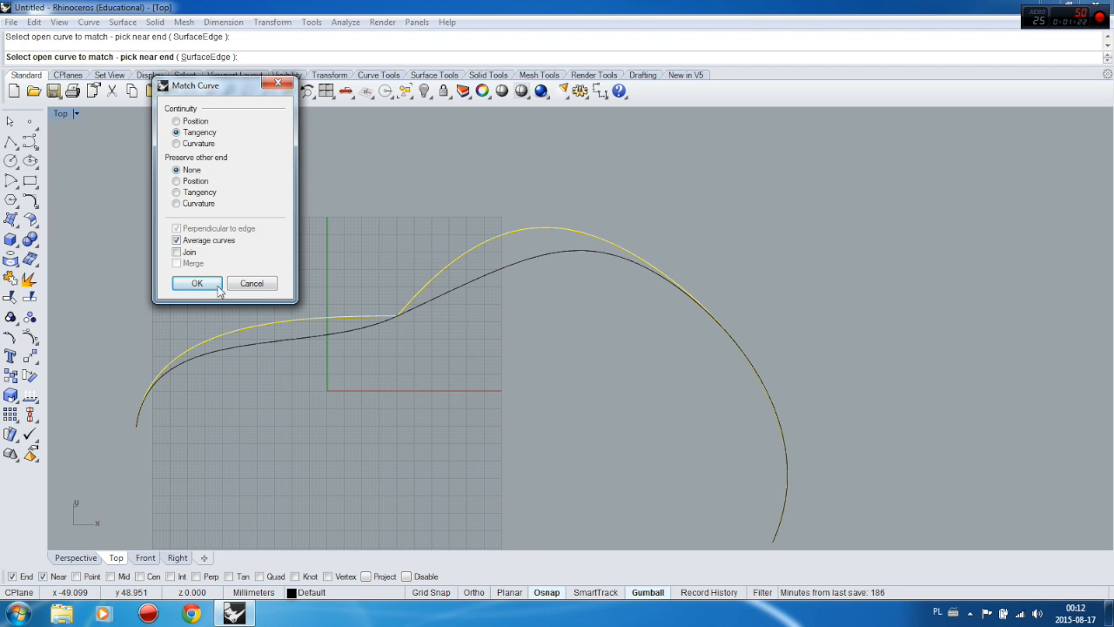
Confirm Tangency continuity and apply the averaged match with OK
click(178, 192)
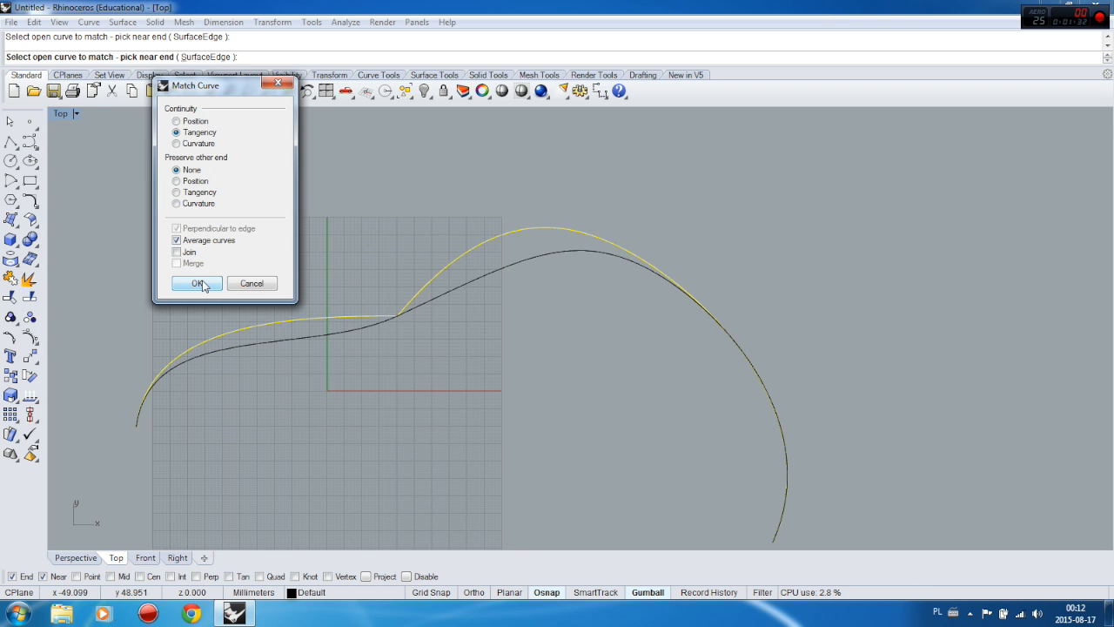
click(195, 282)
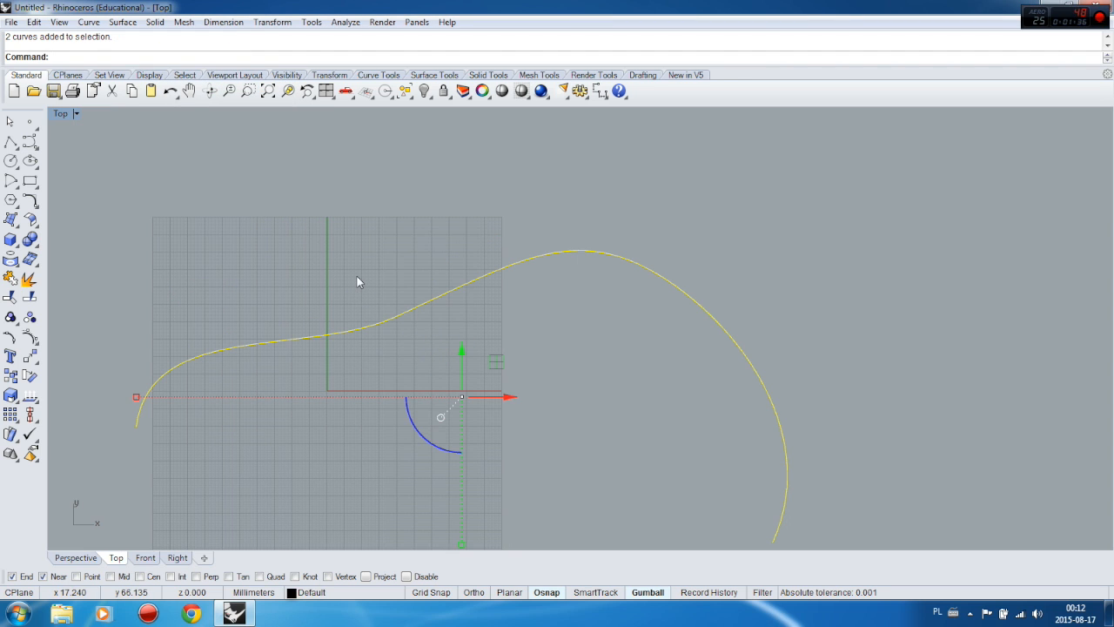
mouse_move(29, 338)
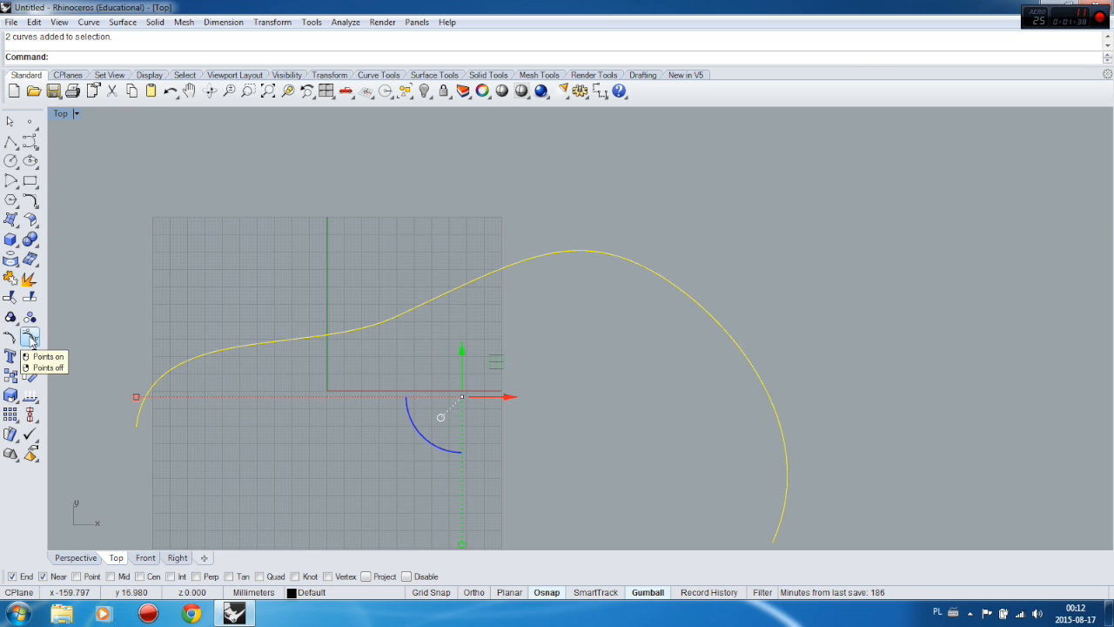
Turn on control points for the matched curves and zoom to frame them
click(29, 338)
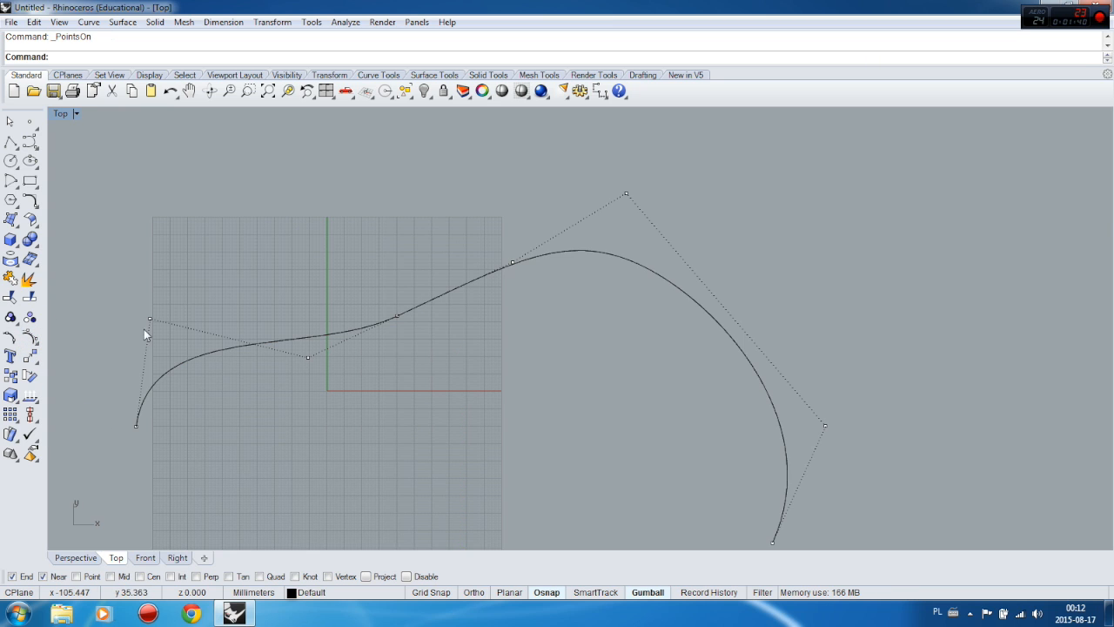
mouse_move(511, 276)
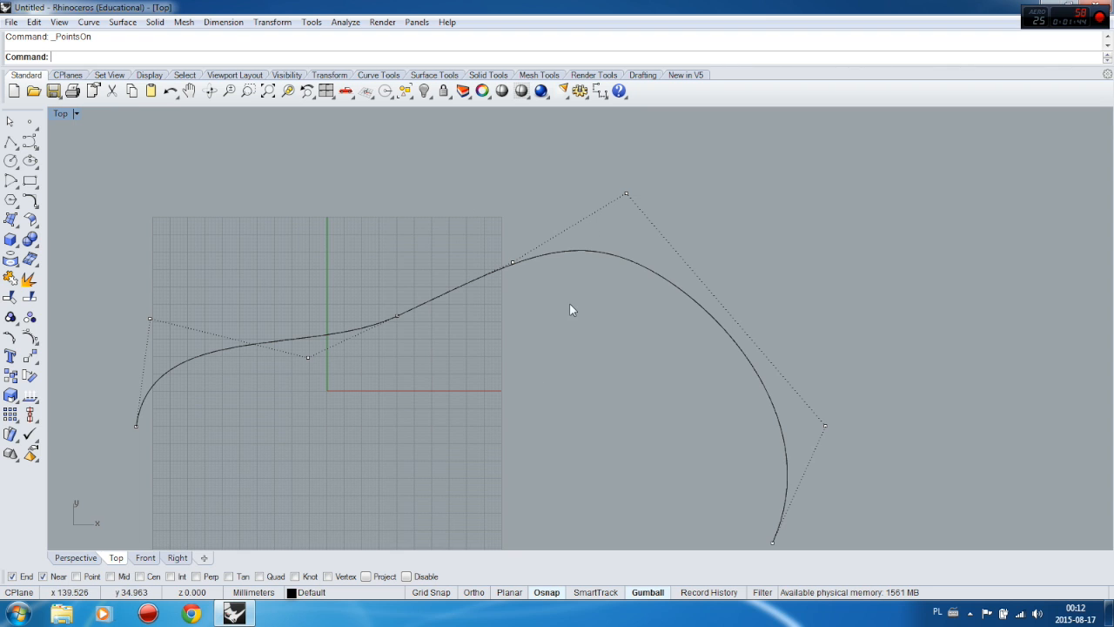
scroll(down, 3)
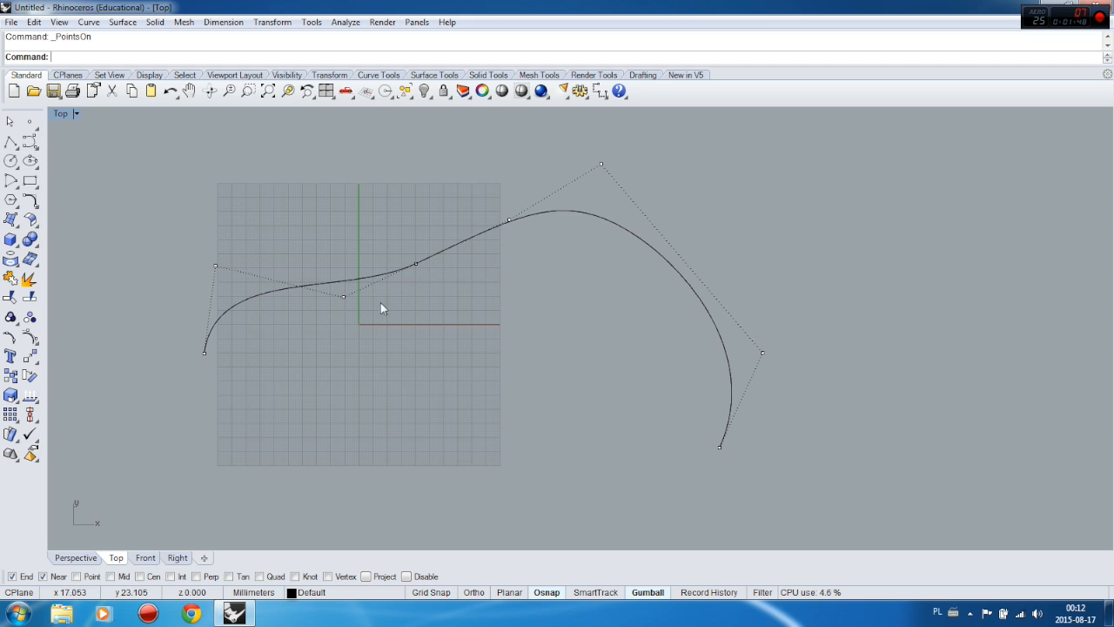
mouse_move(654, 216)
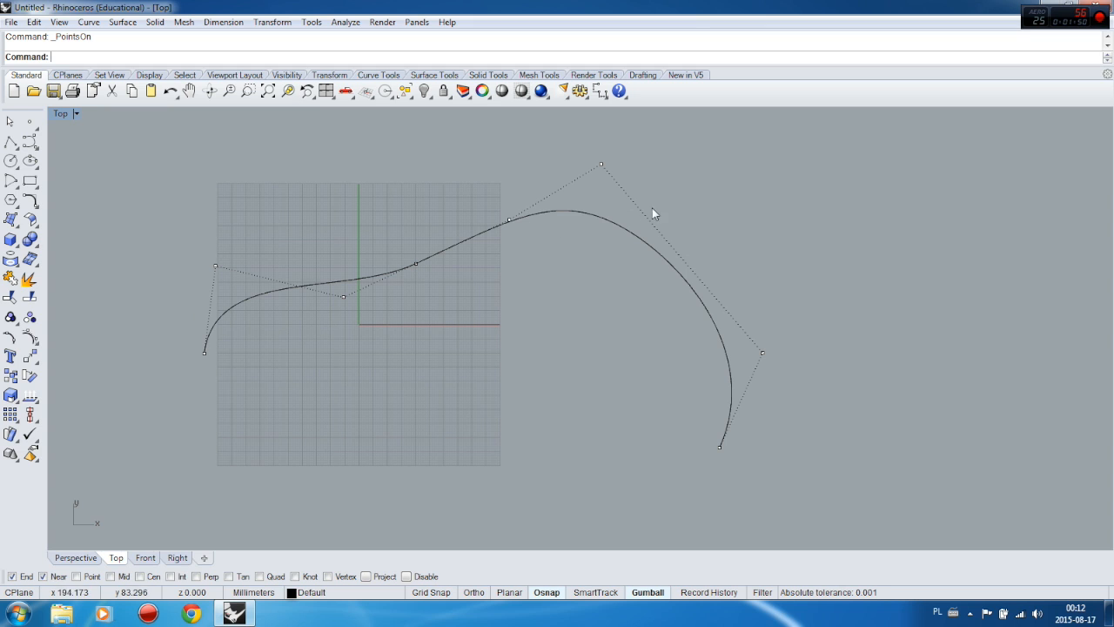
mouse_move(219, 293)
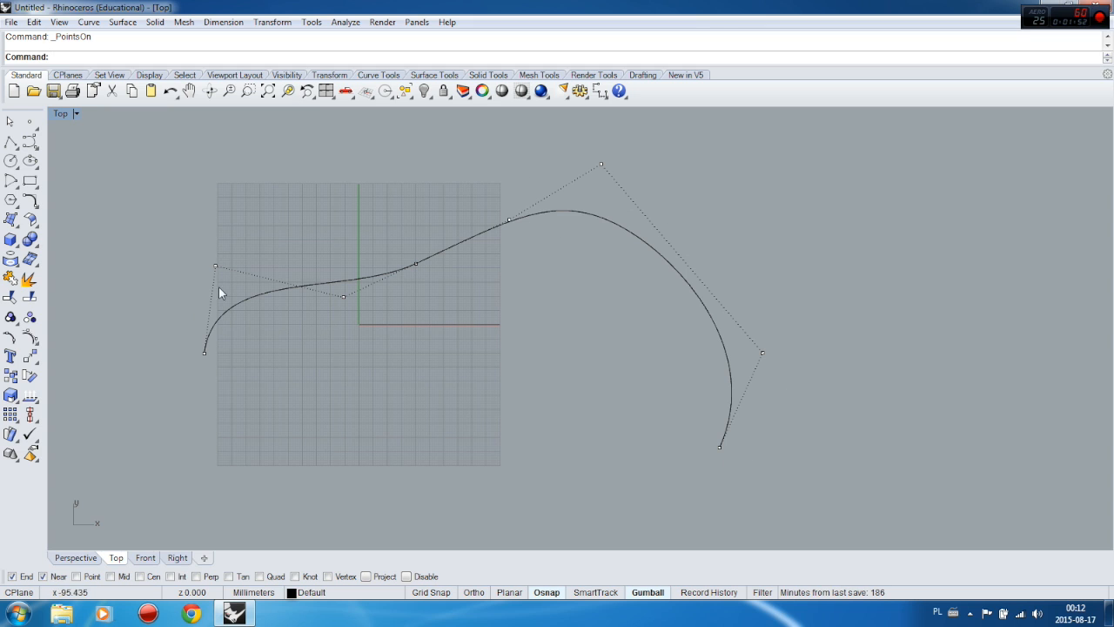
mouse_move(491, 189)
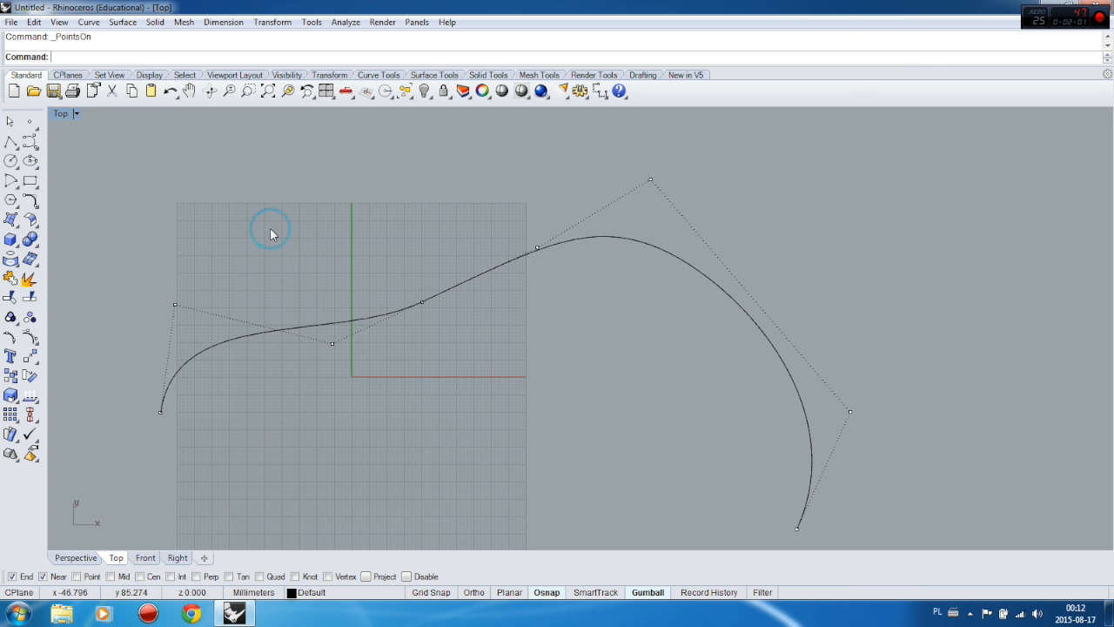
mouse_move(452, 282)
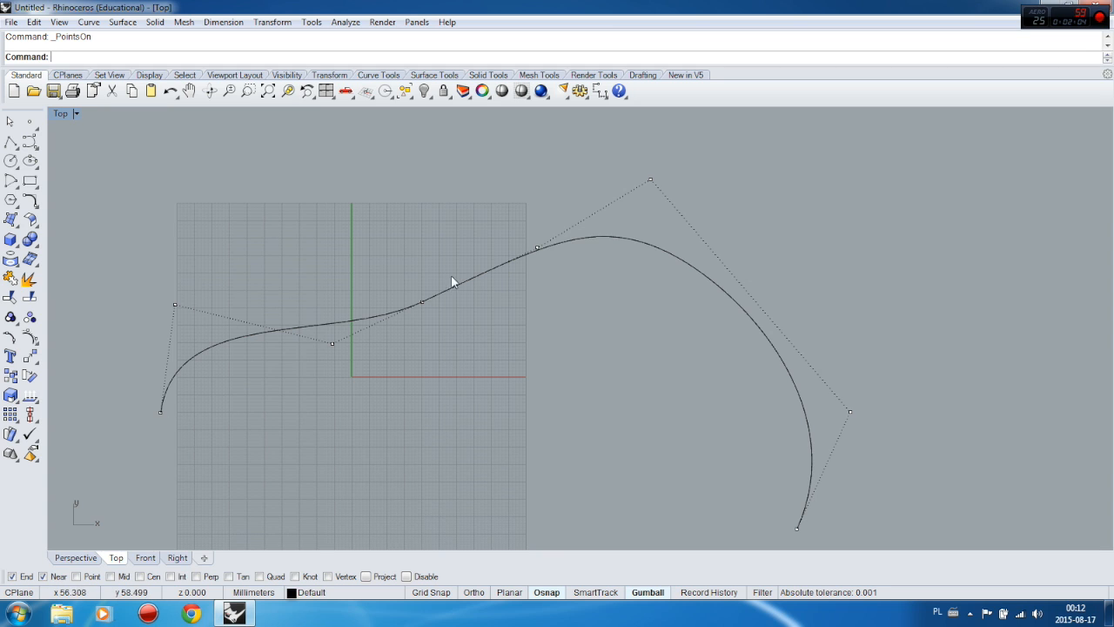
mouse_move(406, 342)
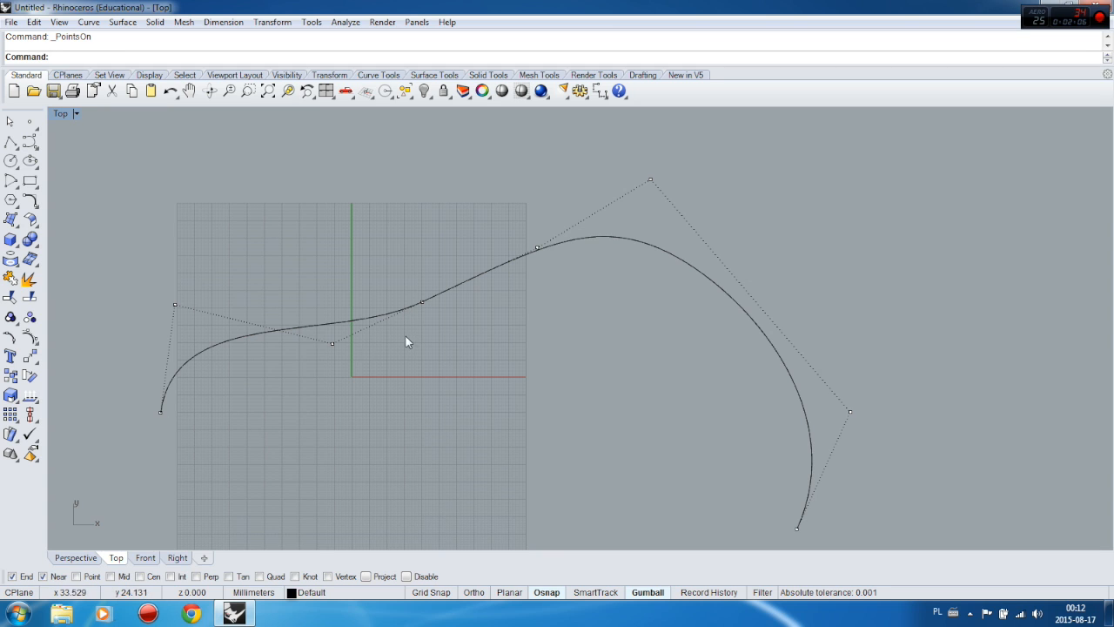
mouse_move(393, 366)
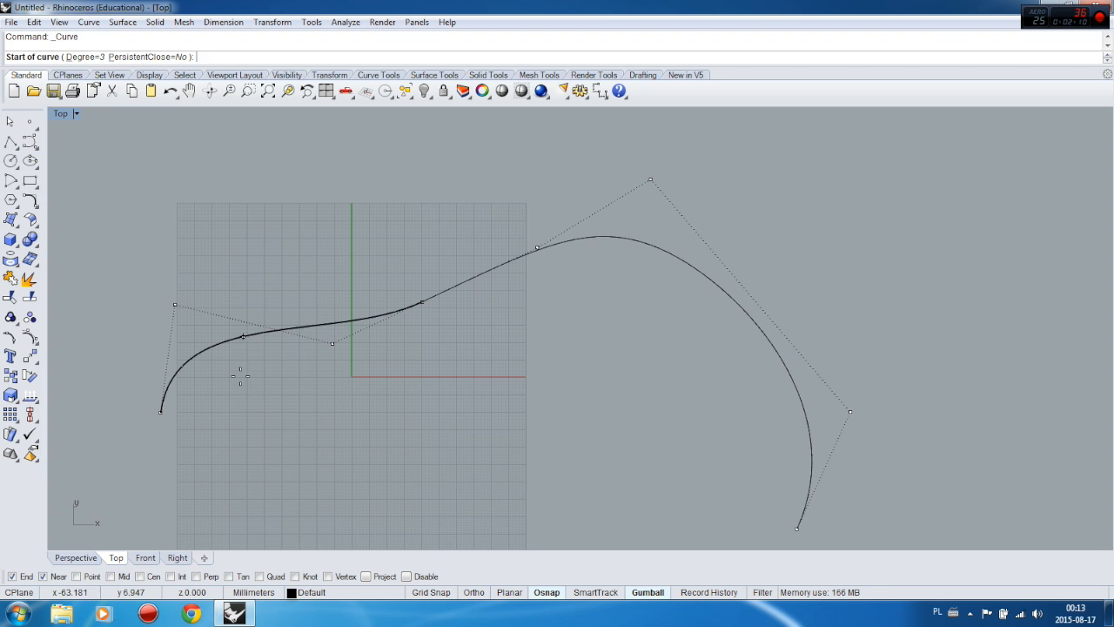
Draw a new wavy many-point curve below the original
click(184, 355)
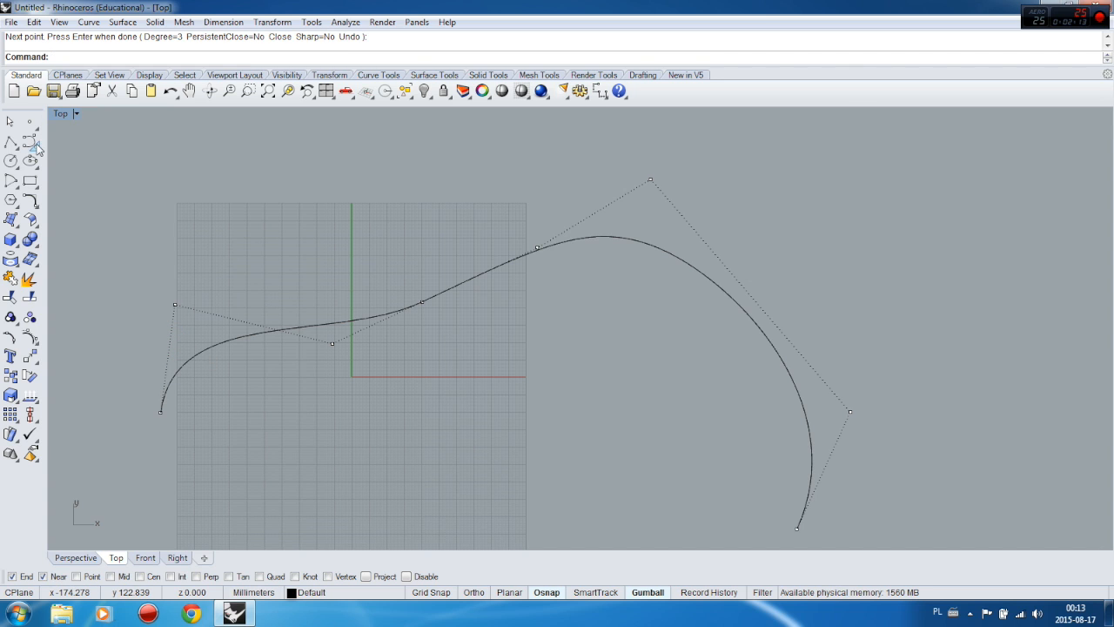
click(29, 137)
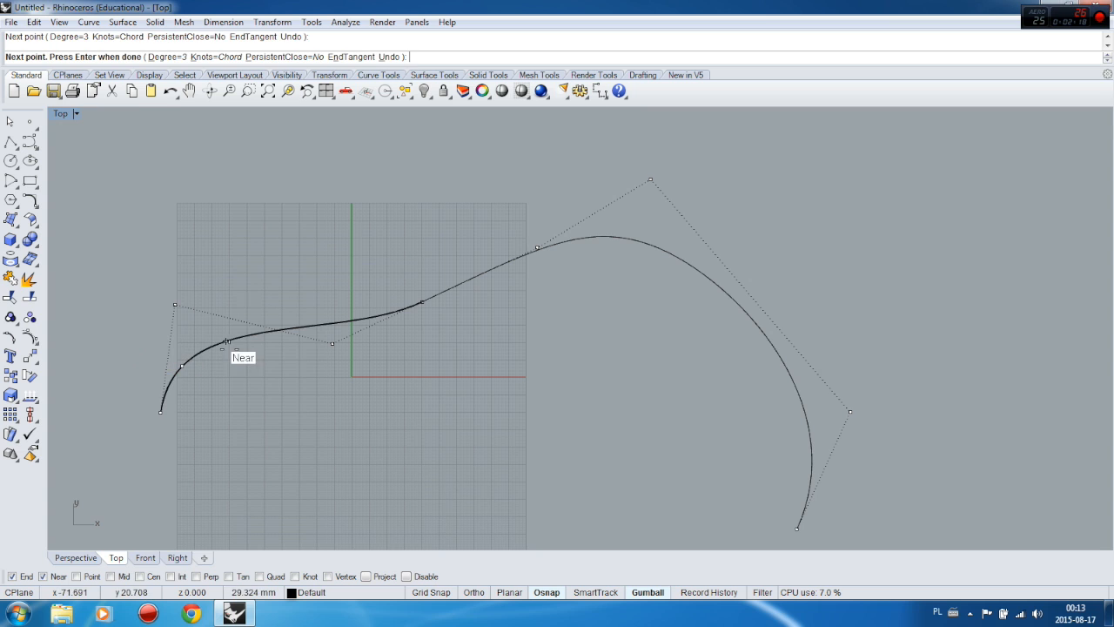
click(338, 315)
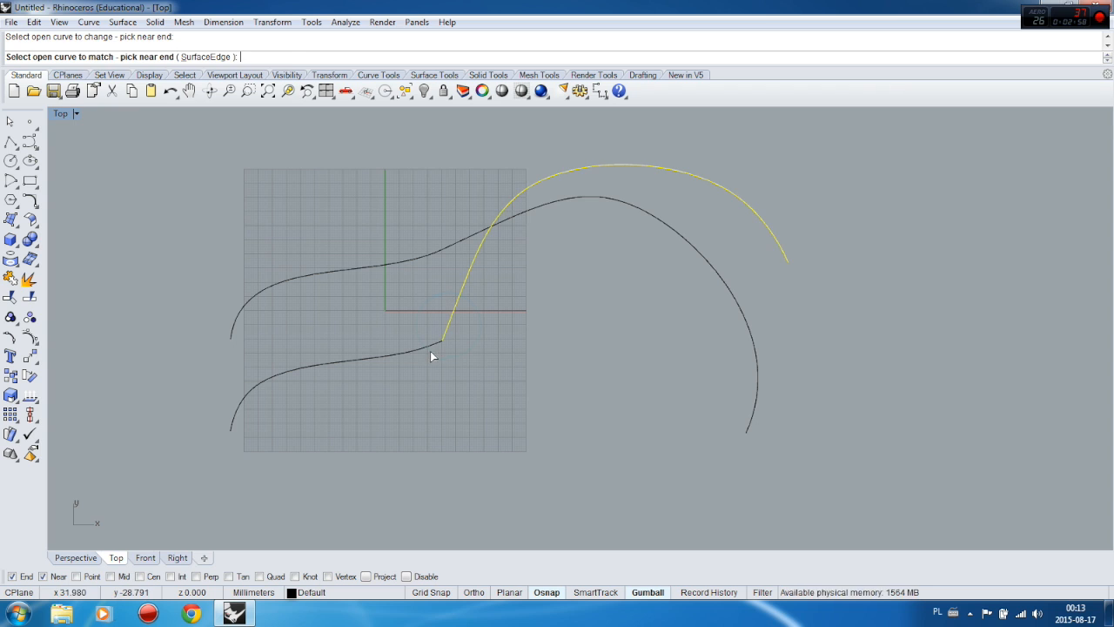
Pick the curve end to reshape, cancel the match, and show control points
click(433, 357)
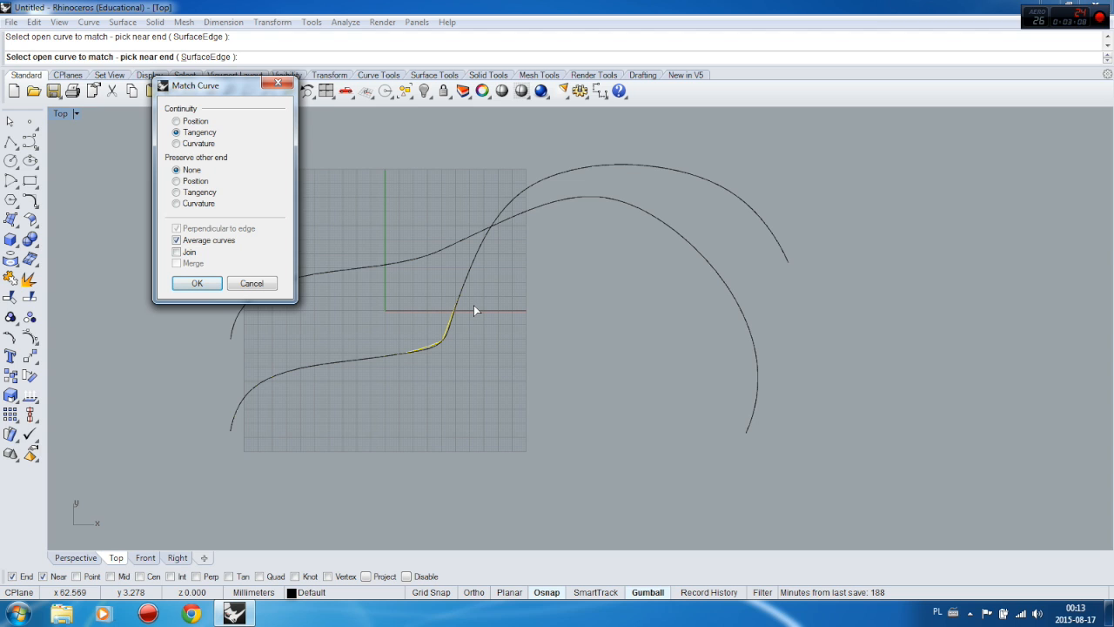
mouse_move(483, 322)
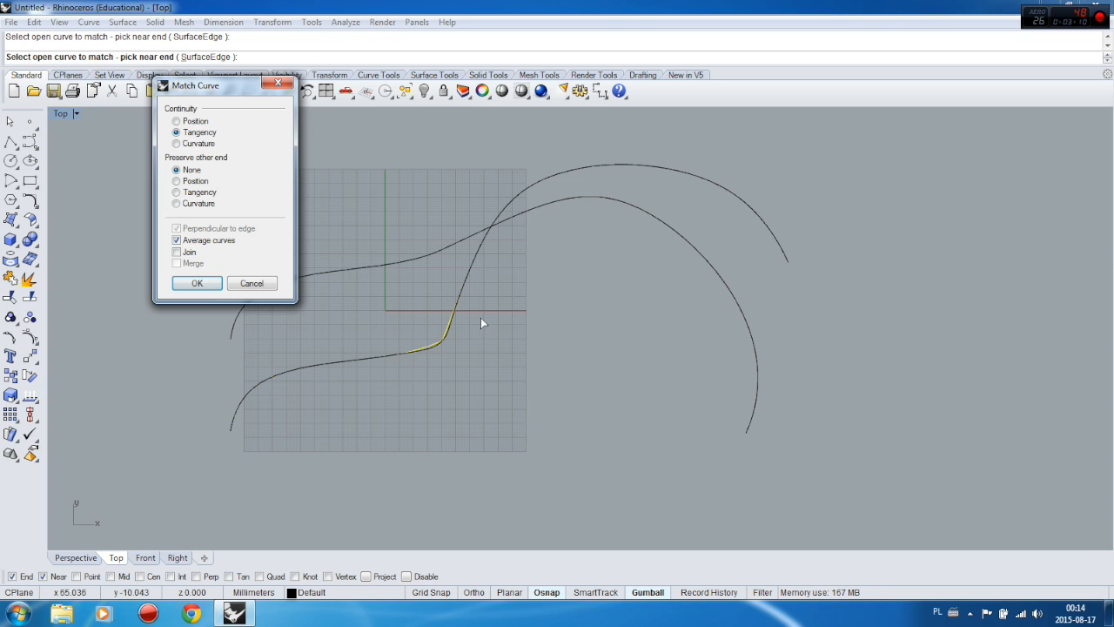
mouse_move(425, 292)
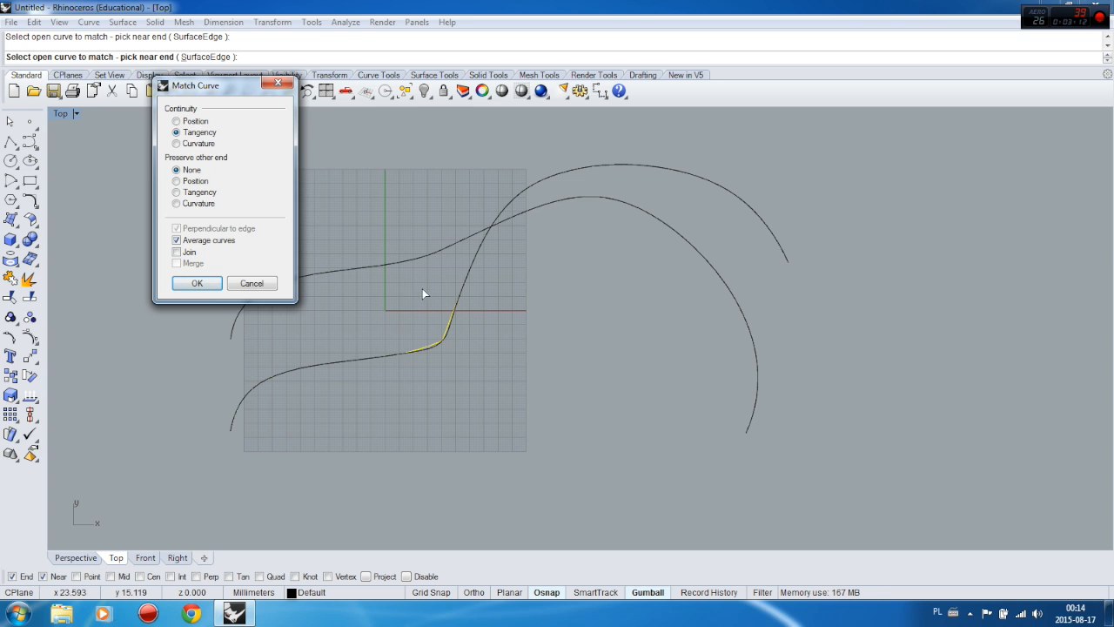
mouse_move(477, 335)
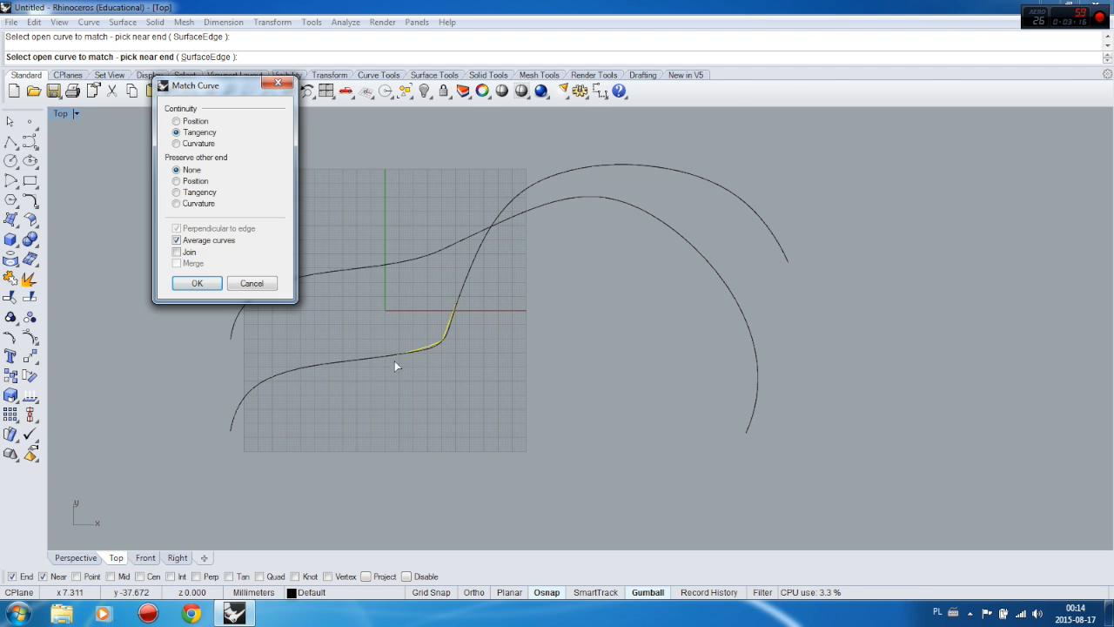
mouse_move(467, 366)
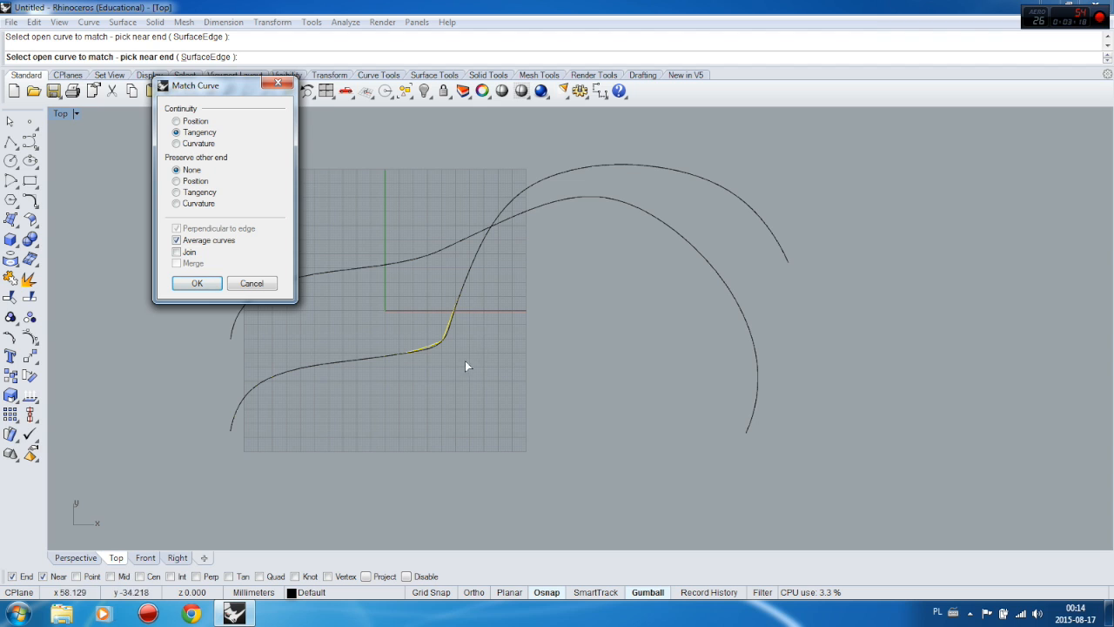
mouse_move(414, 334)
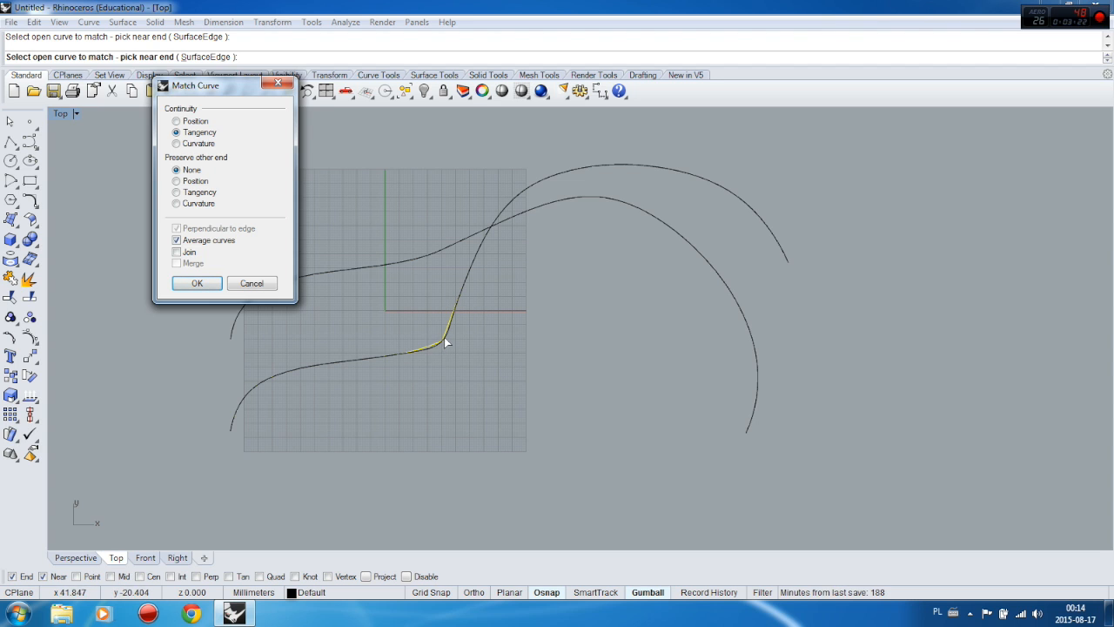
mouse_move(438, 349)
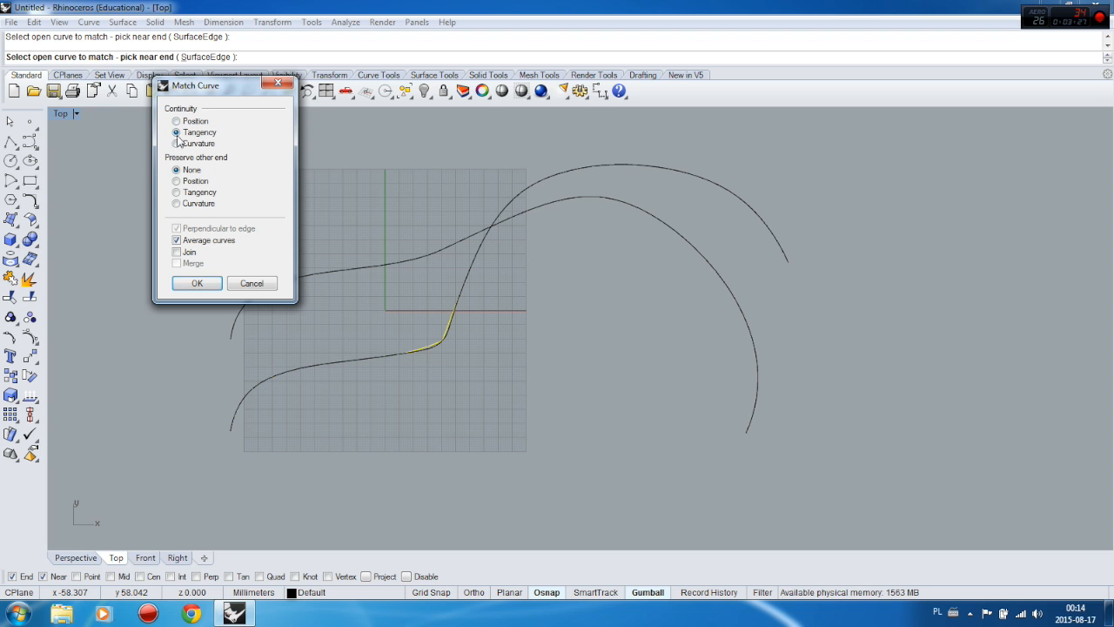
click(250, 282)
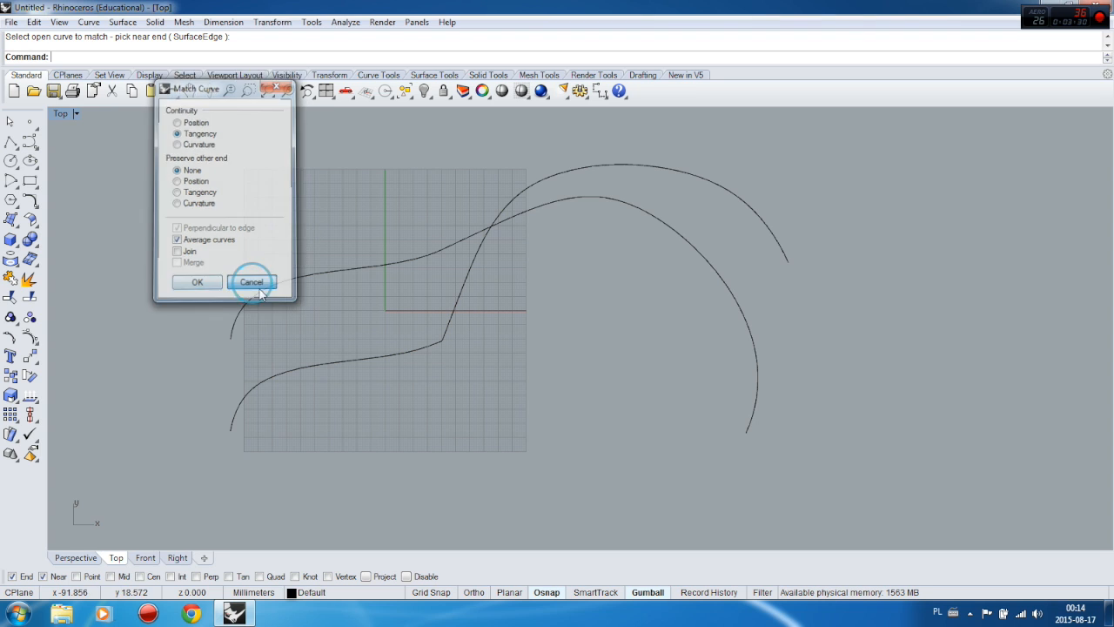
click(250, 282)
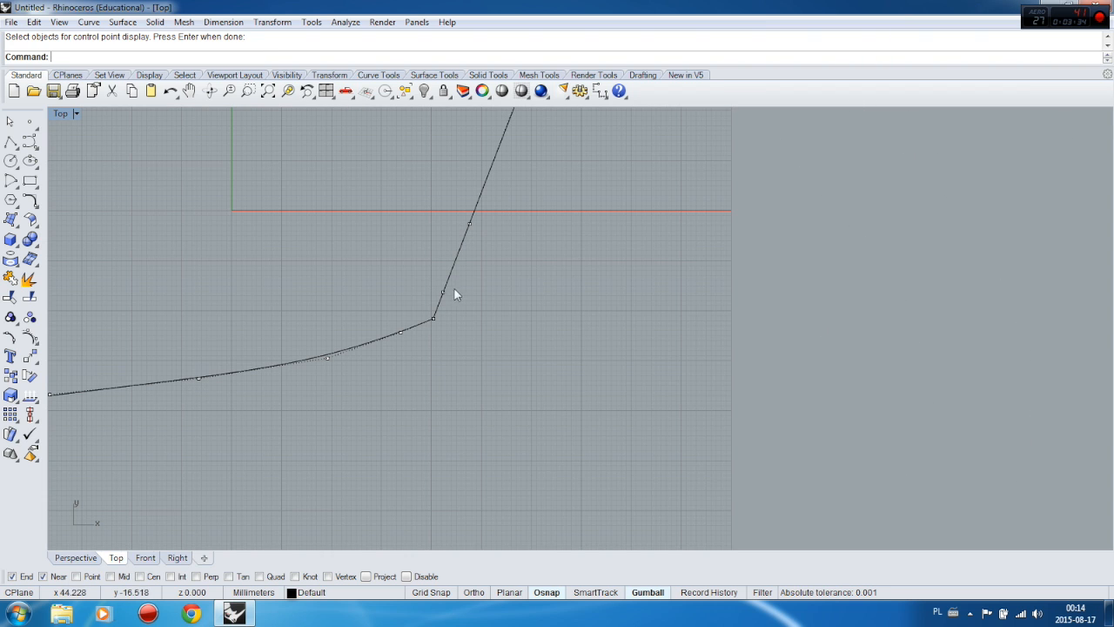
mouse_move(322, 364)
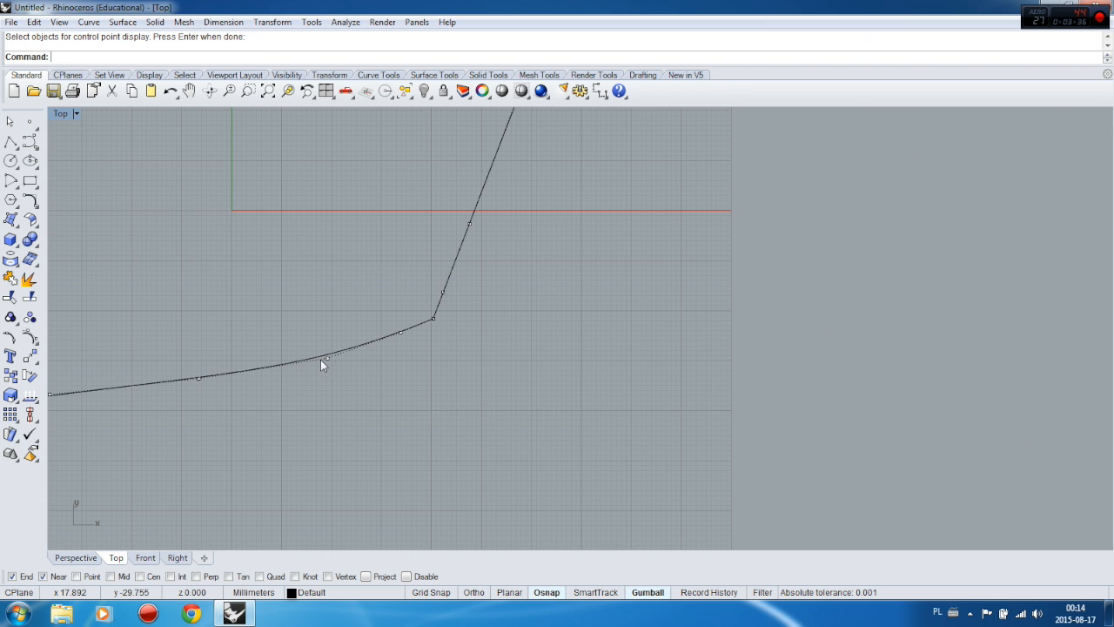
mouse_move(470, 207)
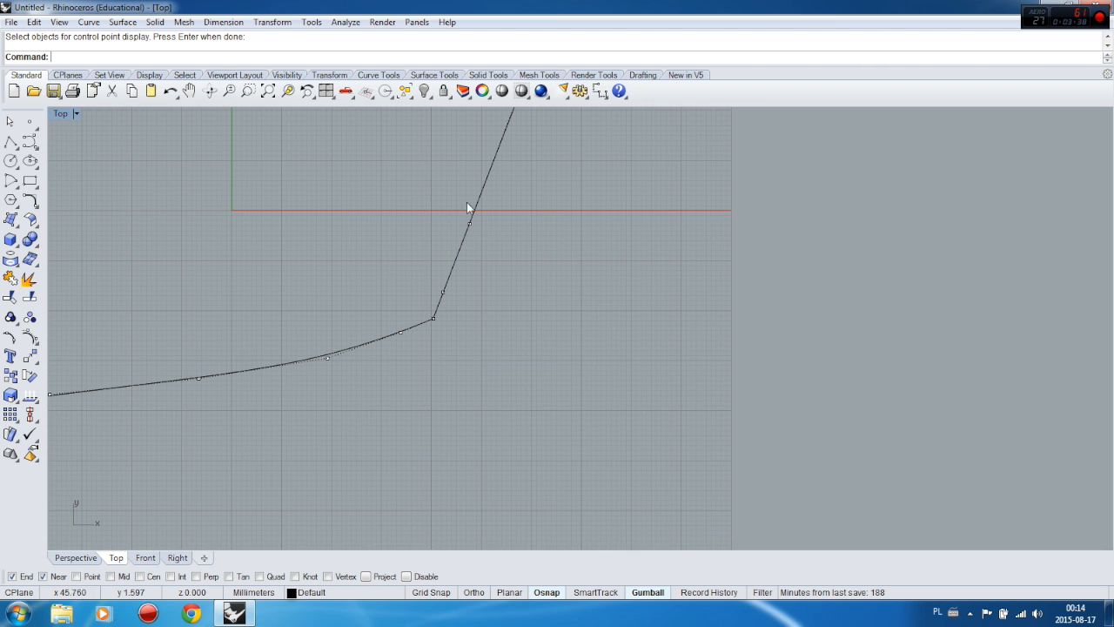
mouse_move(473, 299)
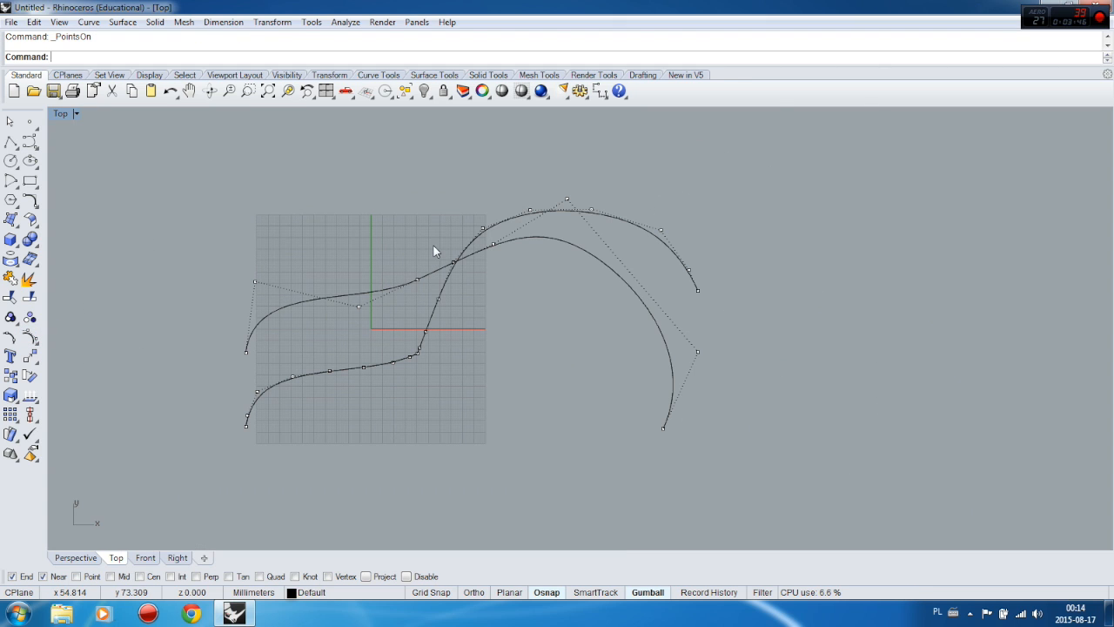
mouse_move(421, 288)
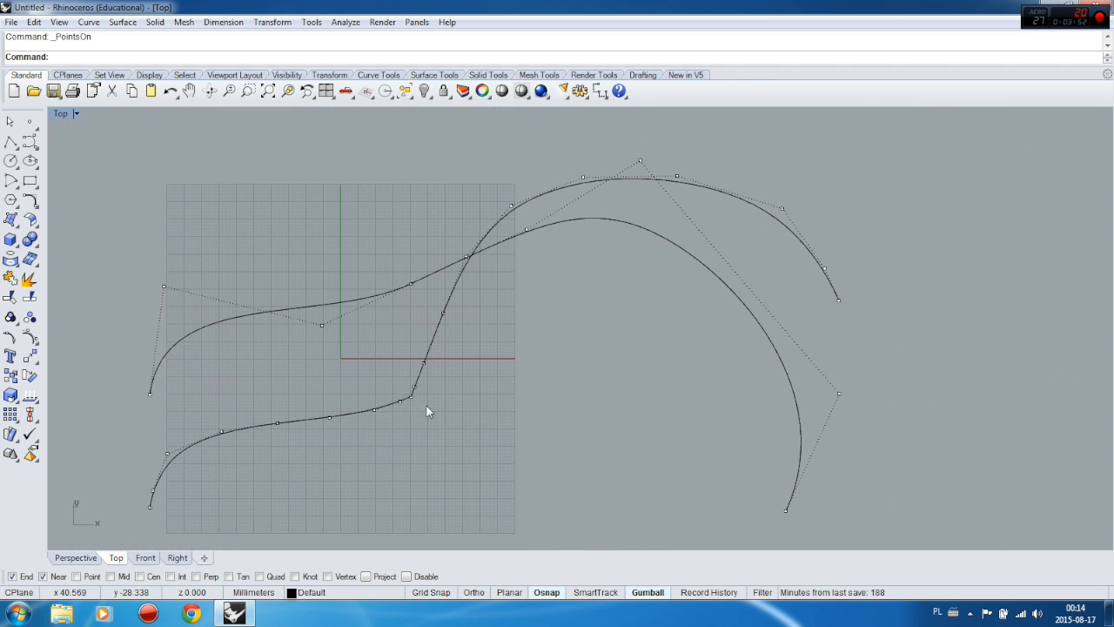
mouse_move(416, 327)
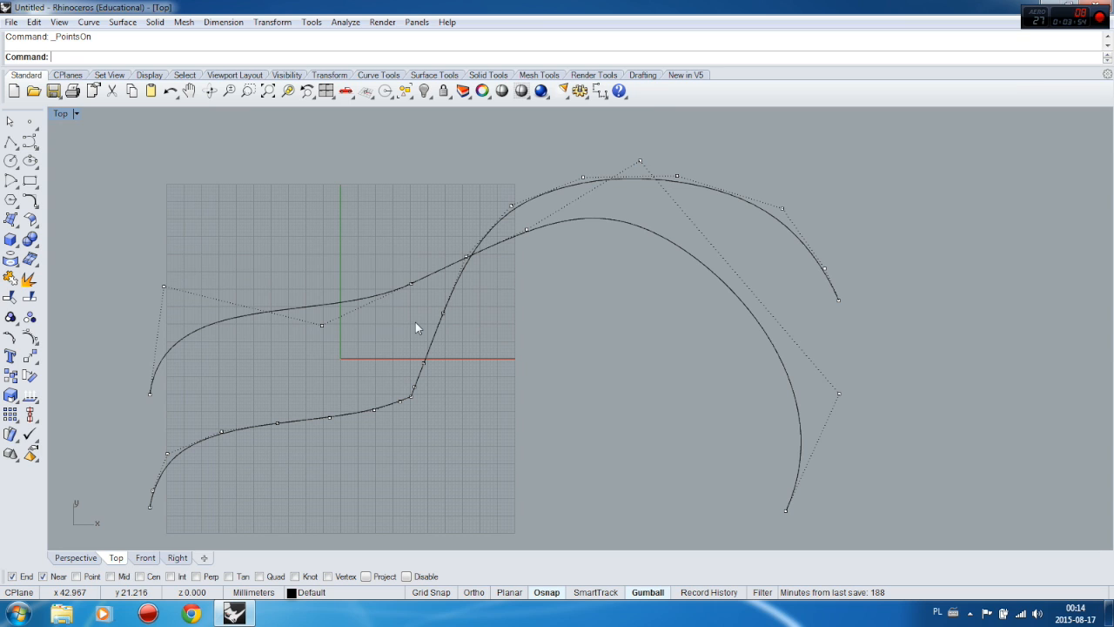
mouse_move(473, 325)
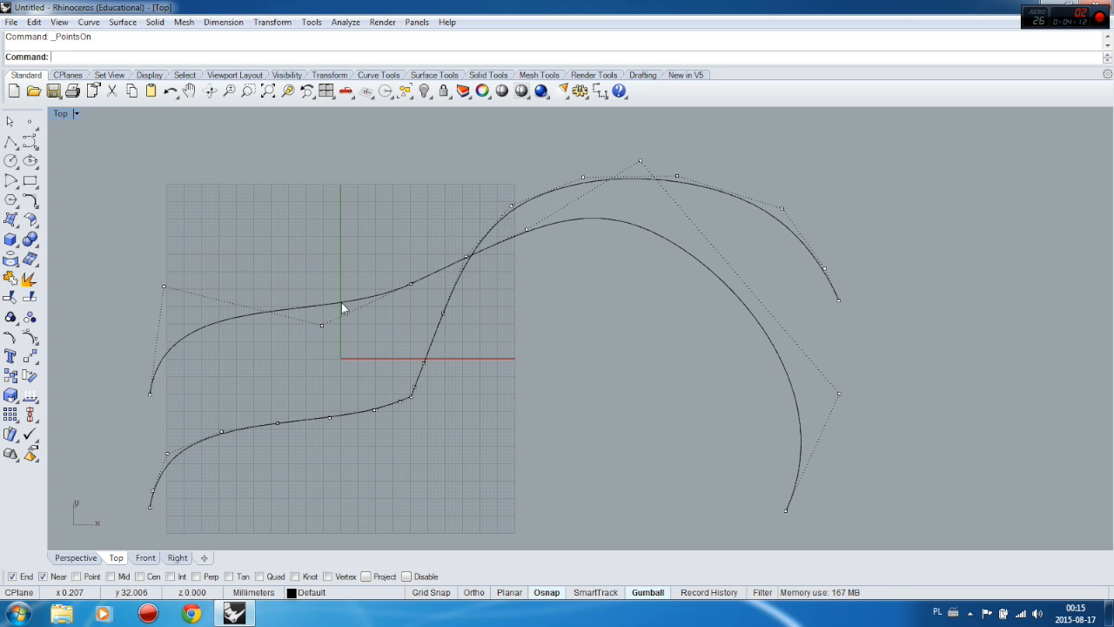
mouse_move(338, 237)
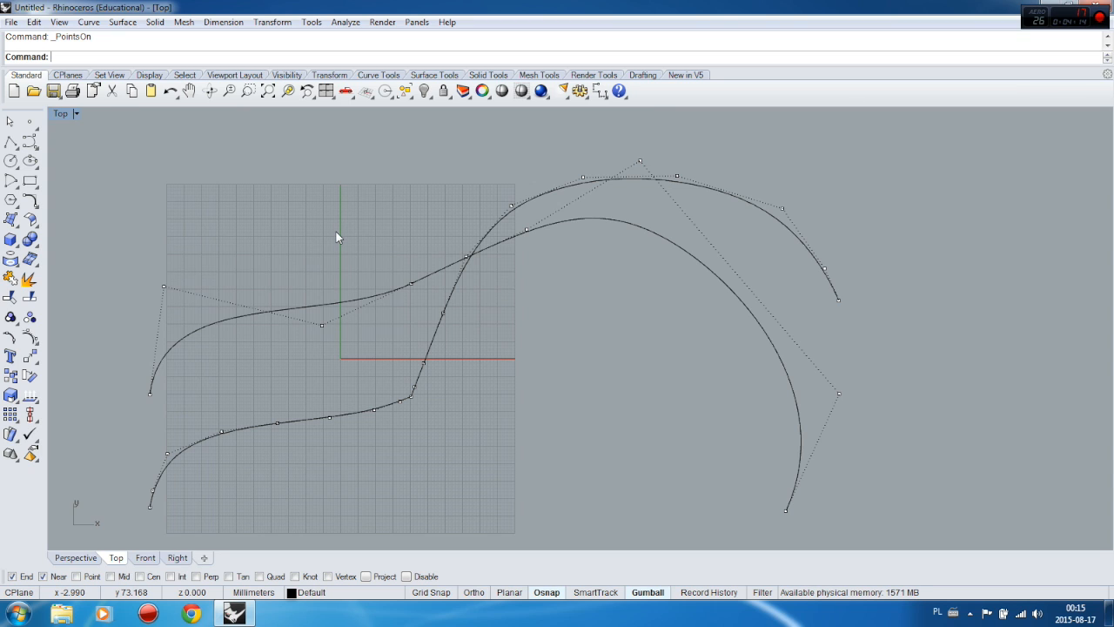
mouse_move(341, 262)
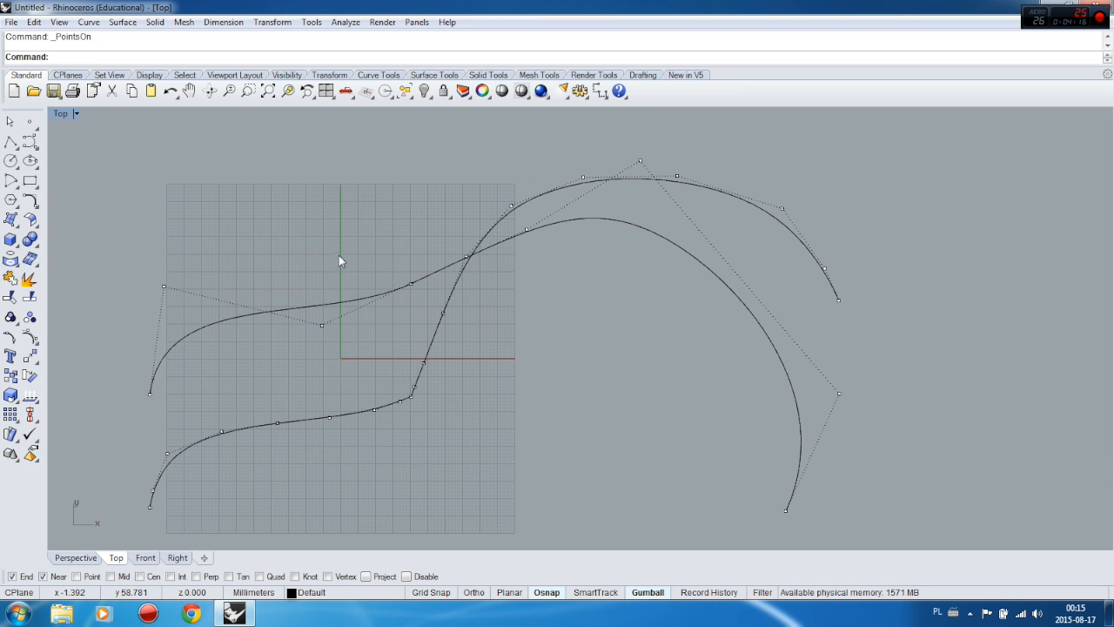
mouse_move(362, 268)
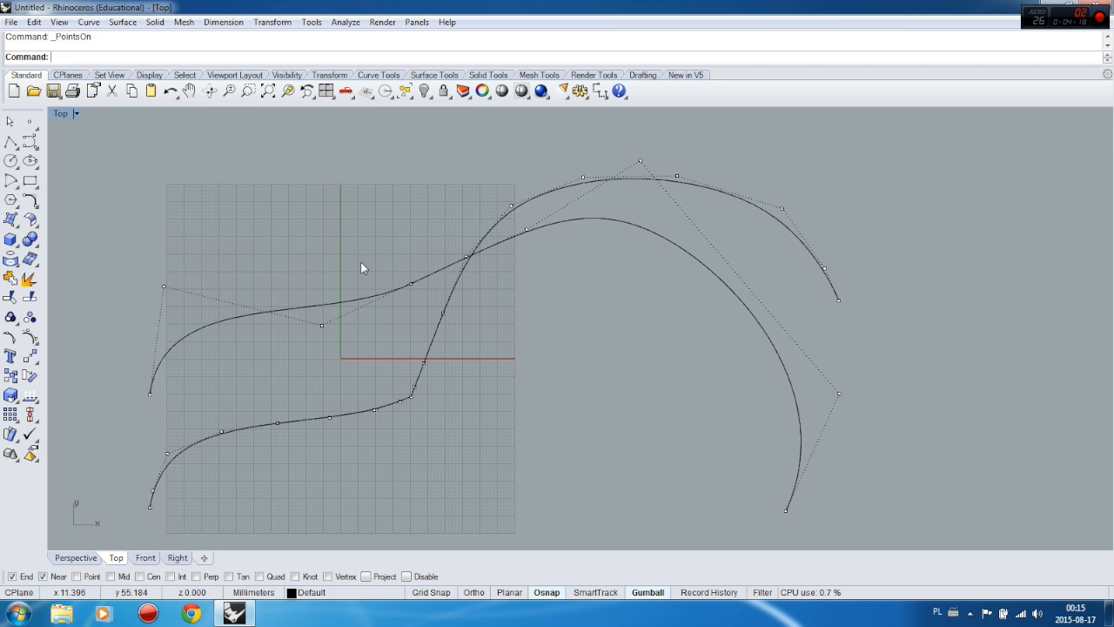
mouse_move(512, 235)
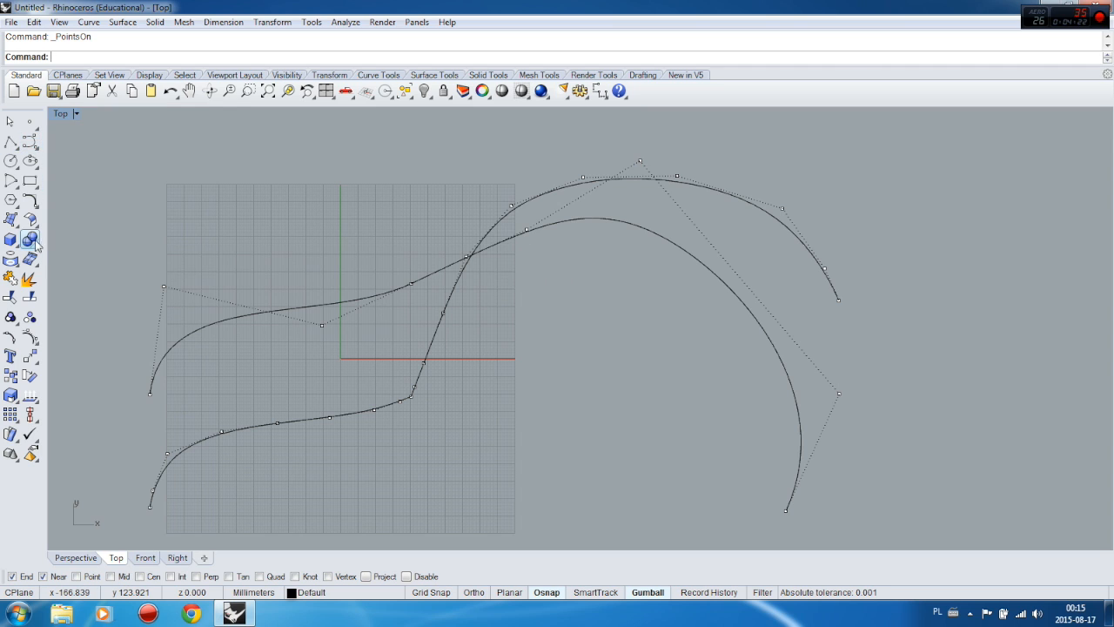
mouse_move(28, 240)
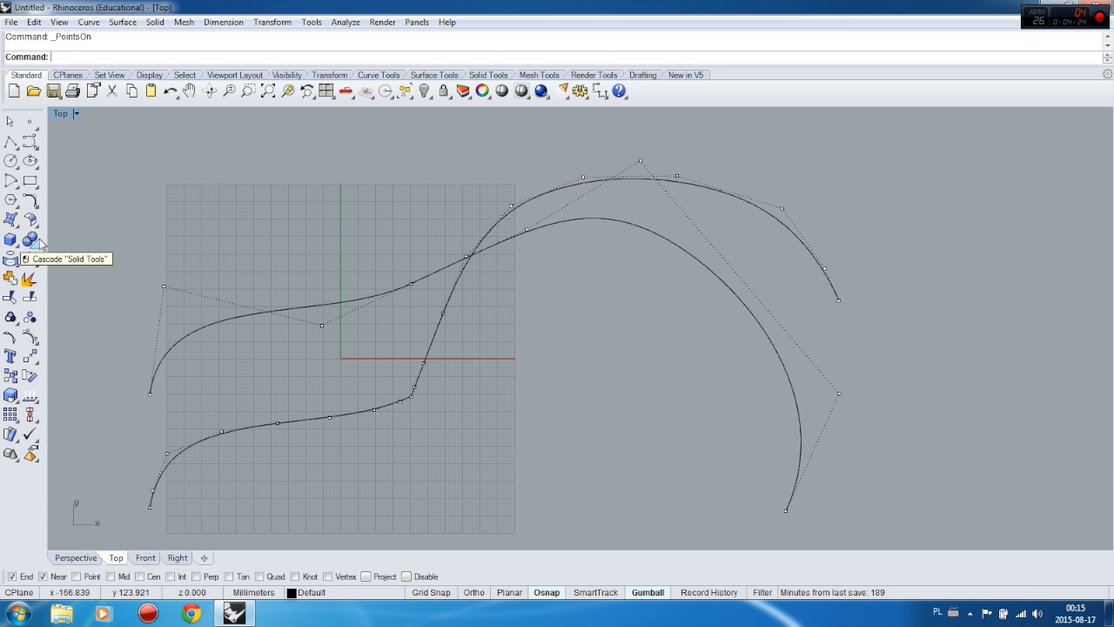
mouse_move(28, 220)
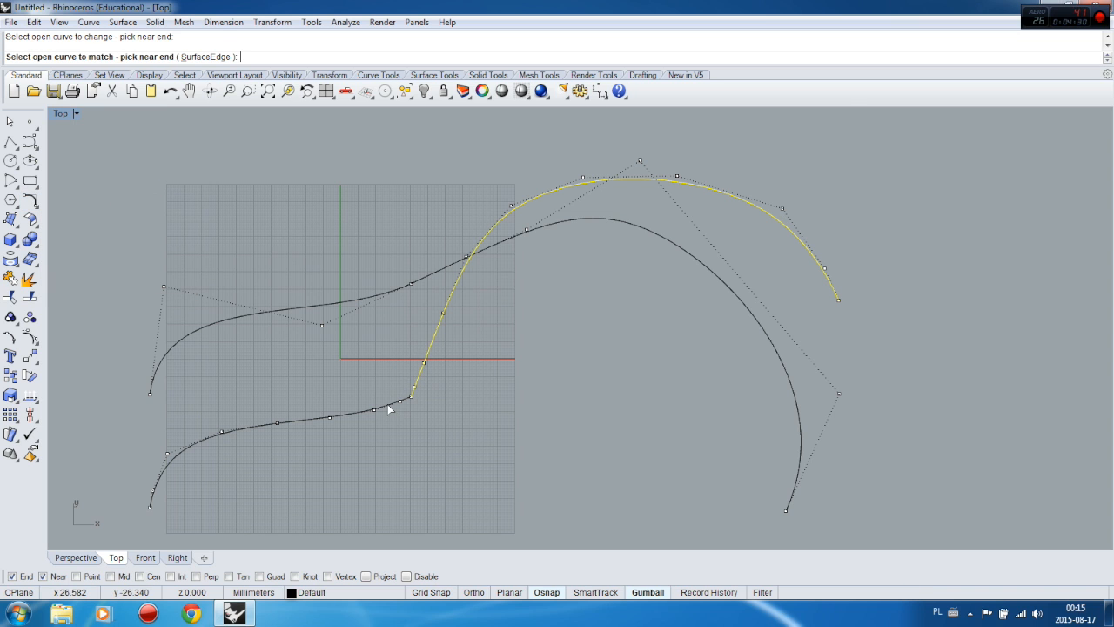
Pick the lower curve's end and compare Curvature versus Tangency previews, ending on Tangency
click(389, 407)
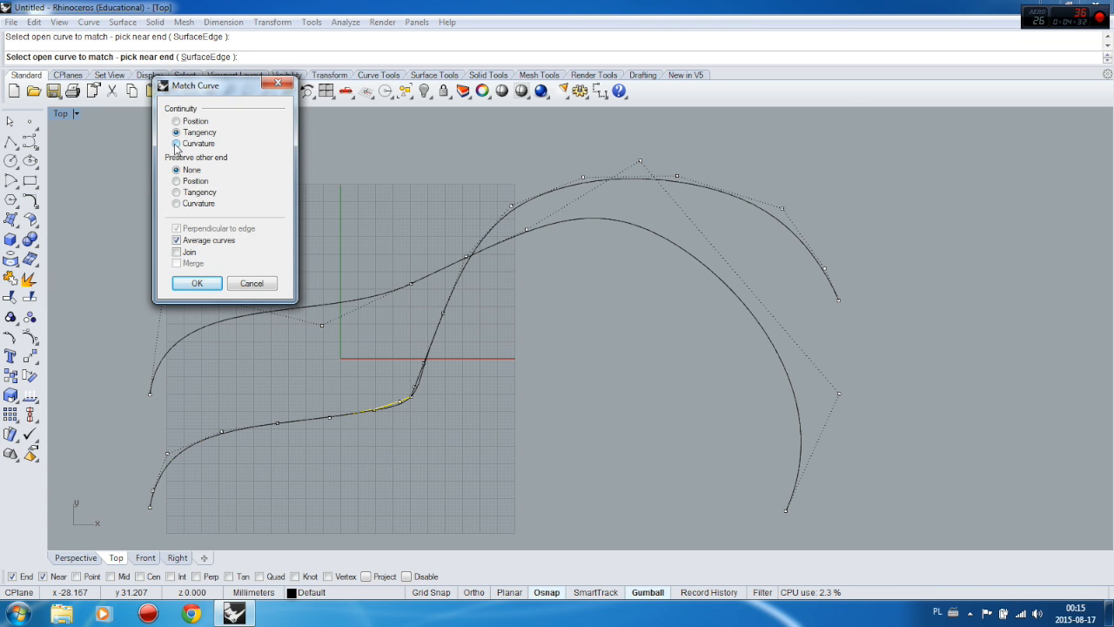
click(177, 142)
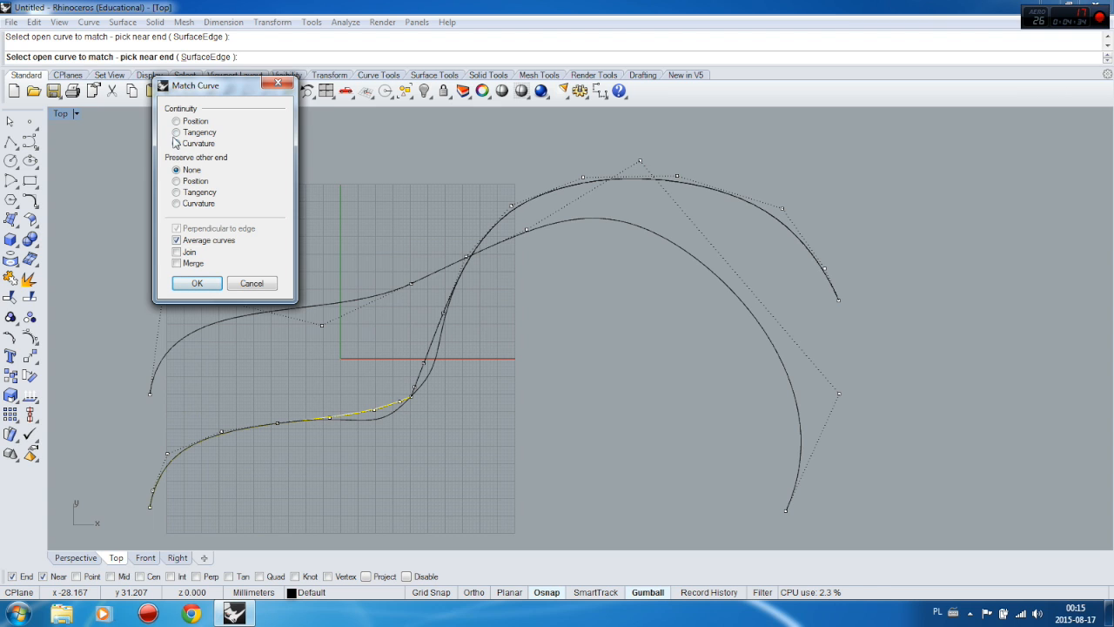
click(177, 132)
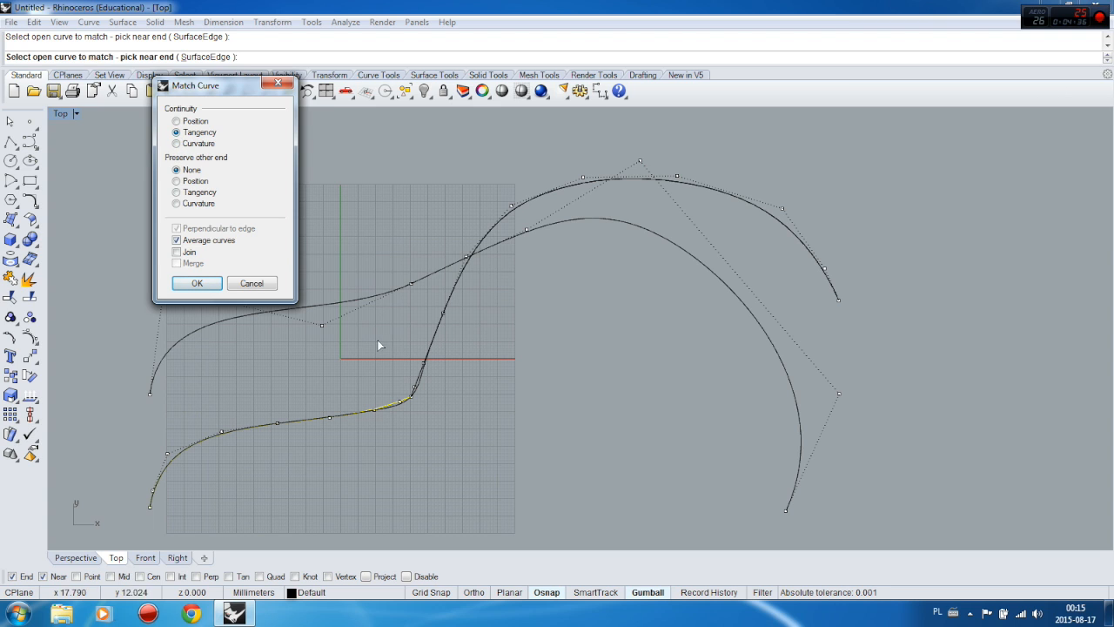
mouse_move(411, 390)
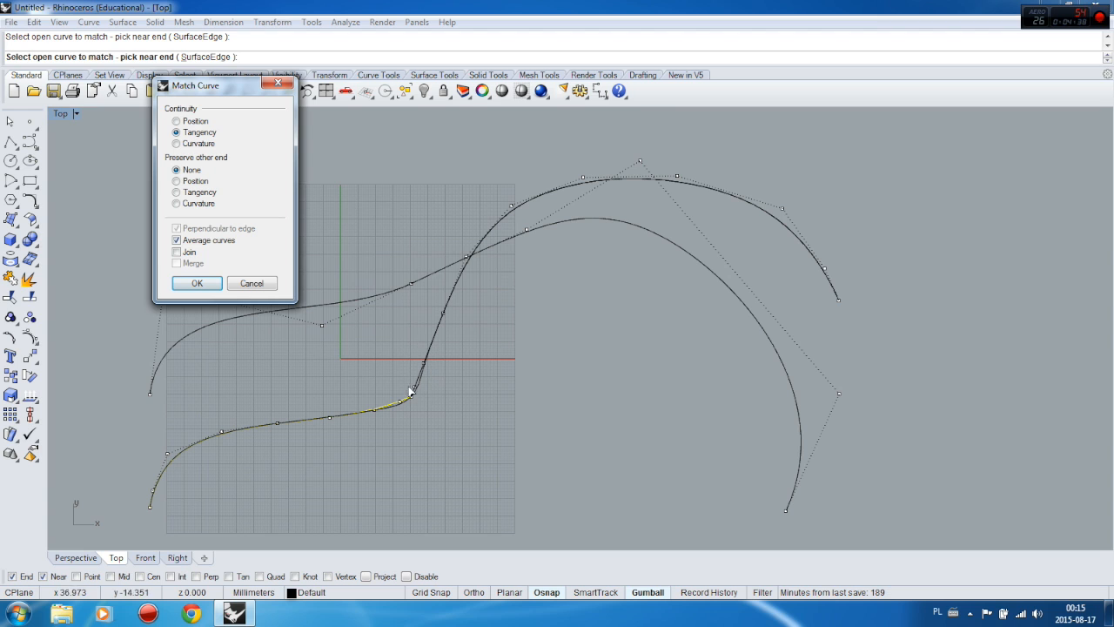
mouse_move(181, 157)
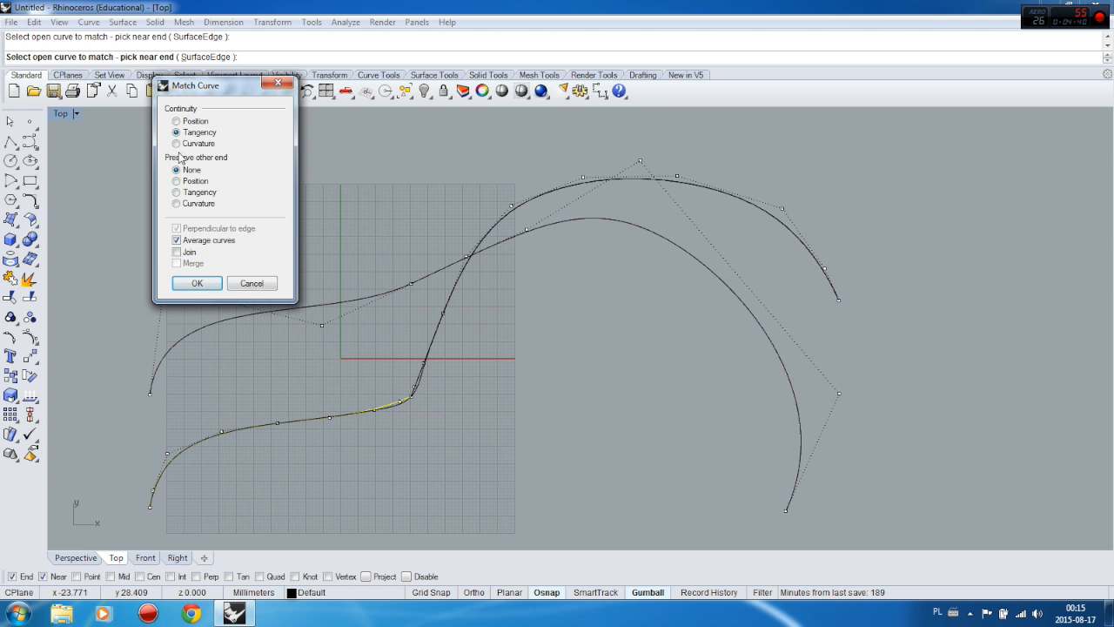
click(178, 143)
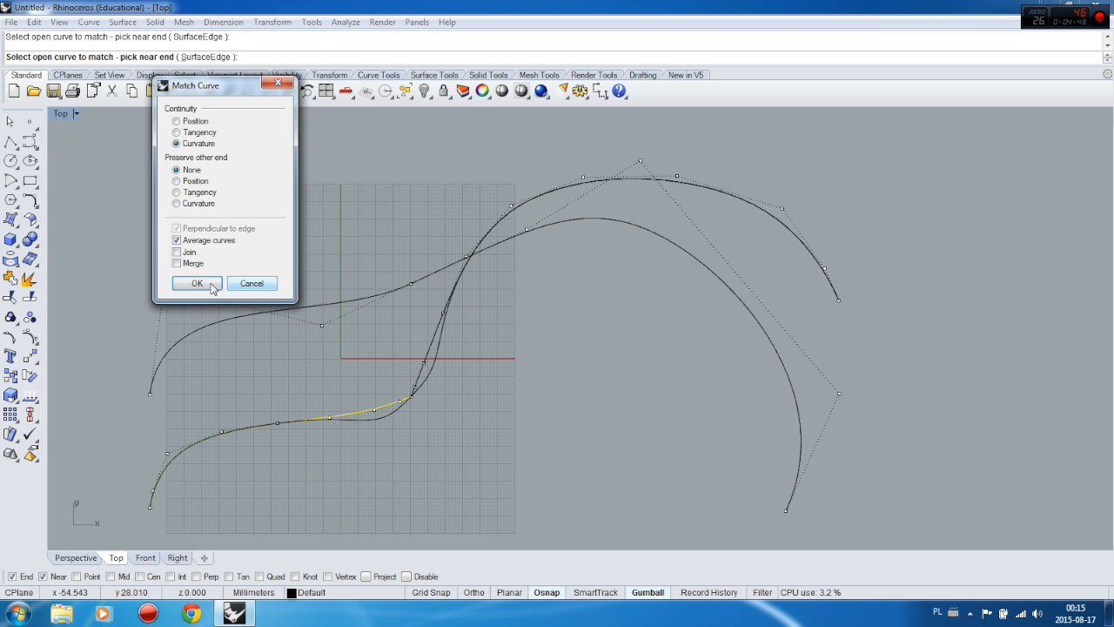
click(177, 133)
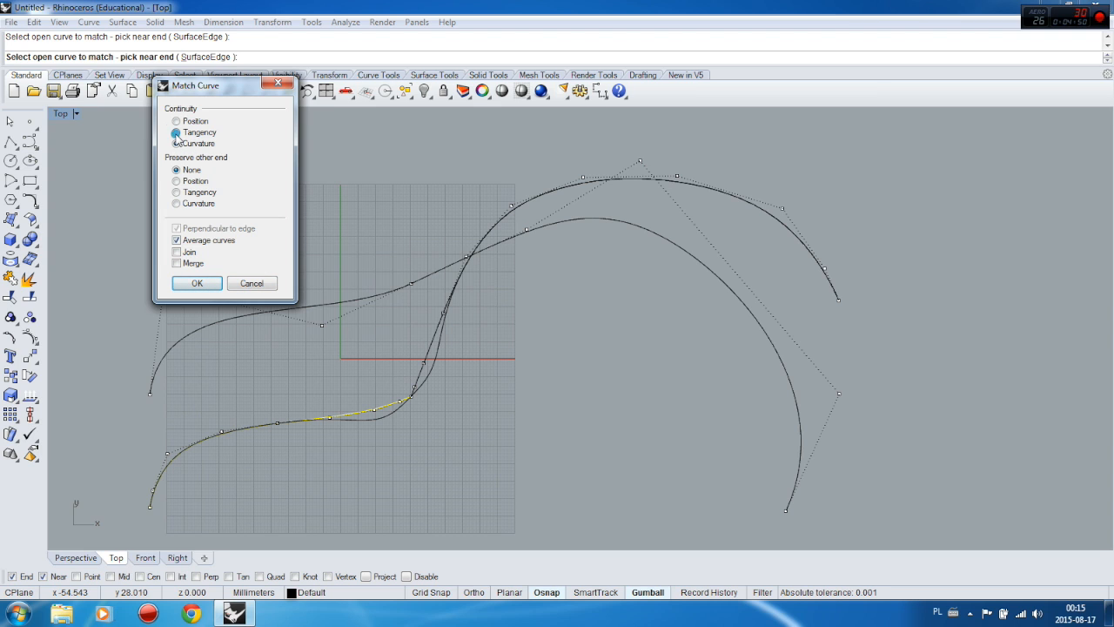
click(176, 132)
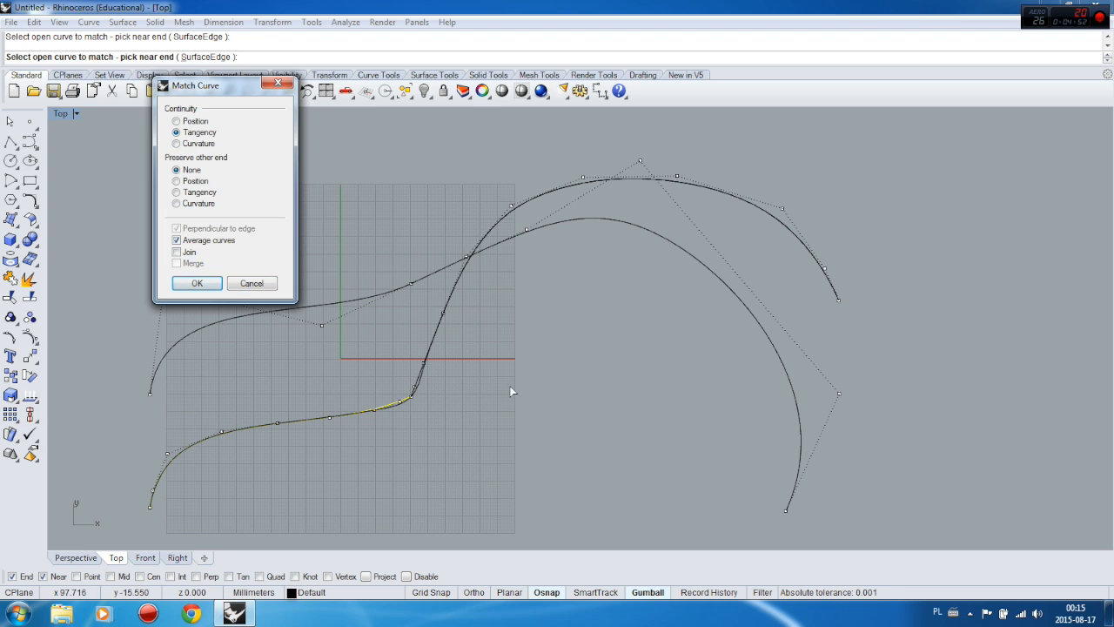
mouse_move(259, 243)
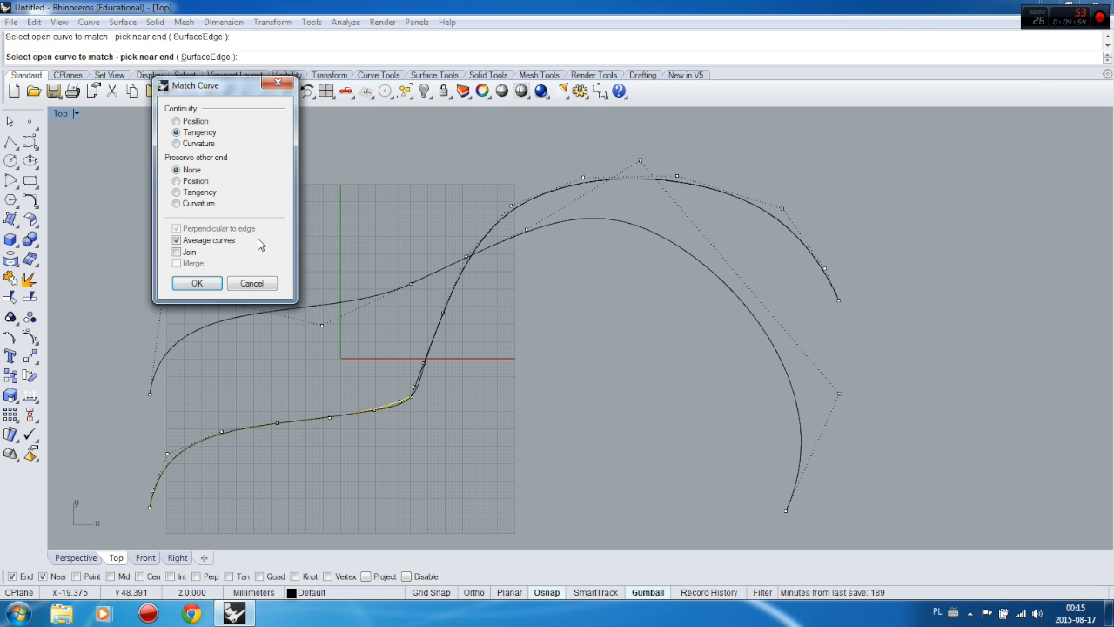